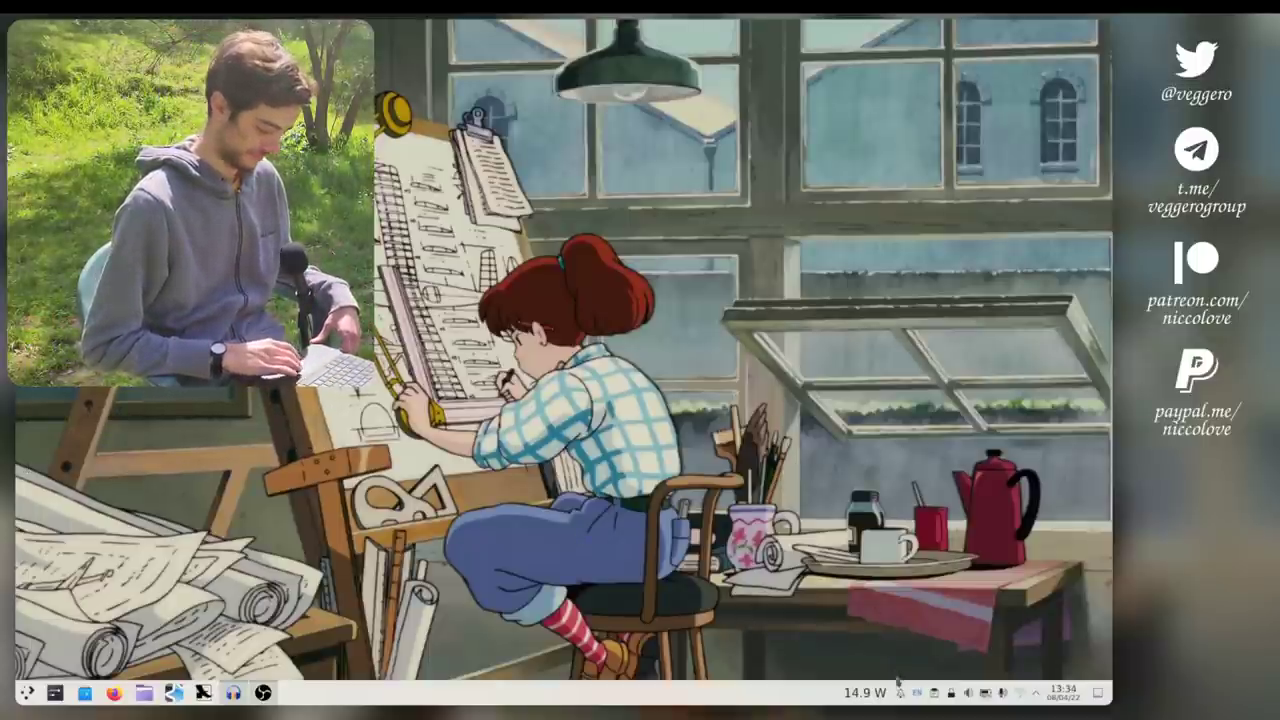
Step: Expand the connected Wi-Fi network in the tray popup to view its live speed graph
{"action": "scroll", "scroll_direction": "up", "scroll_amount": 3}
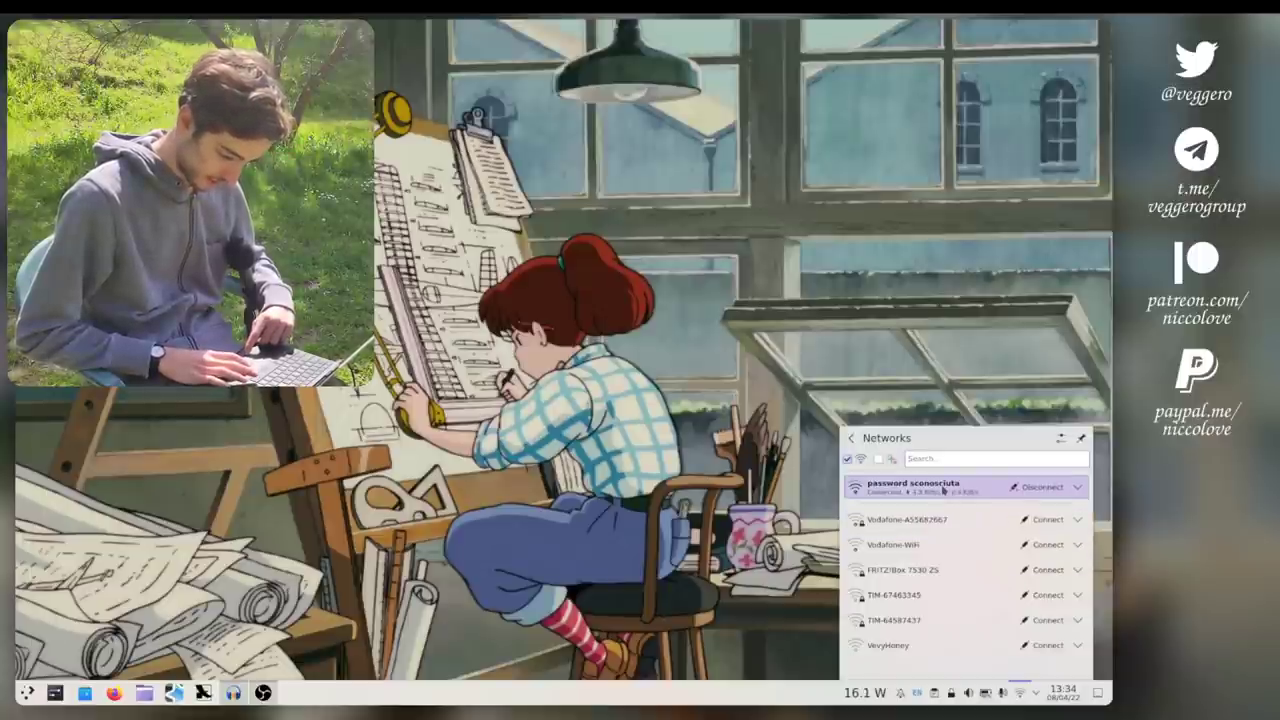
{"action": "left_click", "coordinate": [1068, 488]}
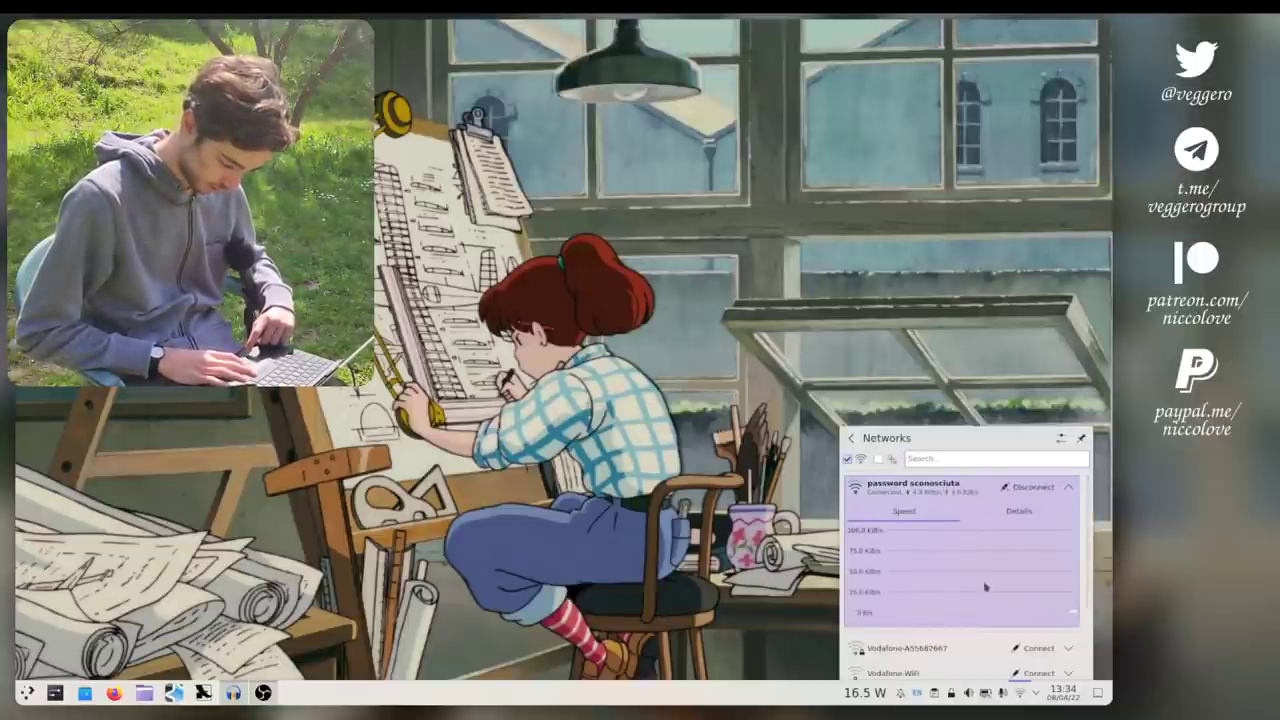
{"action": "left_click", "coordinate": [1036, 488]}
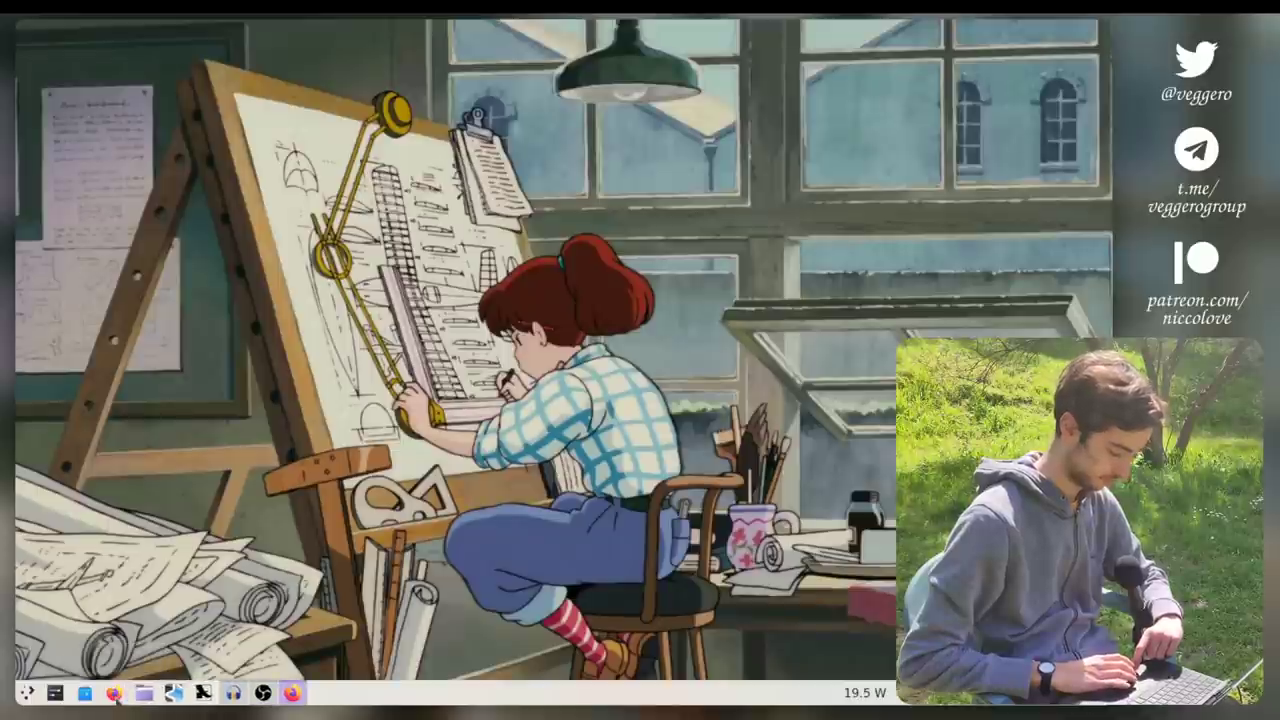
Step: Search Google in Firefox for 'niccol' and open the school's election results PDF
{"action": "left_click", "coordinate": [290, 692]}
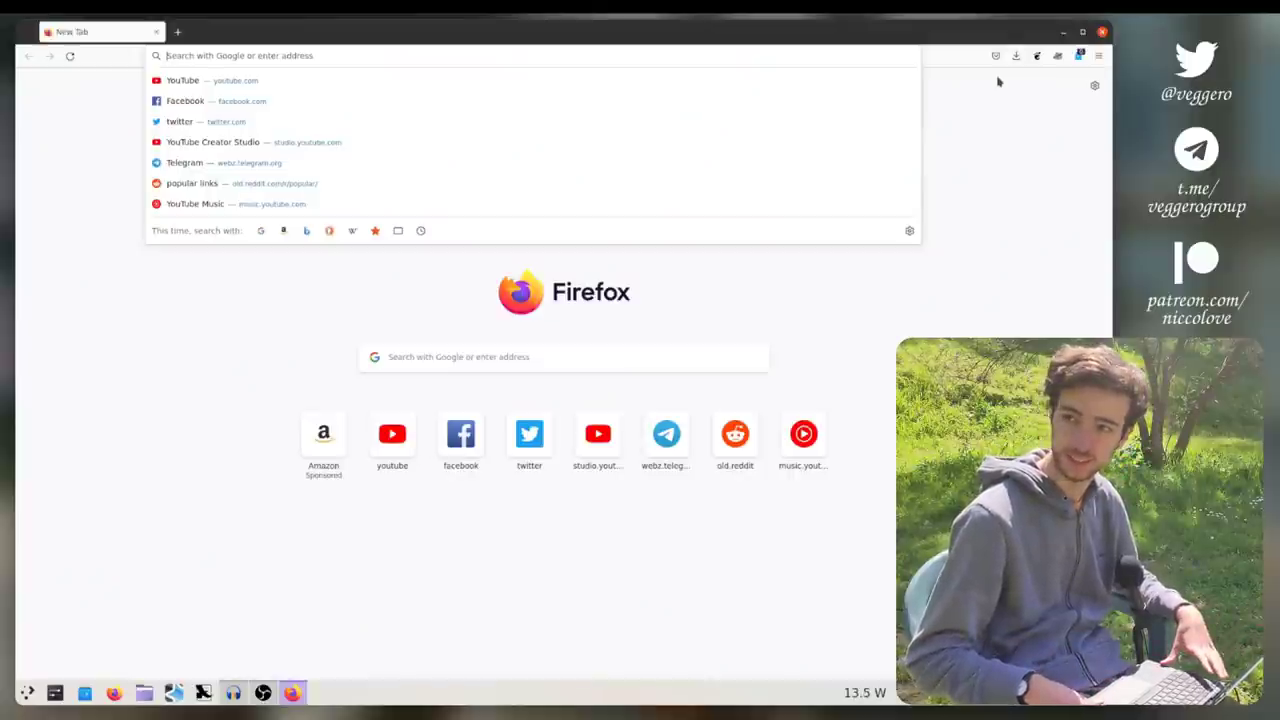
{"action": "type", "text": "niccol"}
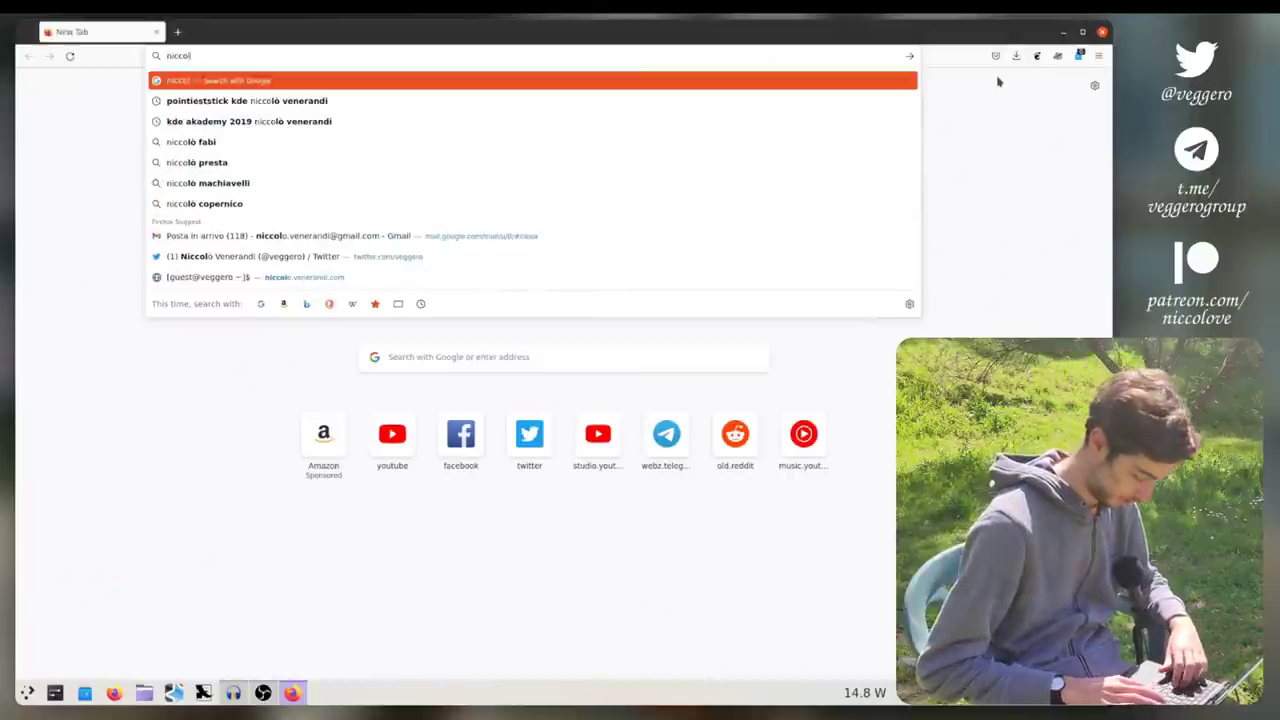
{"action": "key", "text": "Return"}
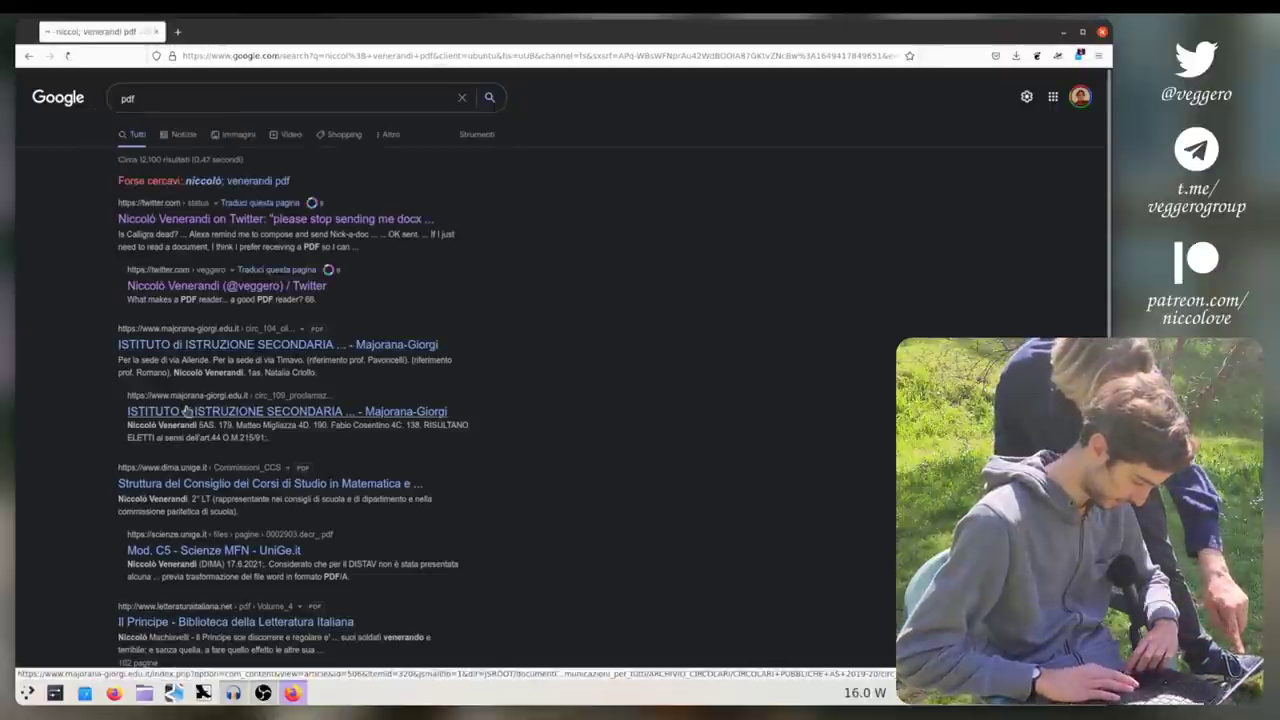
{"action": "left_click", "coordinate": [288, 412]}
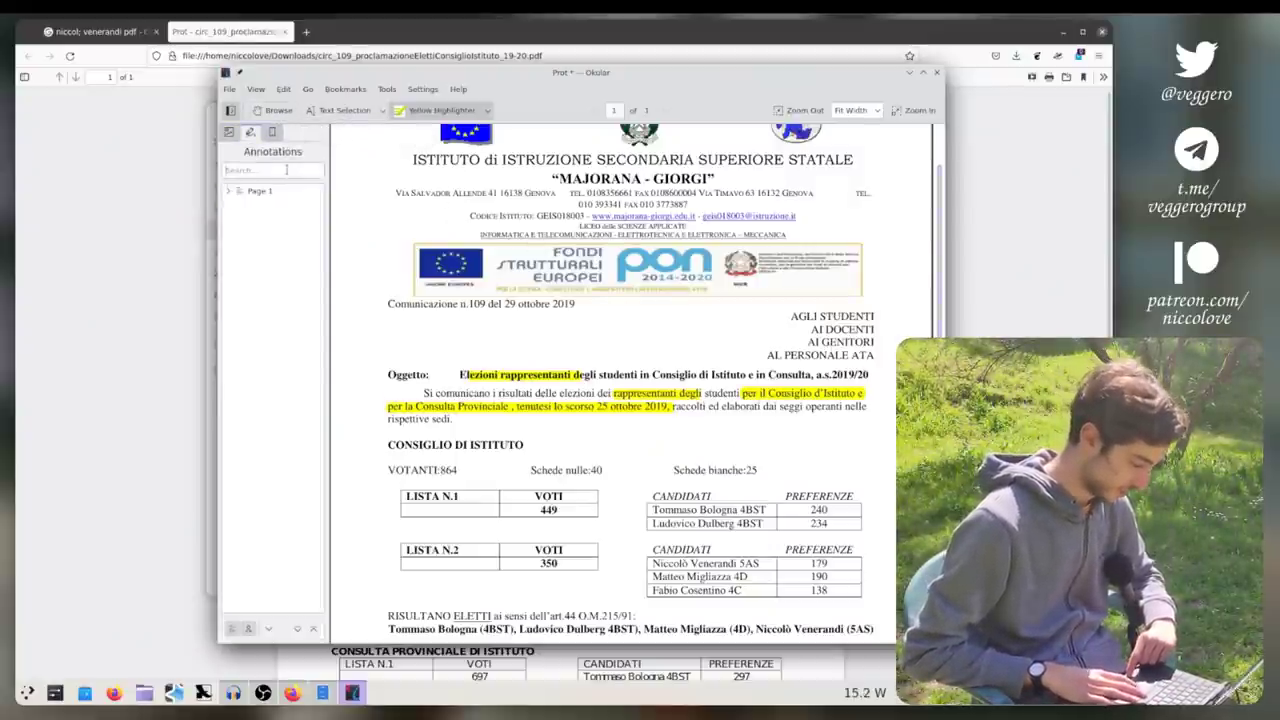
Step: Enable Okular's Annotations toolbar (F6) from the Tools menu over the election PDF
{"action": "left_click", "coordinate": [260, 190]}
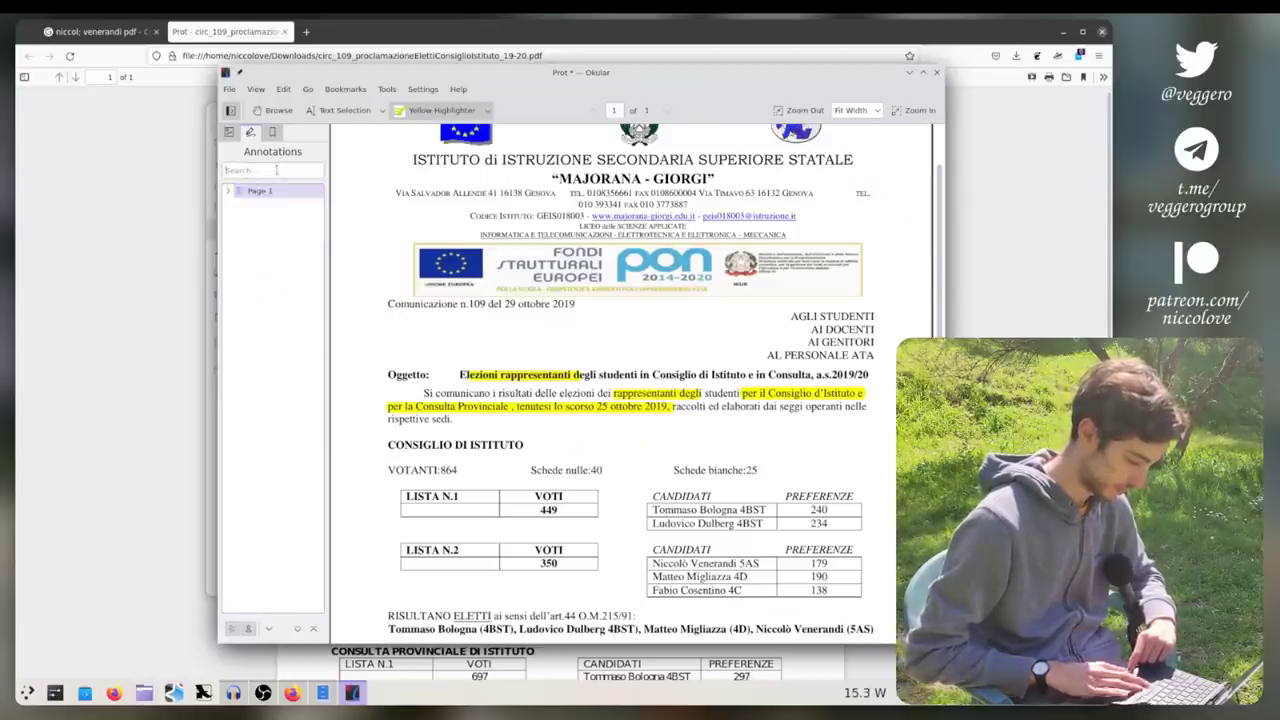
{"action": "type", "text": "wo"}
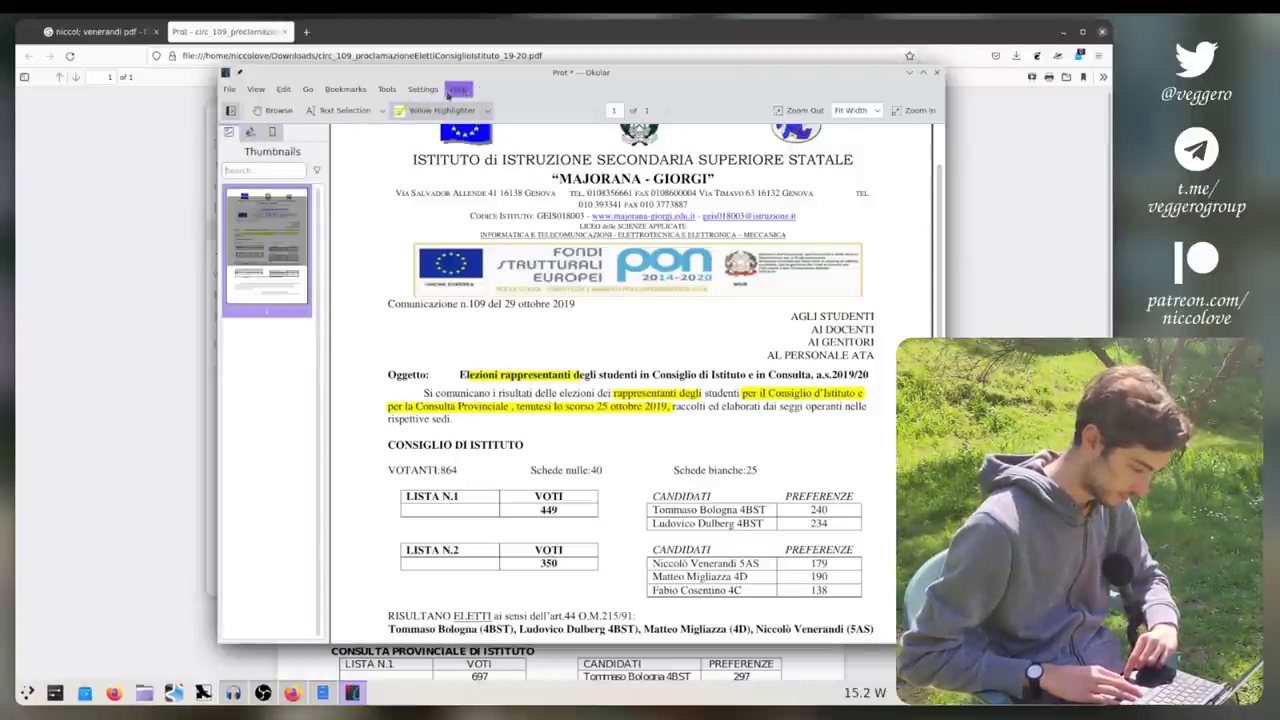
{"action": "left_click", "coordinate": [388, 88]}
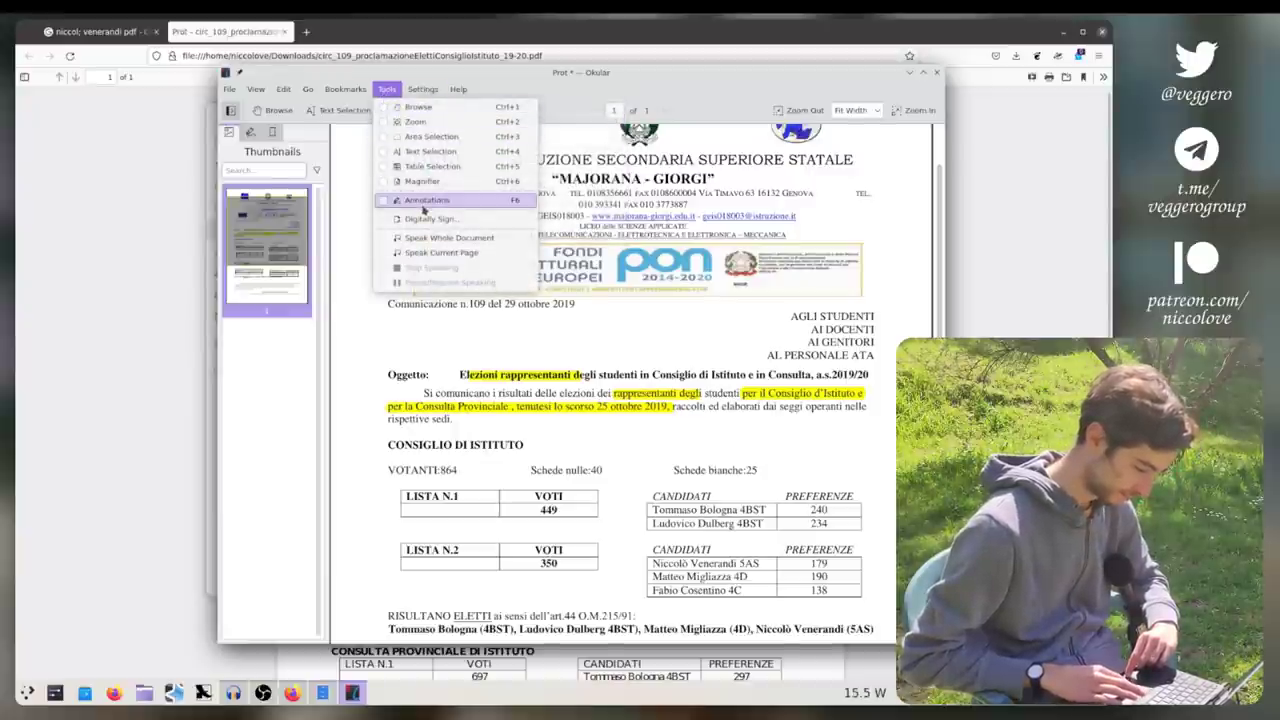
{"action": "left_click", "coordinate": [428, 200]}
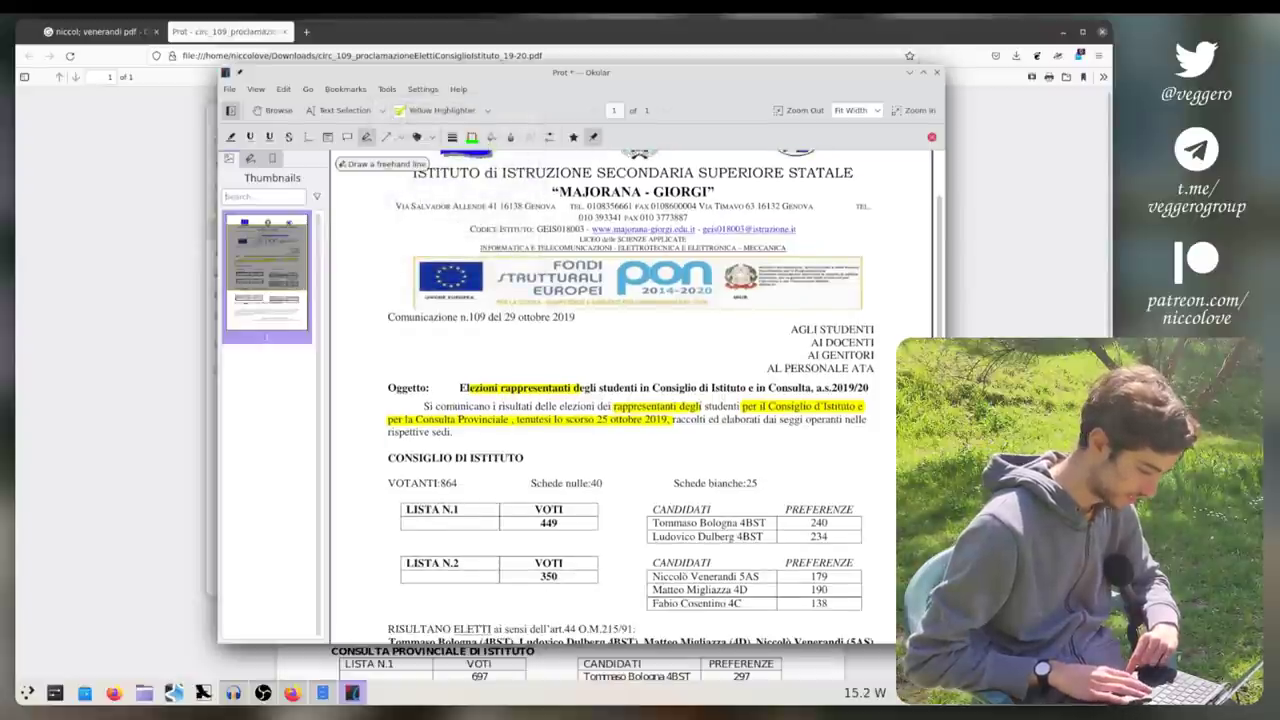
Step: Handwrite MATTEO with a heart in green, switch to red for more scribbles, then close the document
{"action": "left_click_drag", "start_coordinate": [410, 200], "coordinate": [430, 224]}
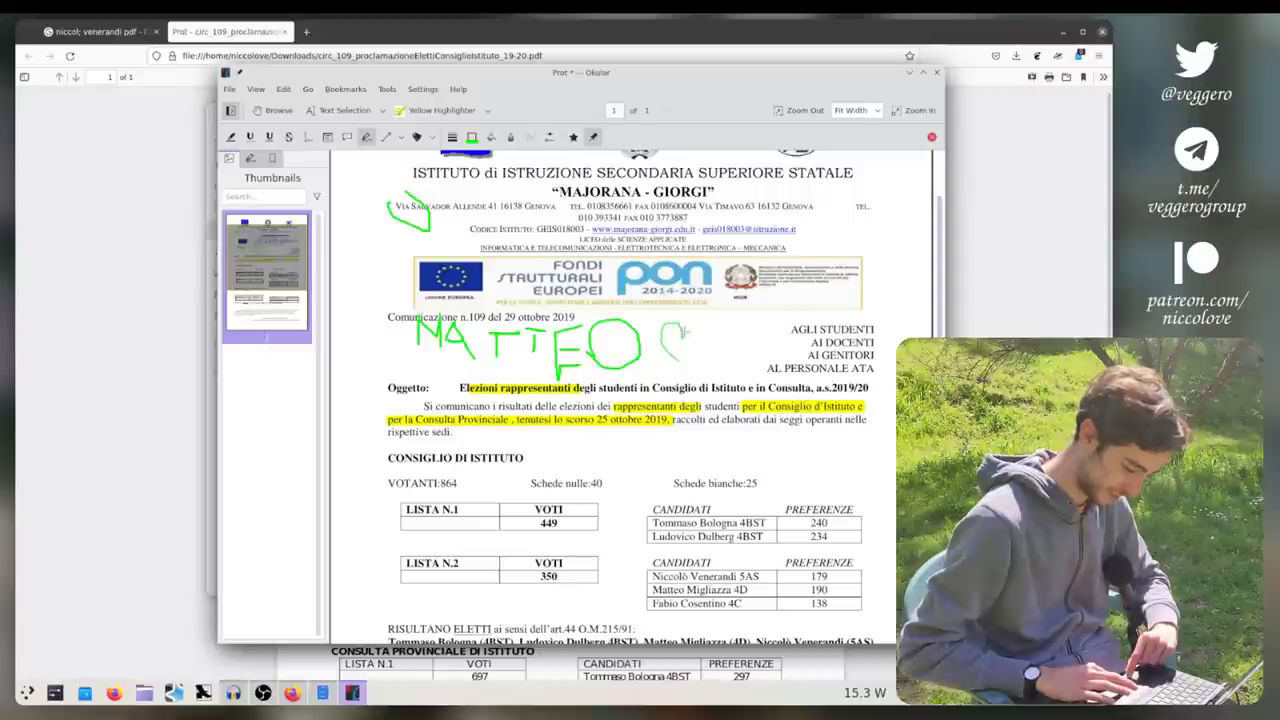
{"action": "left_click_drag", "start_coordinate": [664, 356], "coordinate": [700, 340]}
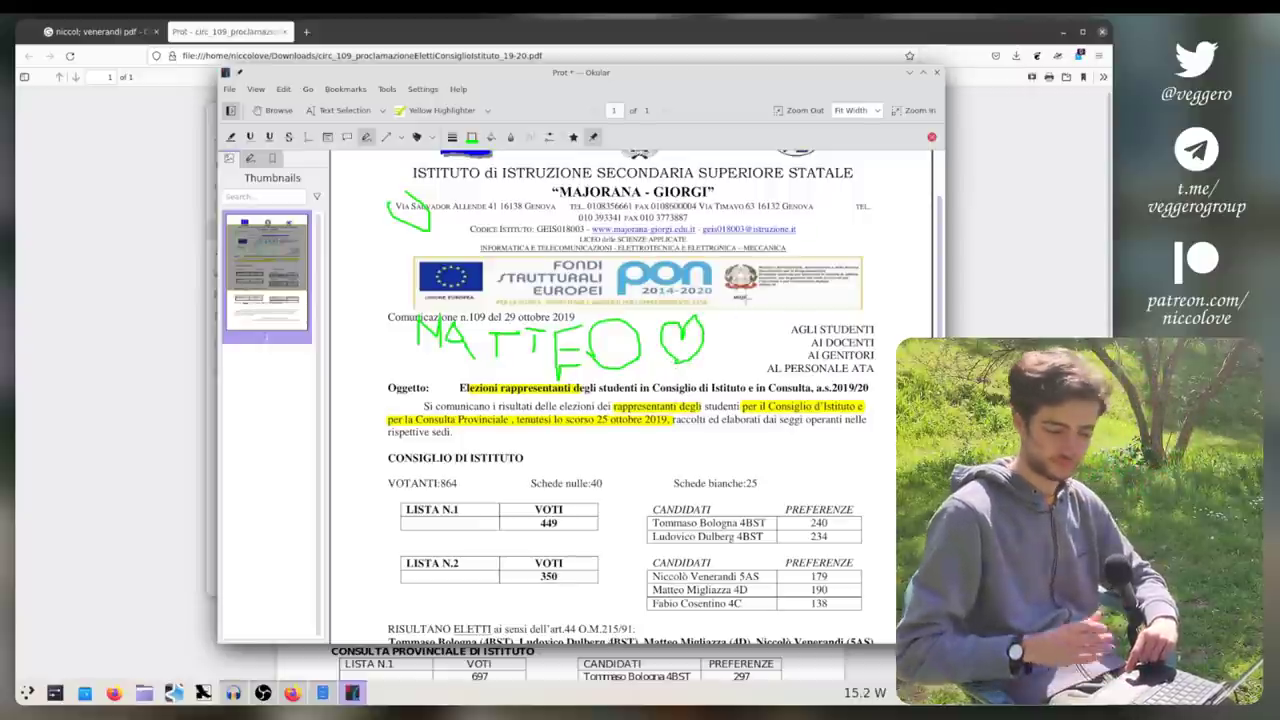
{"action": "left_click", "coordinate": [480, 136]}
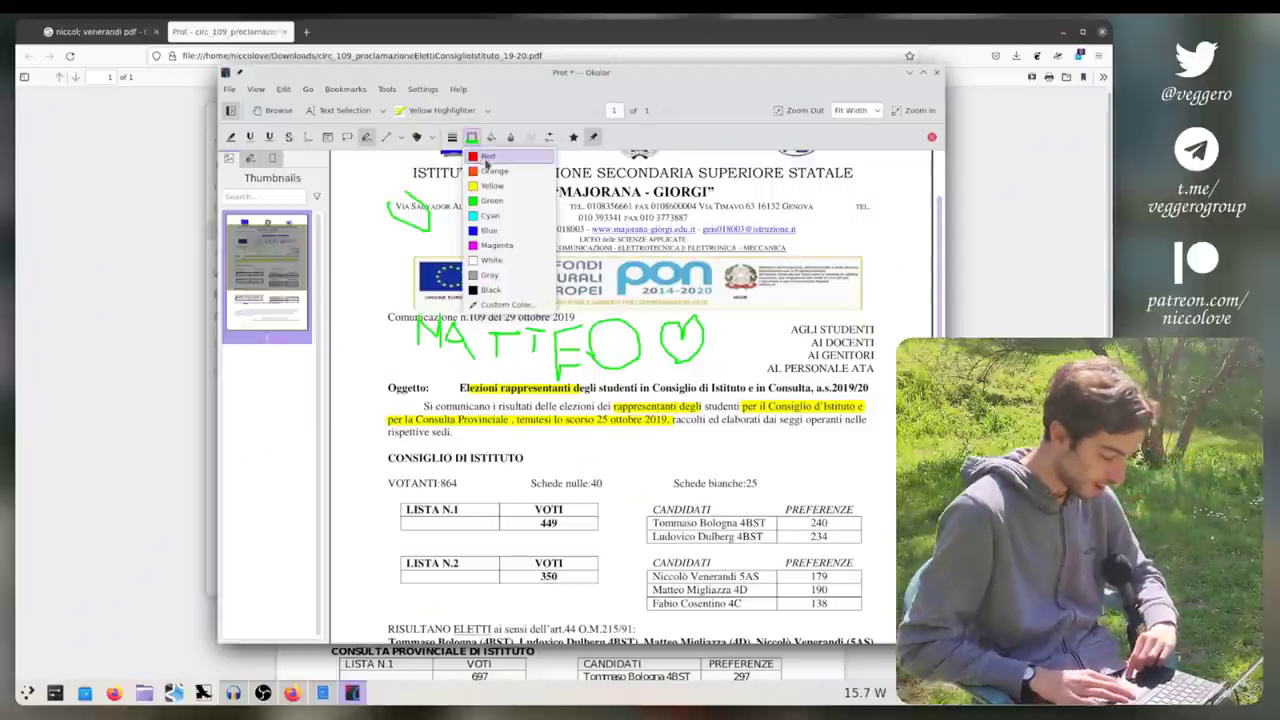
{"action": "left_click", "coordinate": [472, 136]}
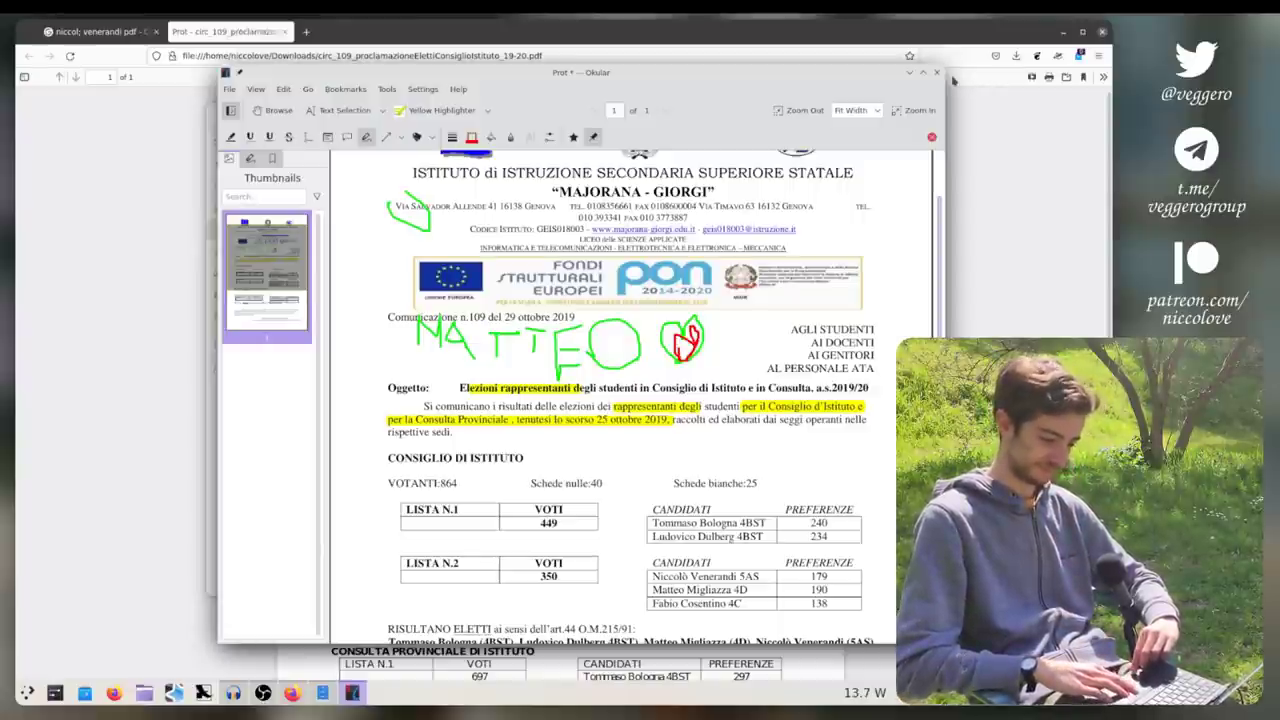
{"action": "left_click", "coordinate": [936, 72]}
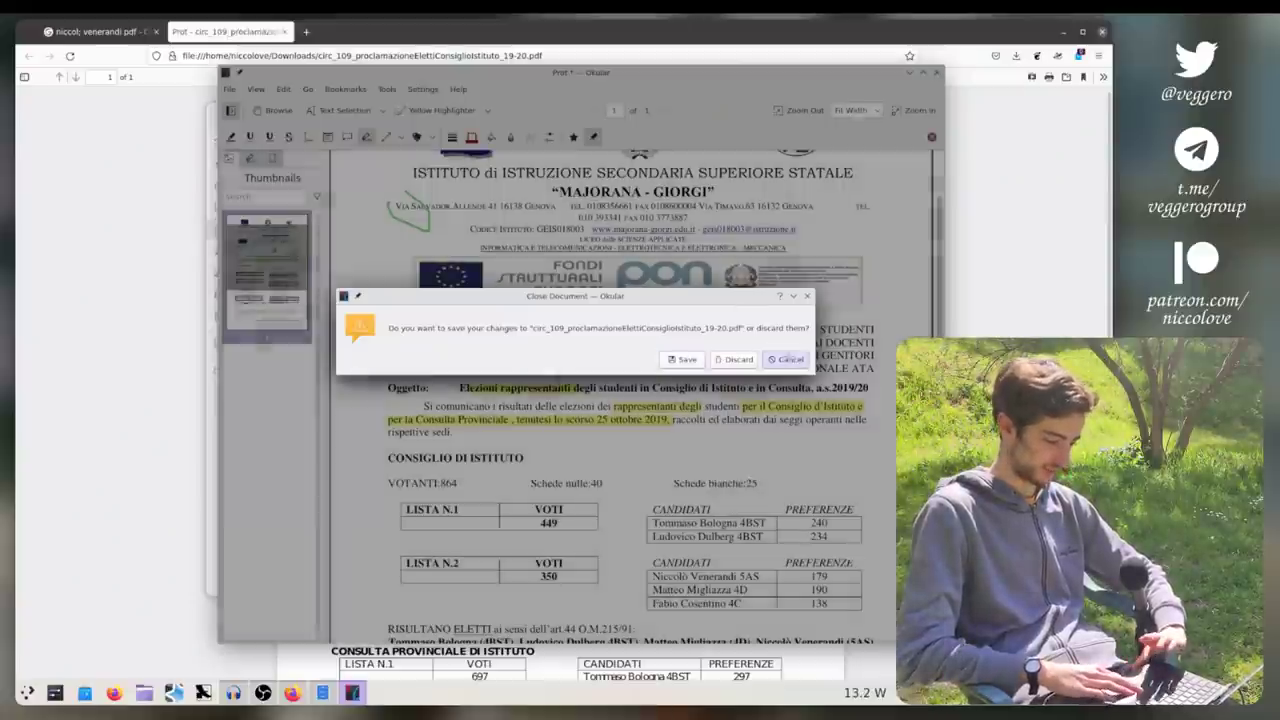
Step: Discard the annotation changes in Okular and close the downloads folder window
{"action": "left_click", "coordinate": [788, 360]}
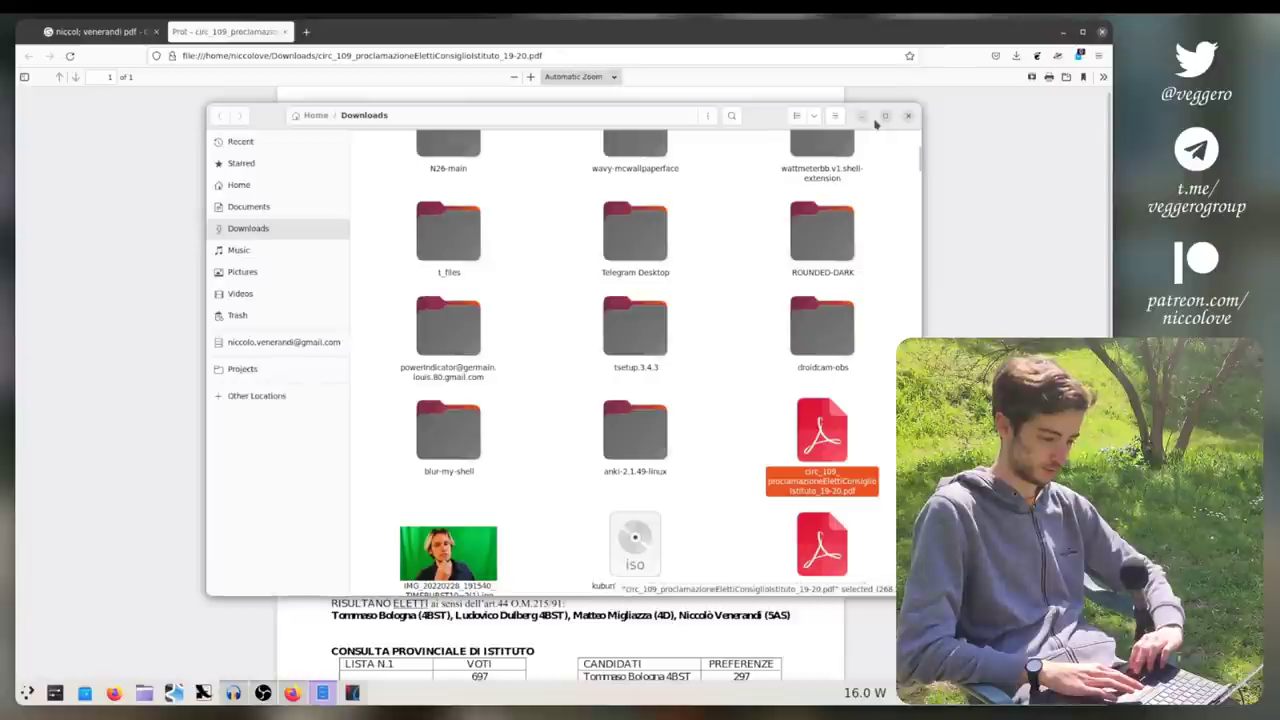
{"action": "left_click", "coordinate": [908, 114]}
{"action": "type", "text": "nicco love"}
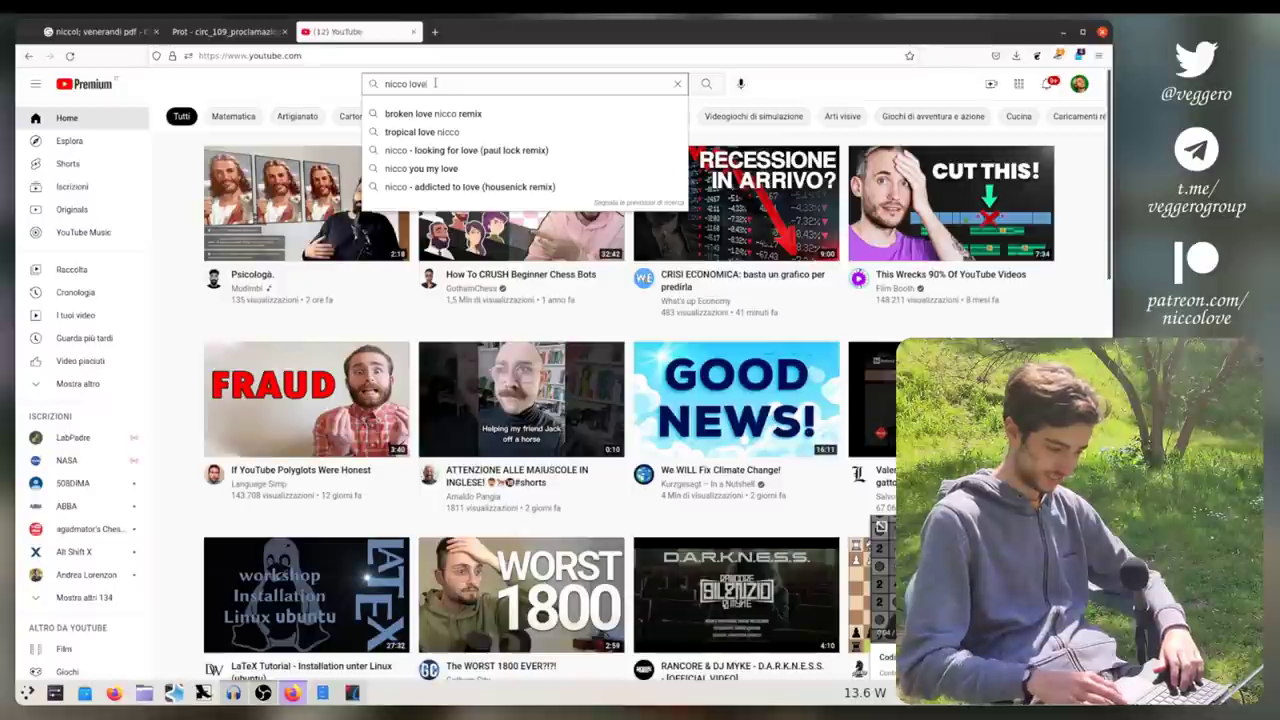
Step: Browse YouTube results for 'nicco love', then start a new query 'plaasma' in the search bar
{"action": "key", "text": "Return"}
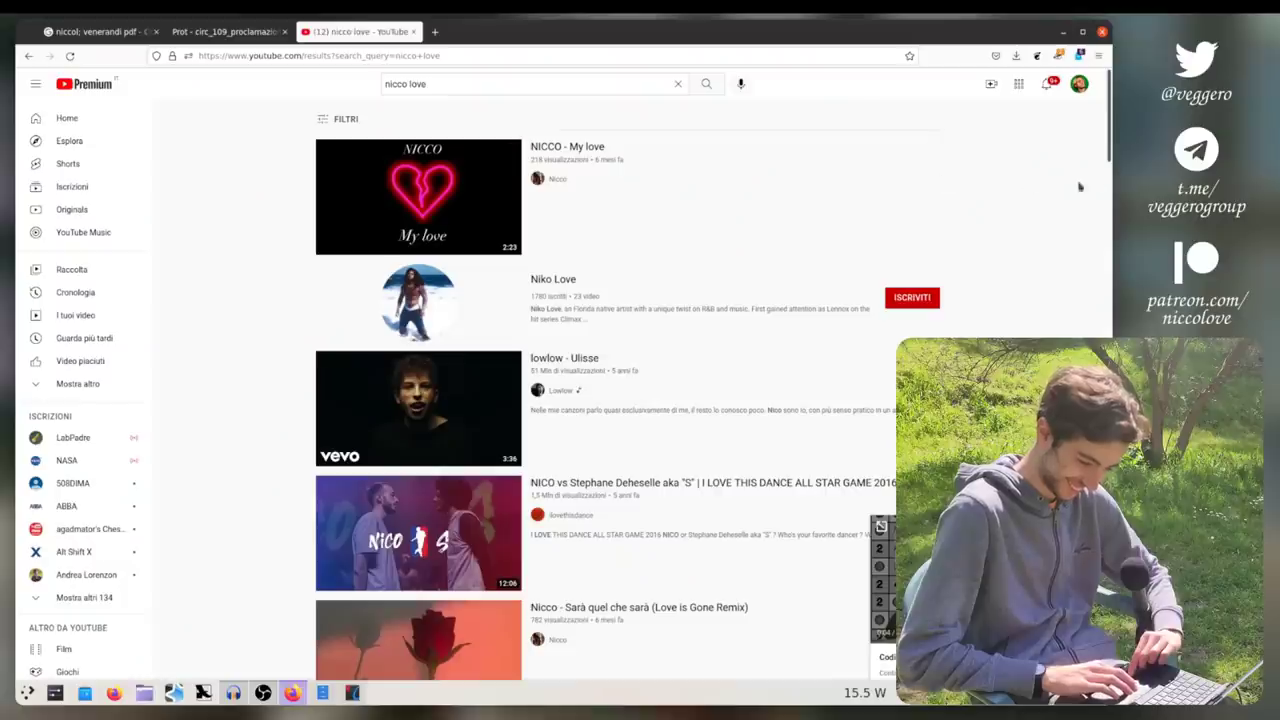
{"action": "scroll", "scroll_direction": "down", "scroll_amount": 3}
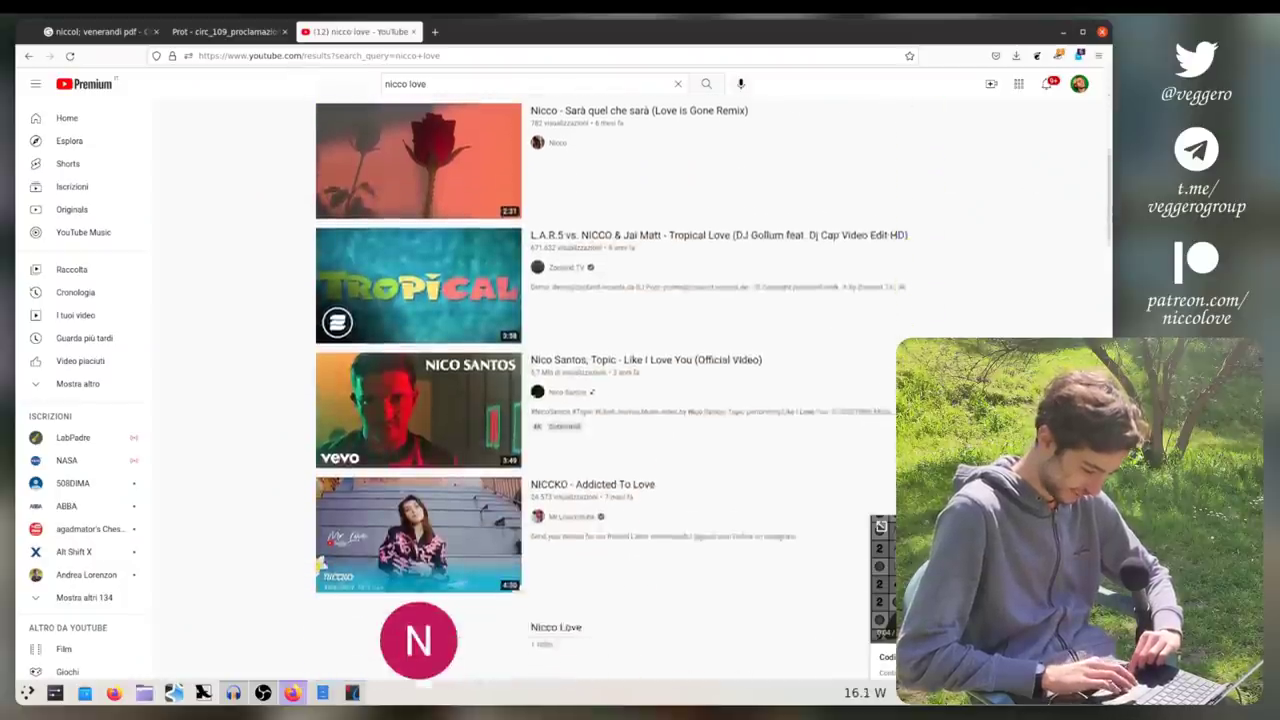
{"action": "scroll", "scroll_direction": "down", "scroll_amount": 3}
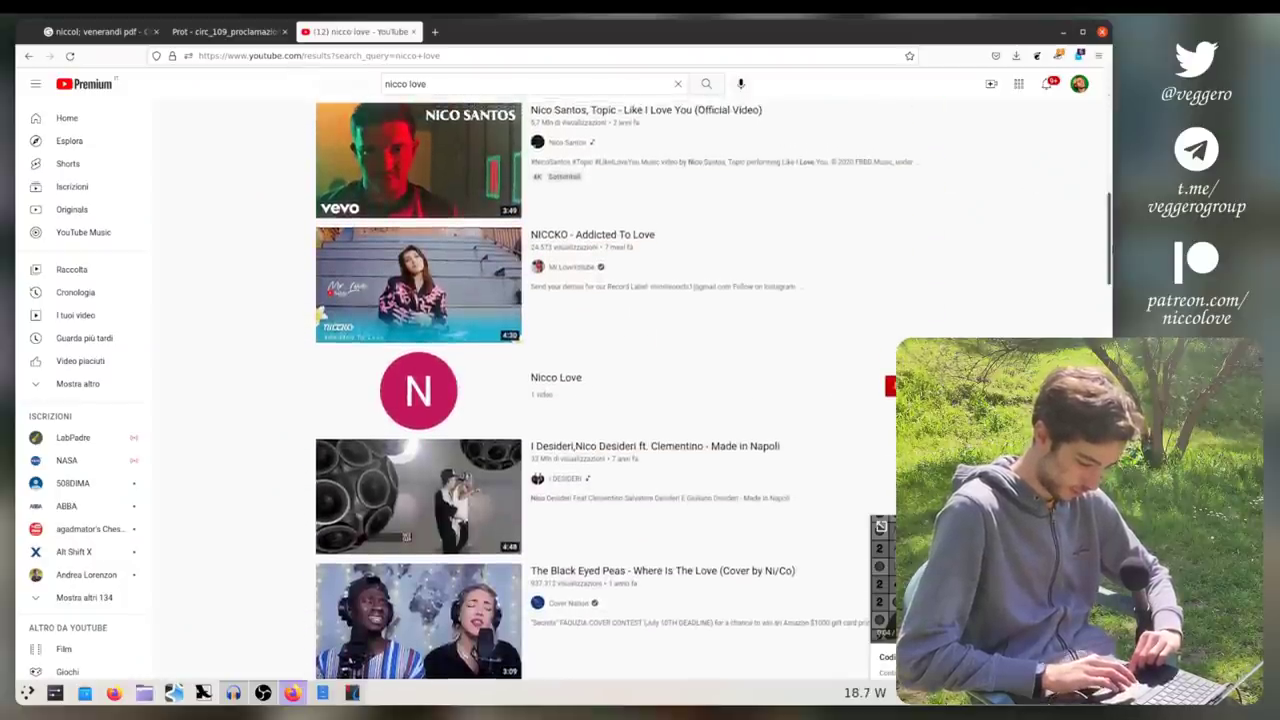
{"action": "scroll", "scroll_direction": "down", "scroll_amount": 3}
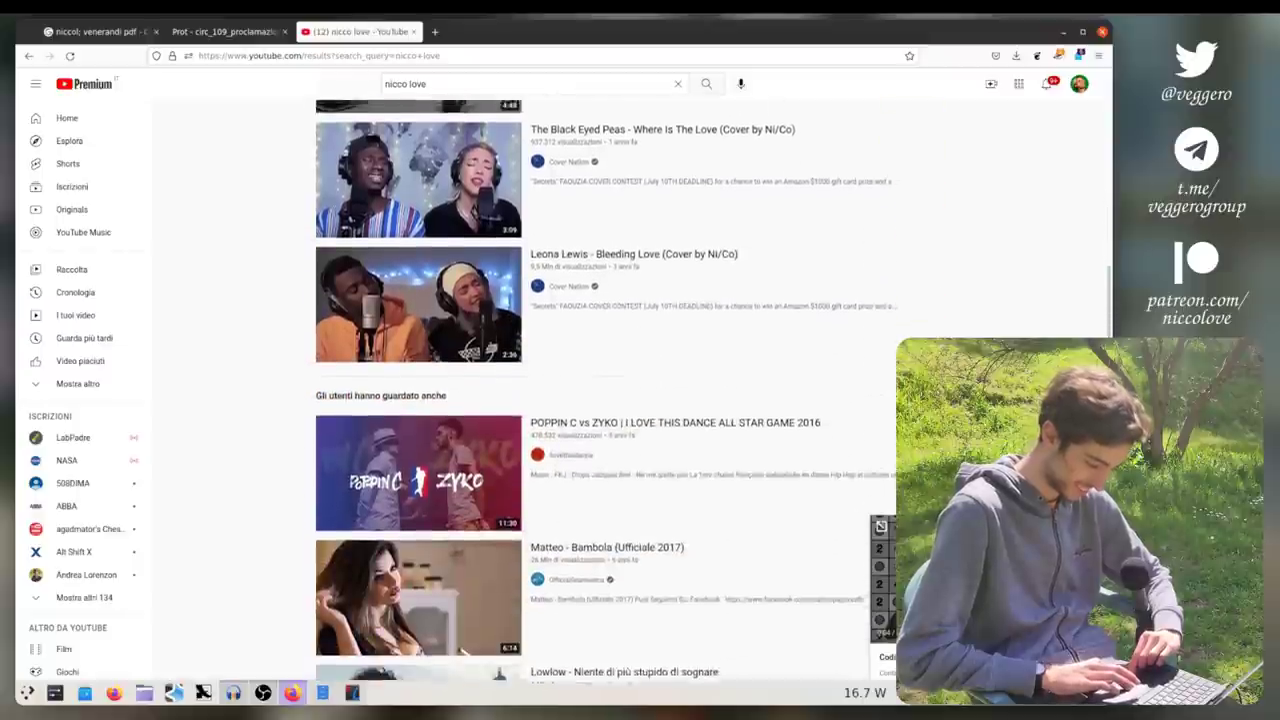
{"action": "scroll", "scroll_direction": "down", "scroll_amount": 3}
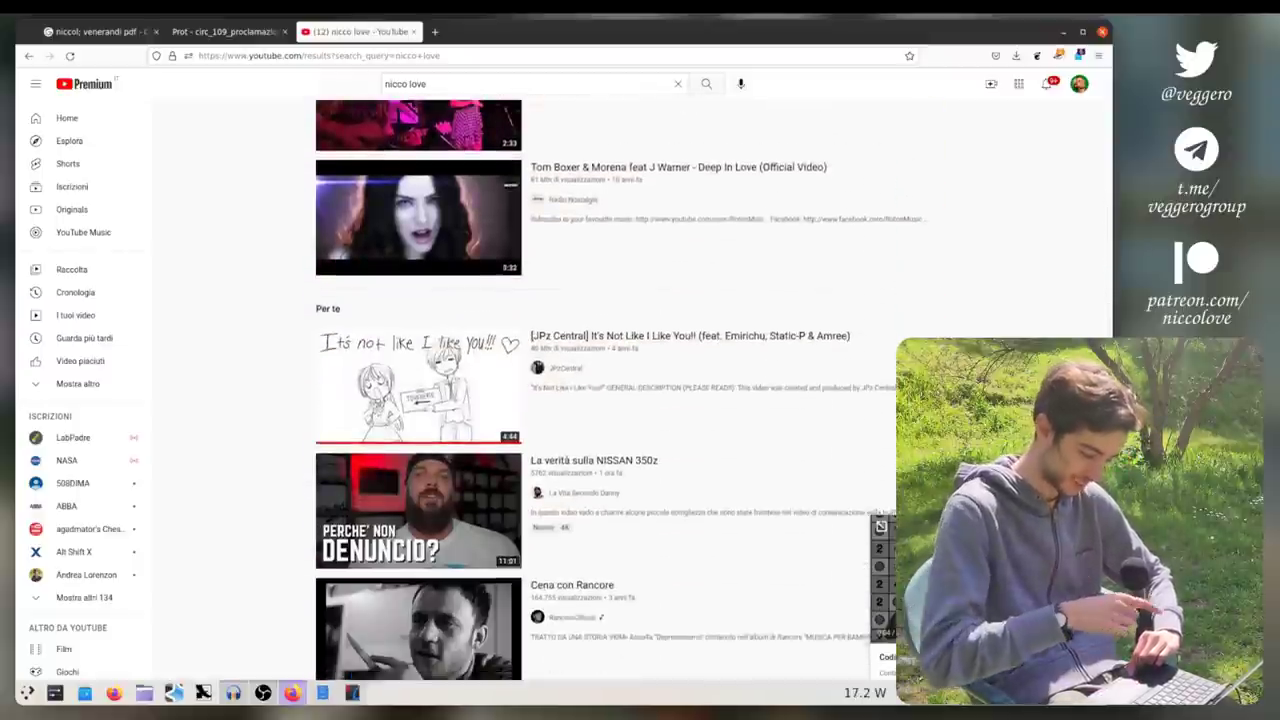
{"action": "scroll", "scroll_direction": "down", "scroll_amount": 3}
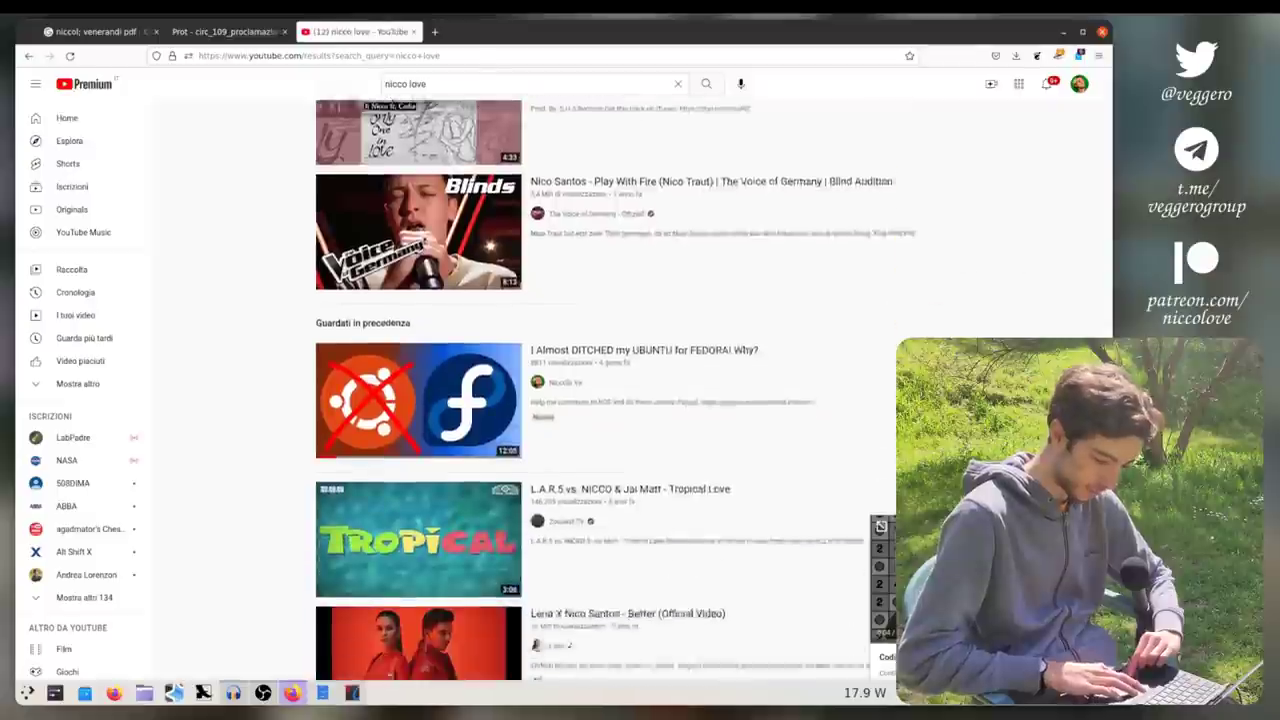
{"action": "scroll", "scroll_direction": "down", "scroll_amount": 3}
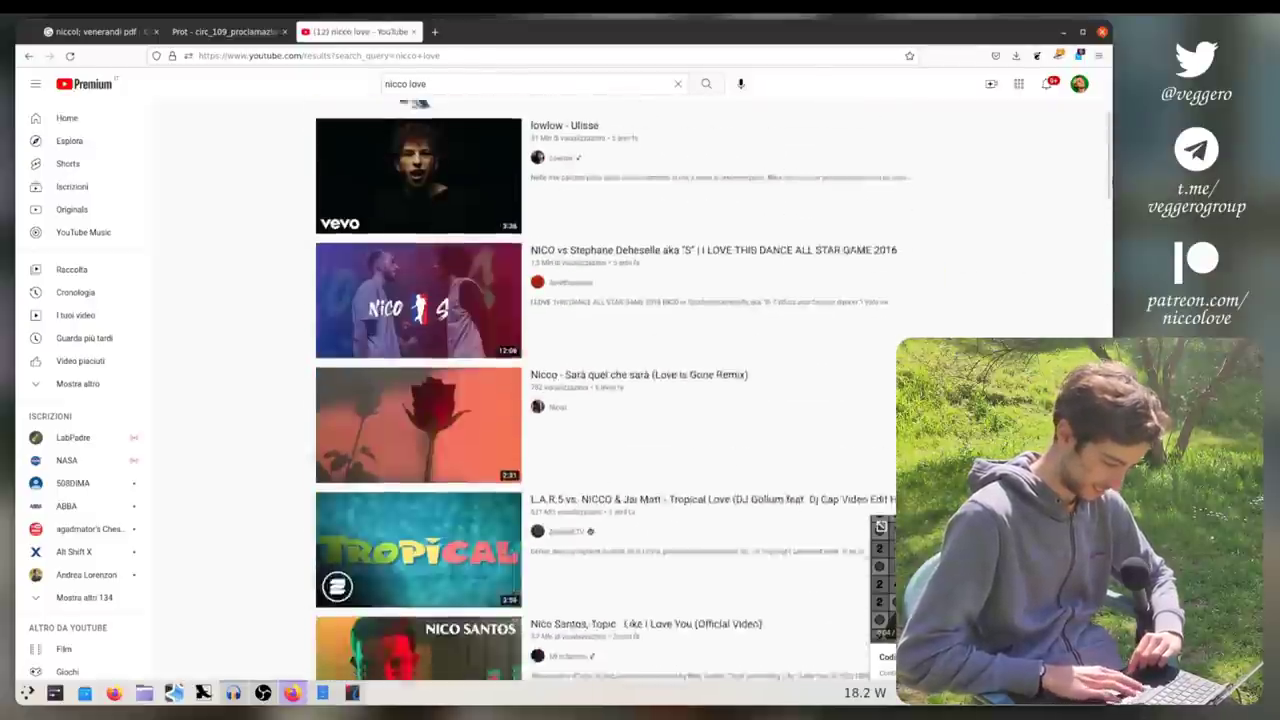
{"action": "left_click", "coordinate": [520, 84]}
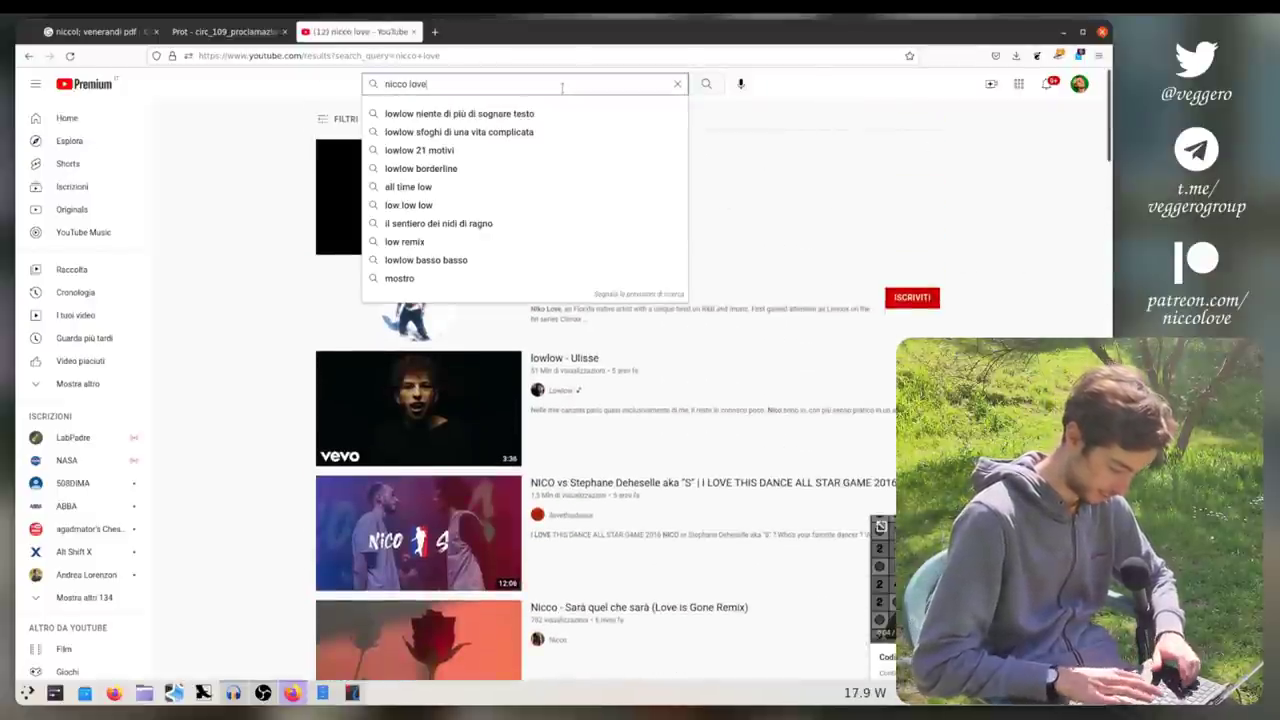
{"action": "type", "text": "plase"}
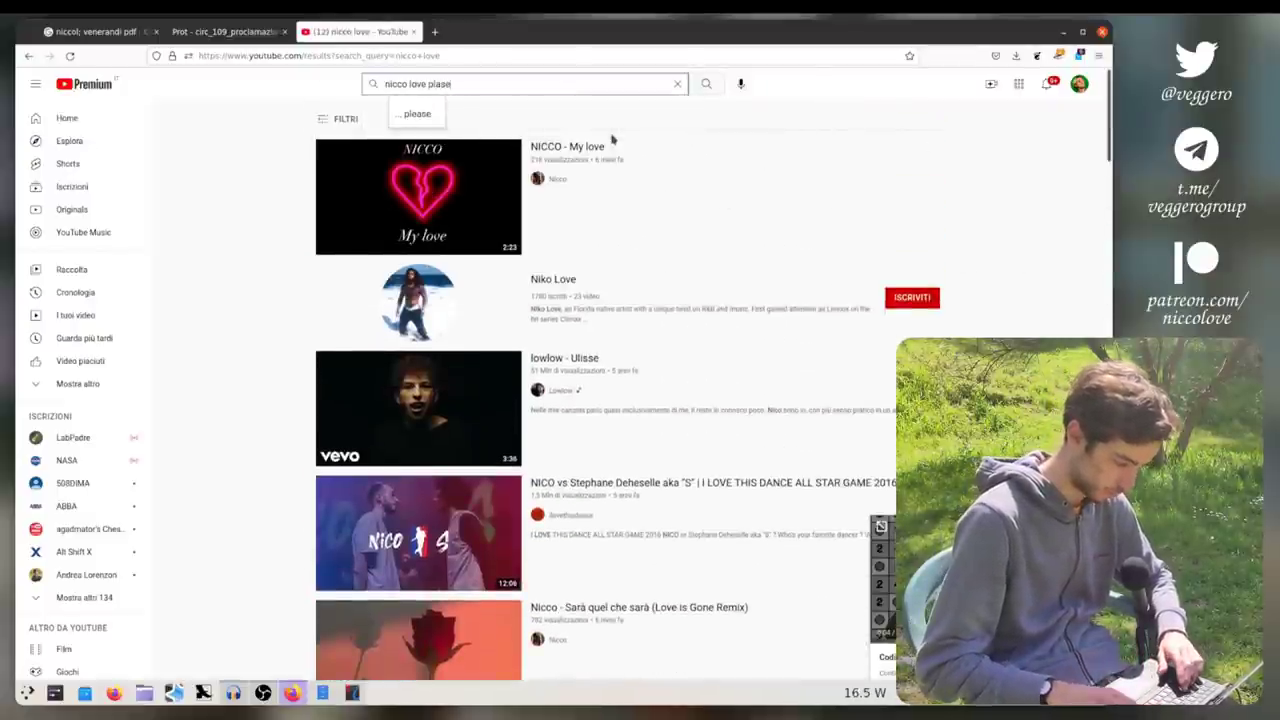
{"action": "type", "text": "plaasma"}
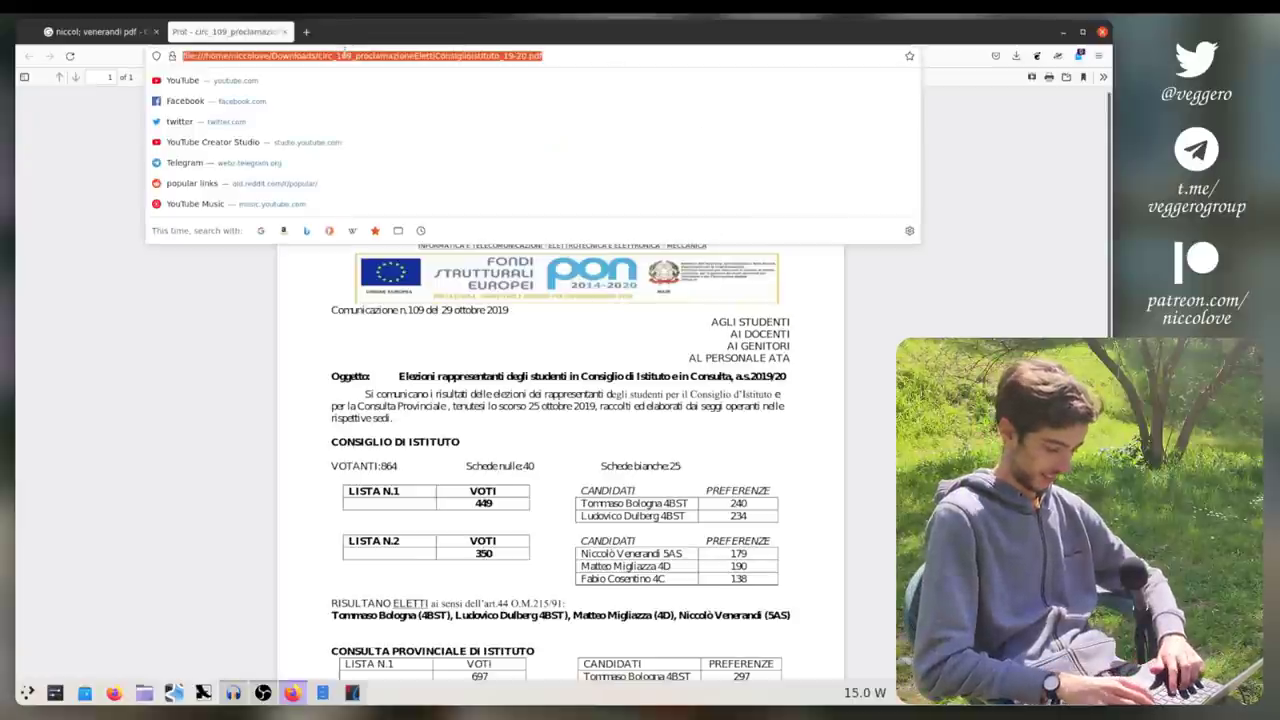
Step: Search Google for 'font' from the address bar
{"action": "type", "text": "font"}
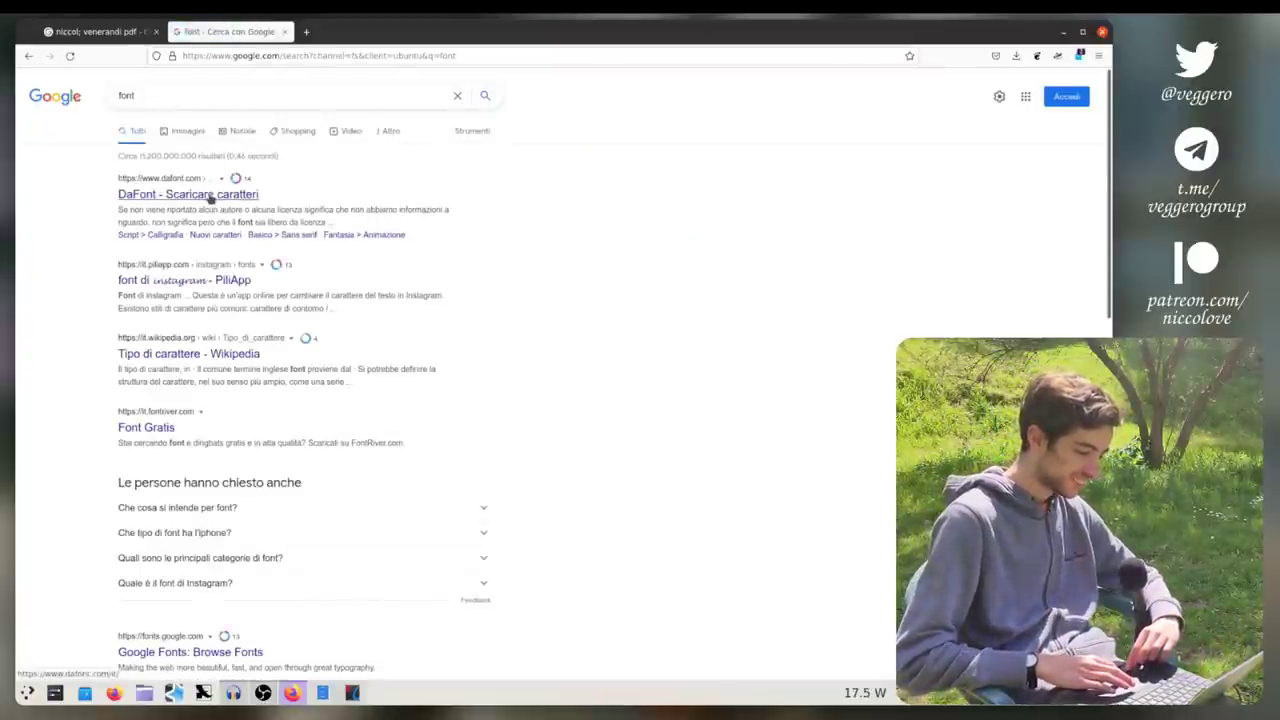
{"action": "mouse_move", "coordinate": [240, 264]}
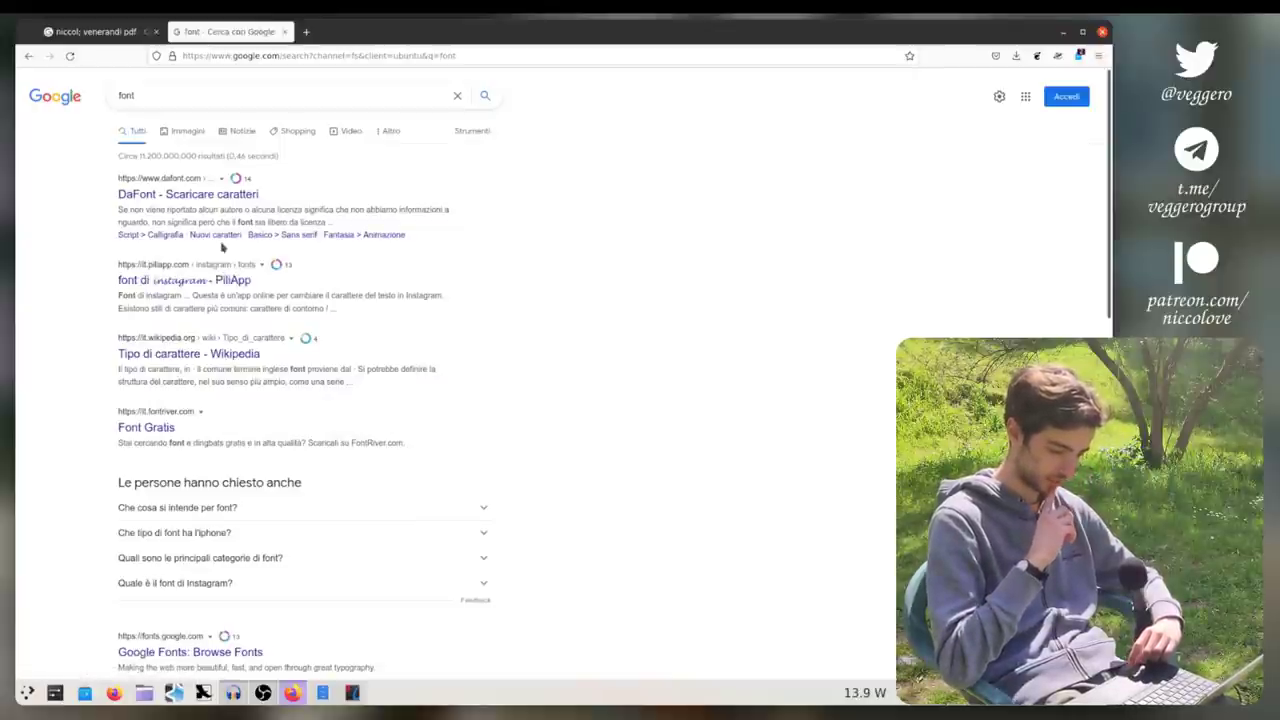
{"action": "left_click", "coordinate": [184, 280]}
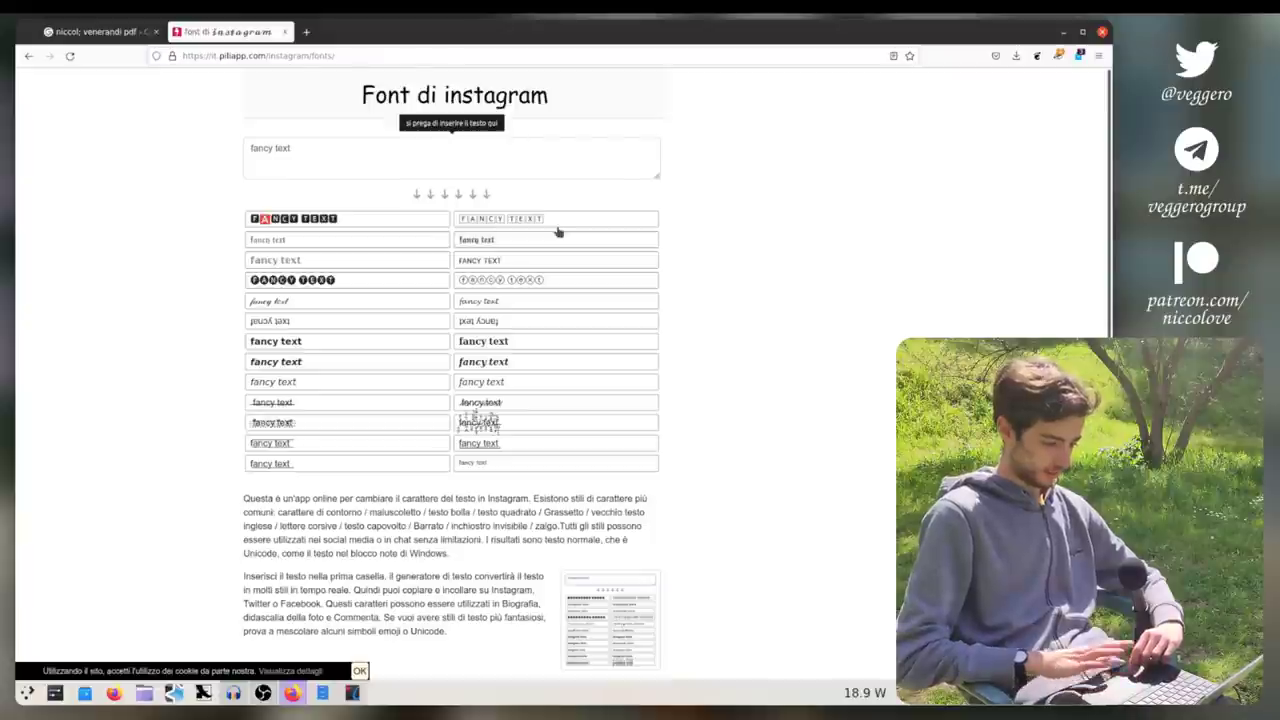
{"action": "mouse_move", "coordinate": [1076, 200]}
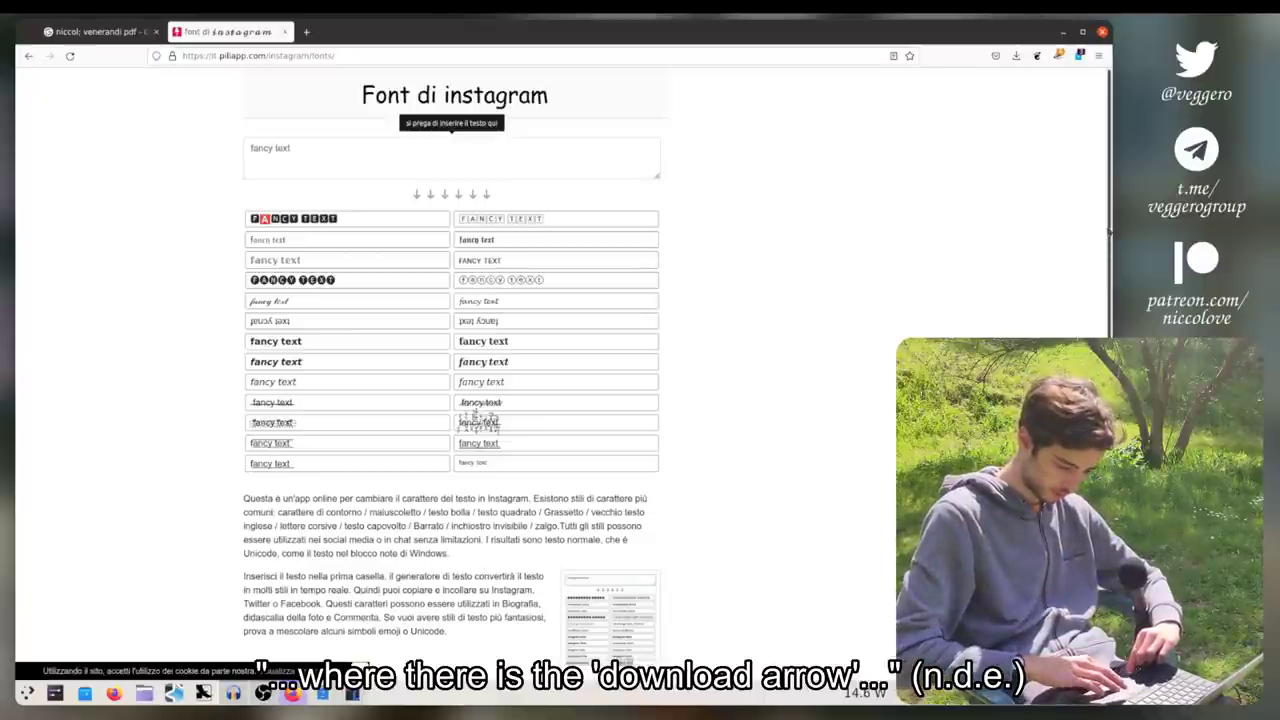
{"action": "scroll", "scroll_direction": "down", "scroll_amount": 3}
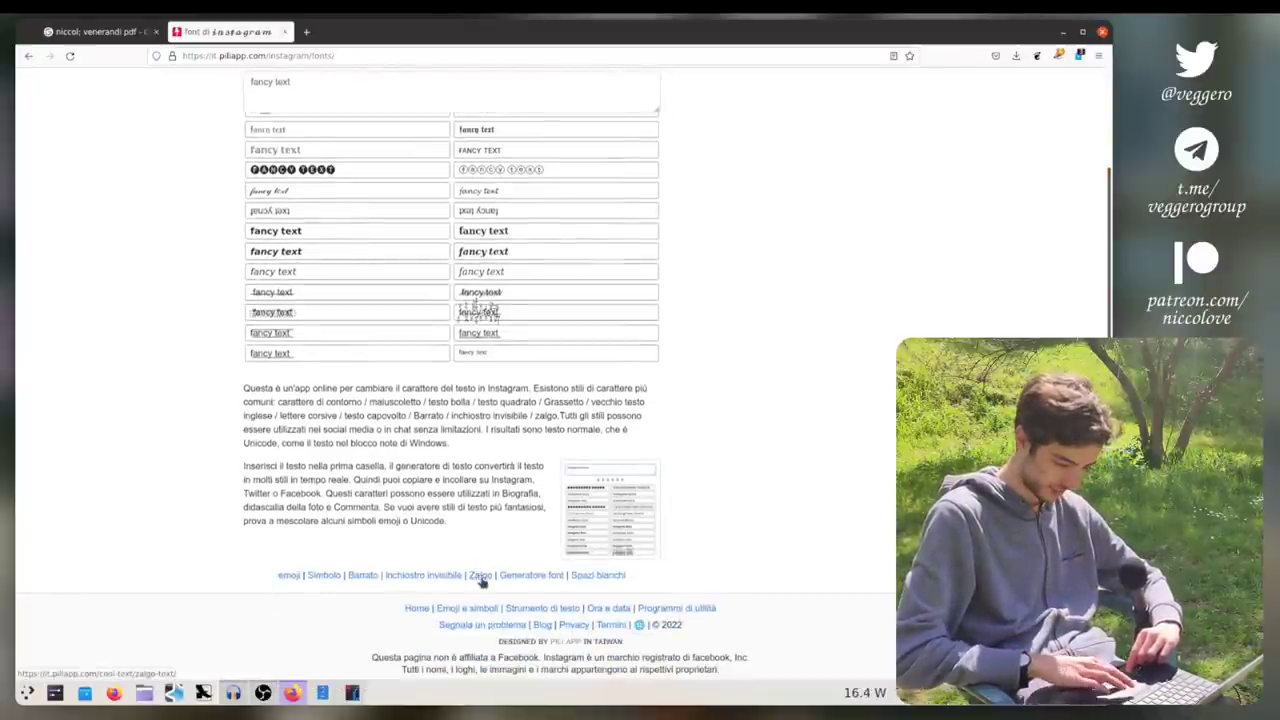
{"action": "scroll", "scroll_direction": "up", "scroll_amount": 3}
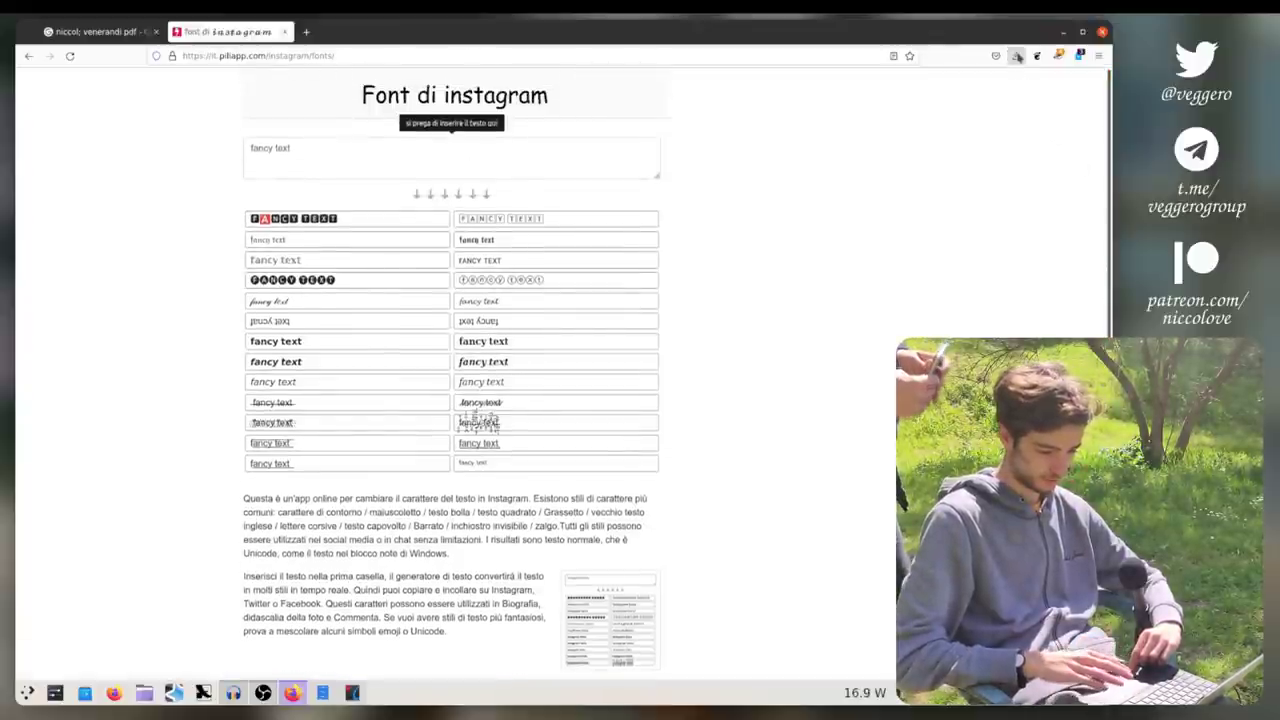
{"action": "mouse_move", "coordinate": [1016, 56]}
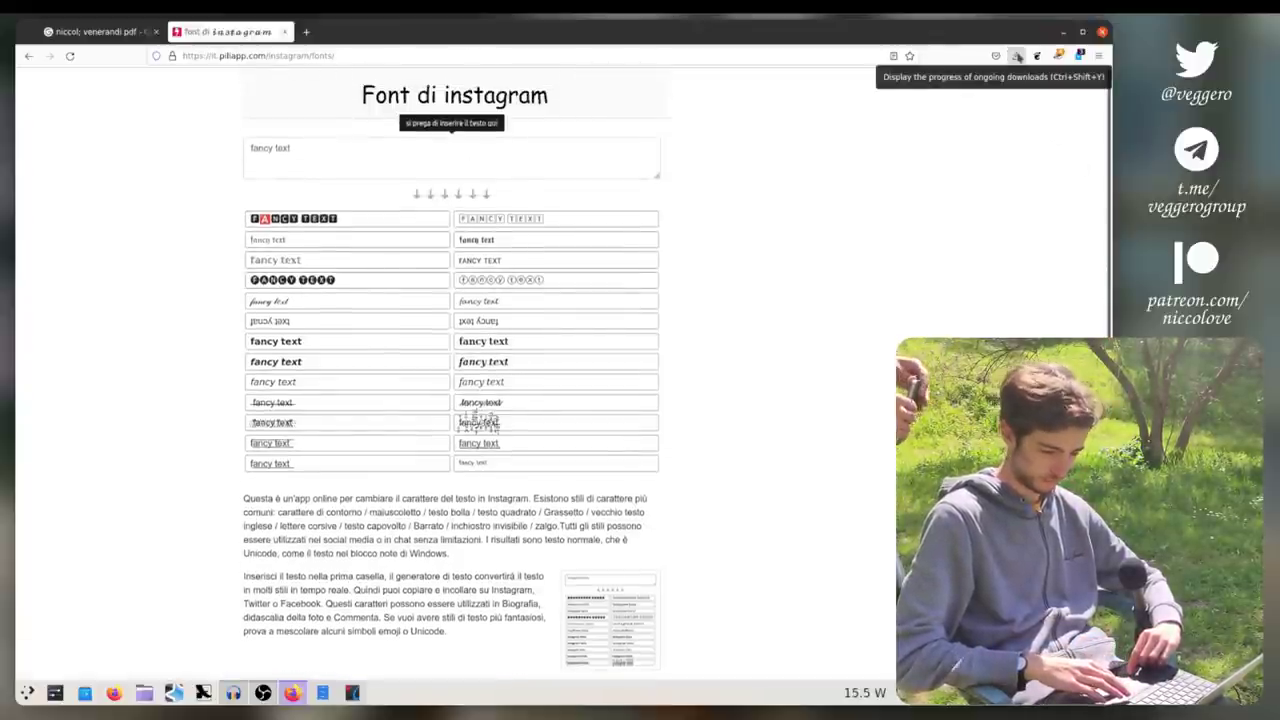
{"action": "left_click", "coordinate": [556, 282]}
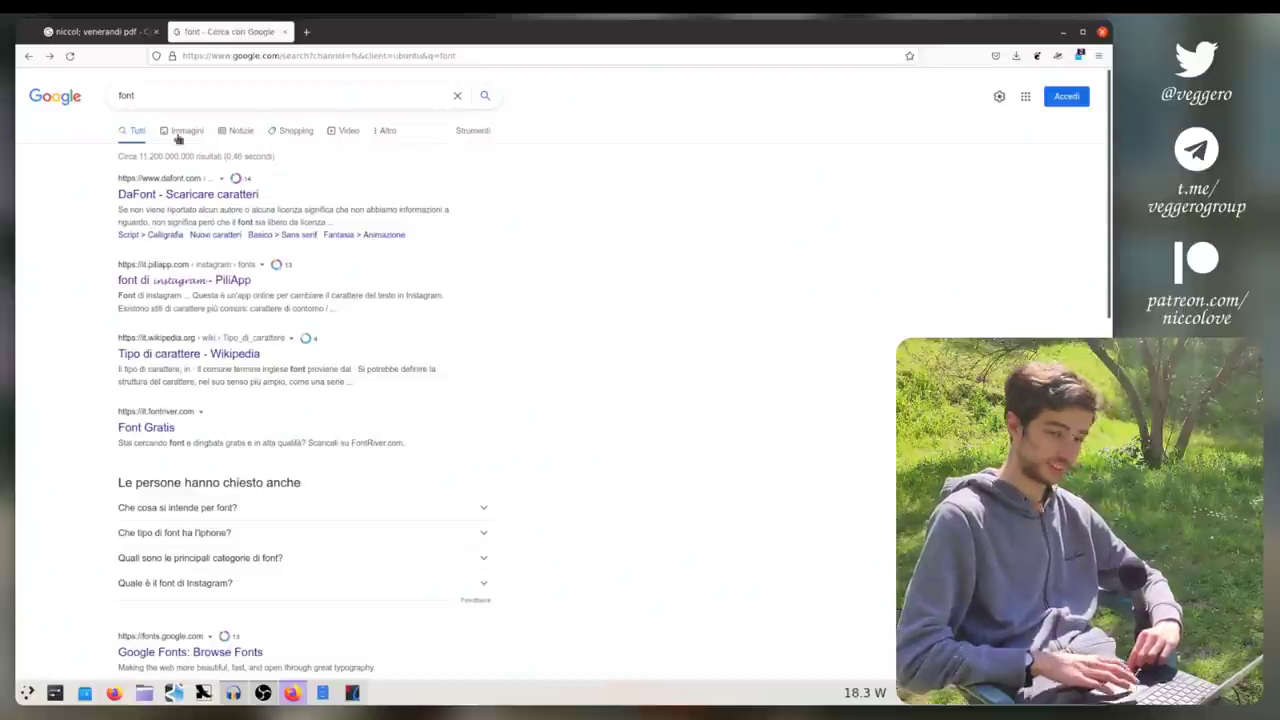
{"action": "left_click", "coordinate": [250, 96]}
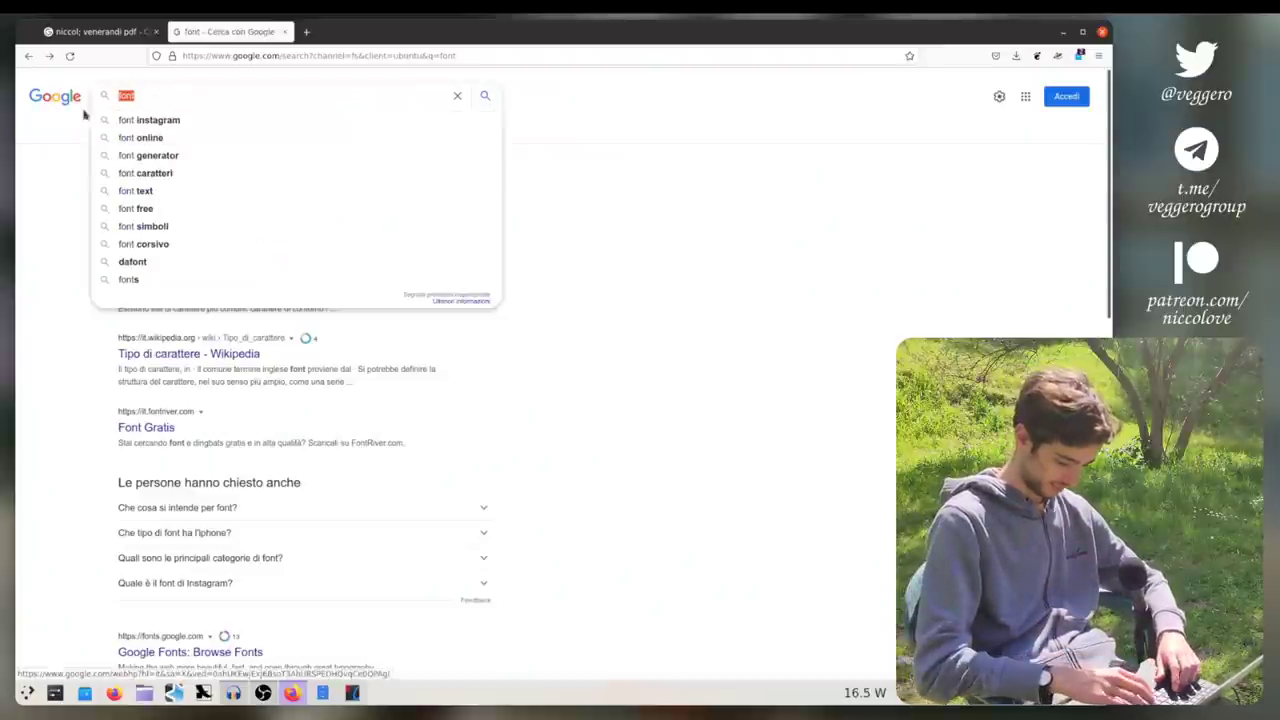
{"action": "type", "text": "how to download"}
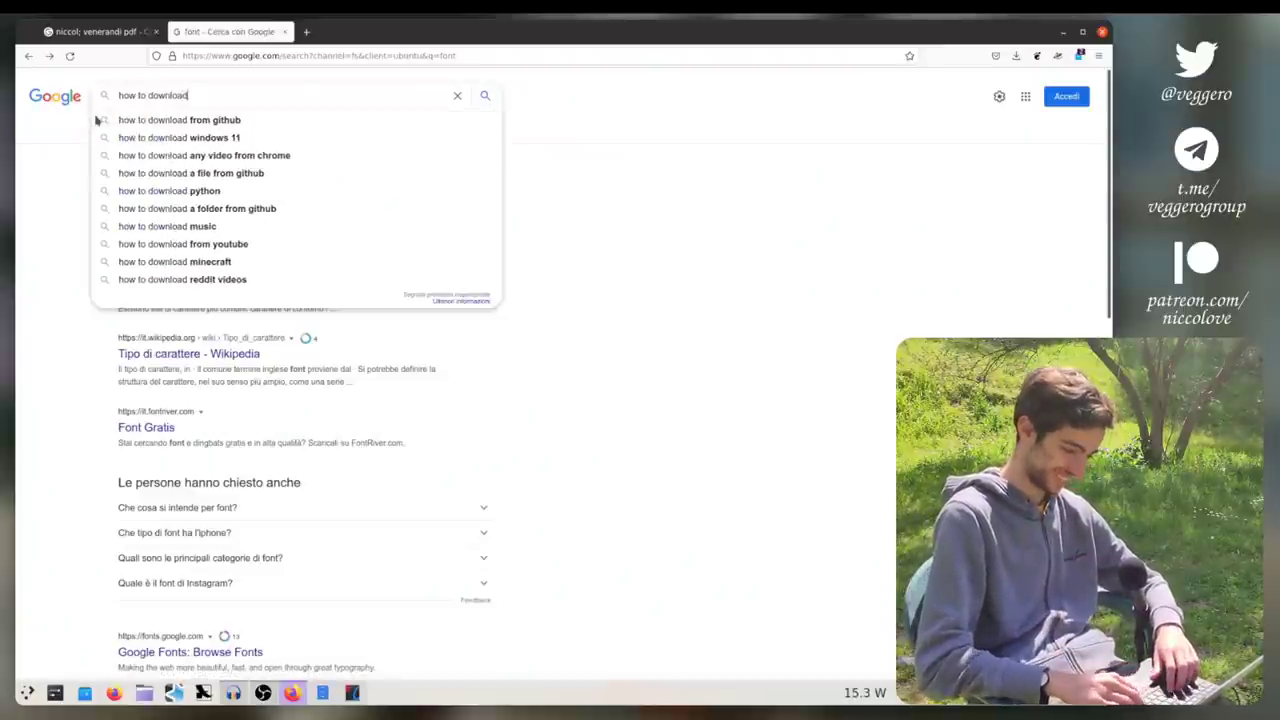
{"action": "type", "text": "a font"}
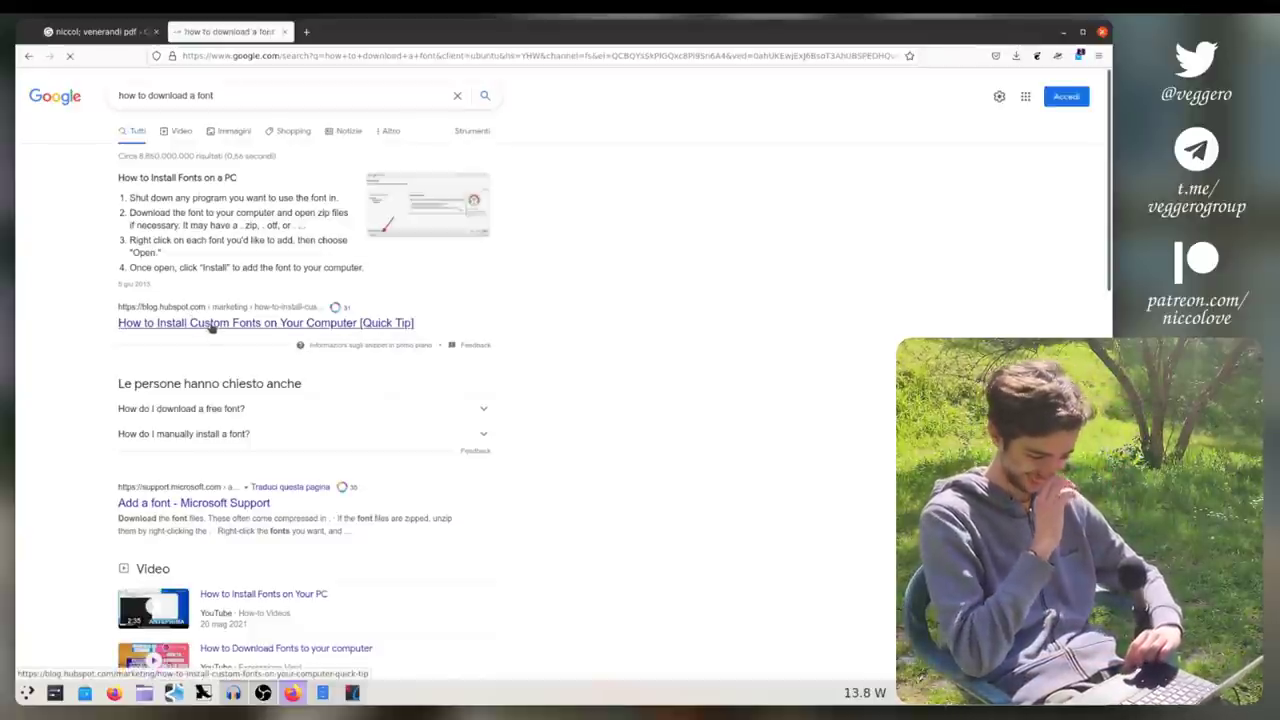
{"action": "left_click", "coordinate": [266, 322]}
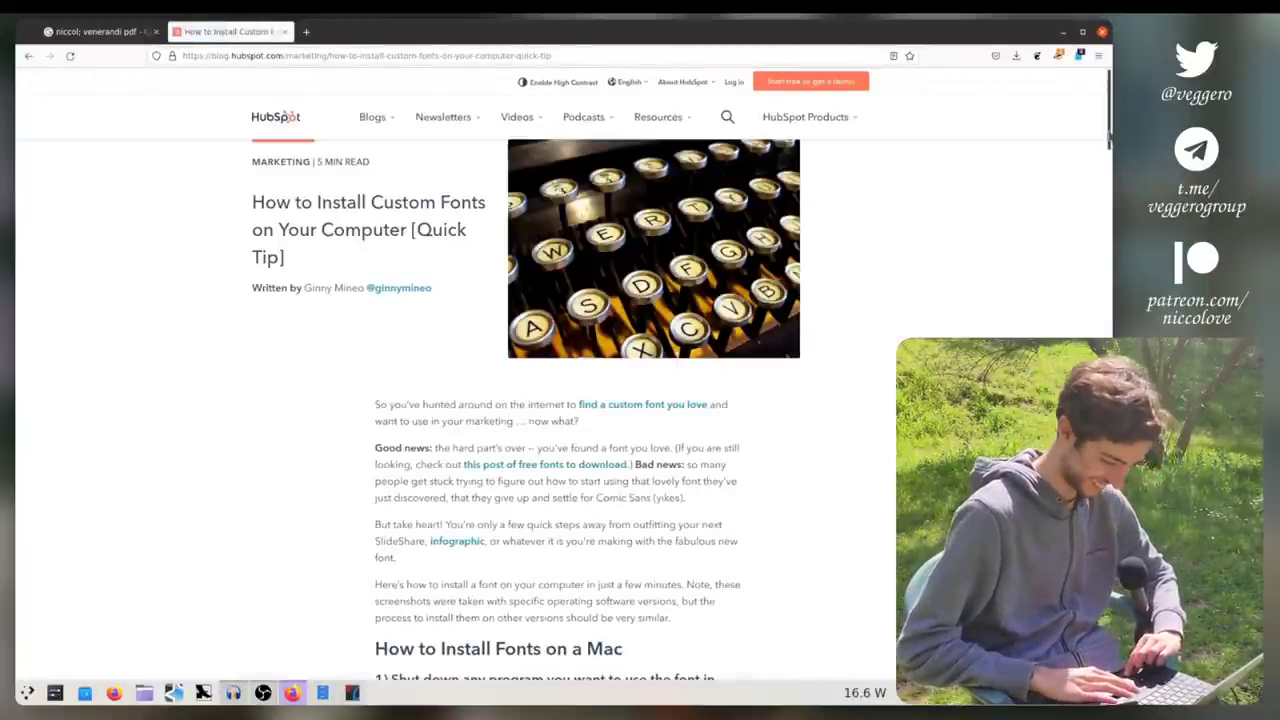
{"action": "scroll", "scroll_direction": "down", "scroll_amount": 3}
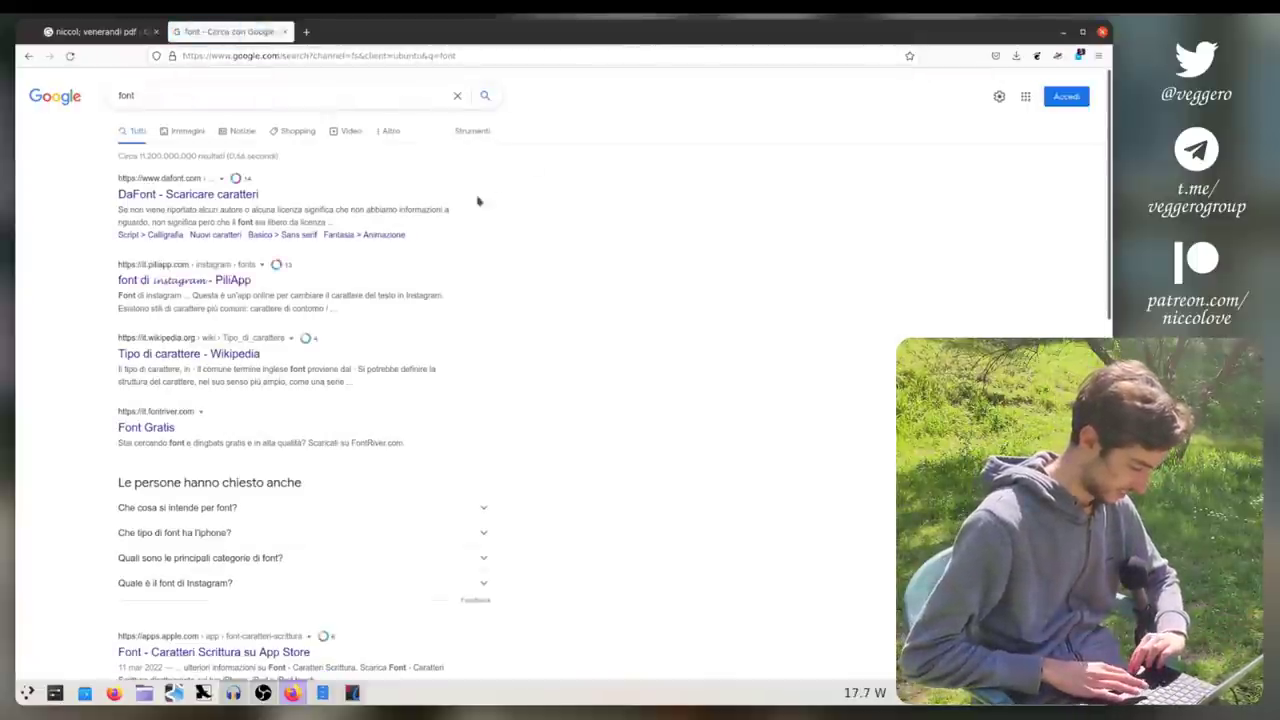
Step: Go to the DaFont site from the Google results
{"action": "left_click", "coordinate": [188, 192]}
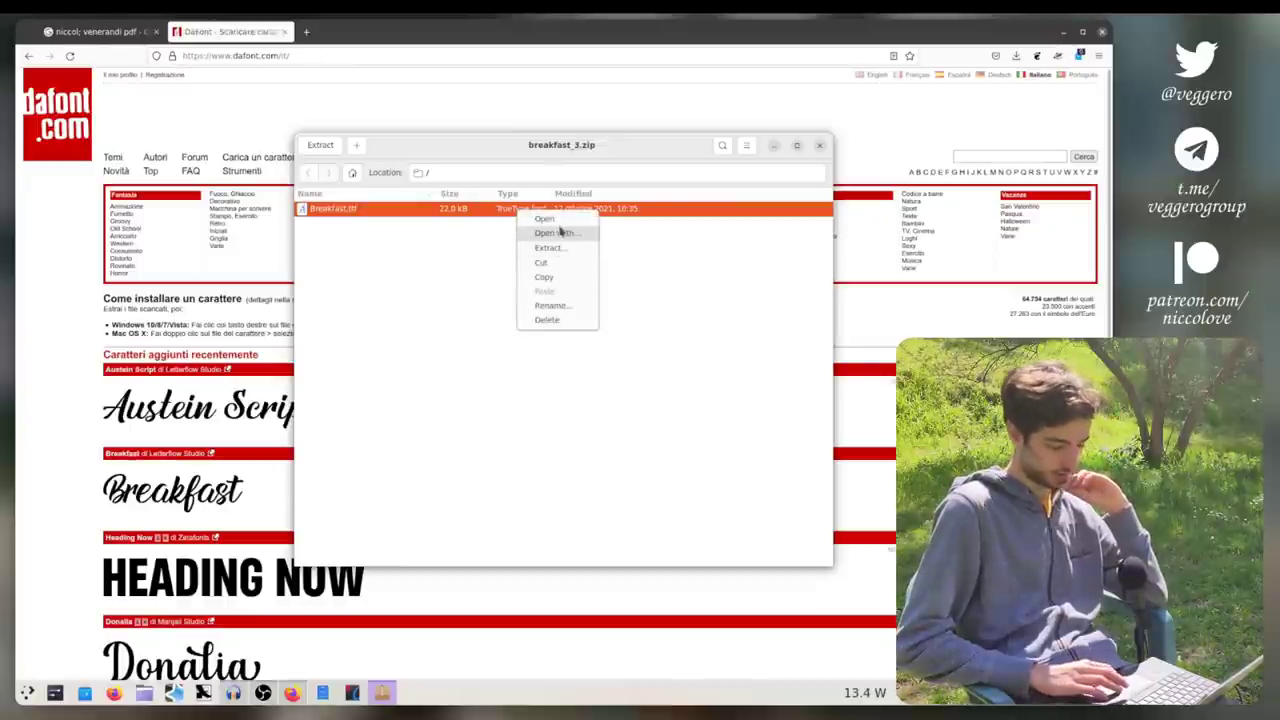
{"action": "mouse_move", "coordinate": [560, 248]}
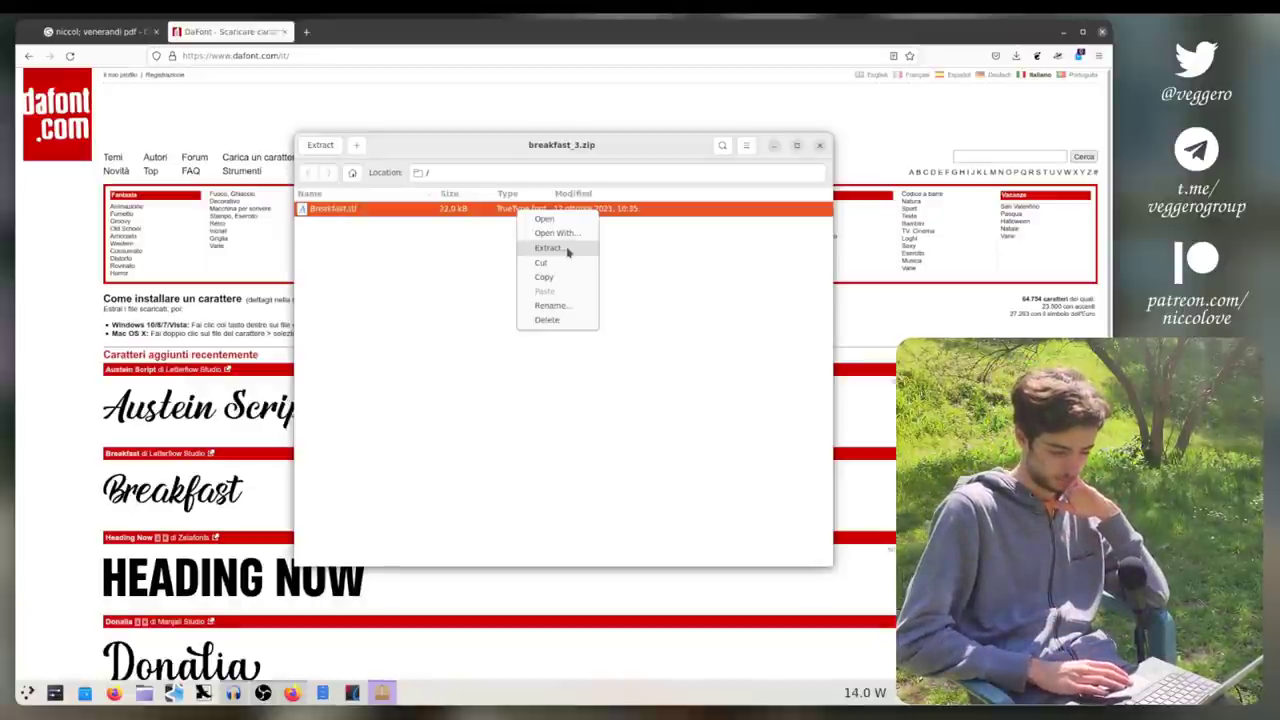
Step: Extract breakfast.ttf from the archive into the Downloads folder
{"action": "left_click", "coordinate": [548, 248]}
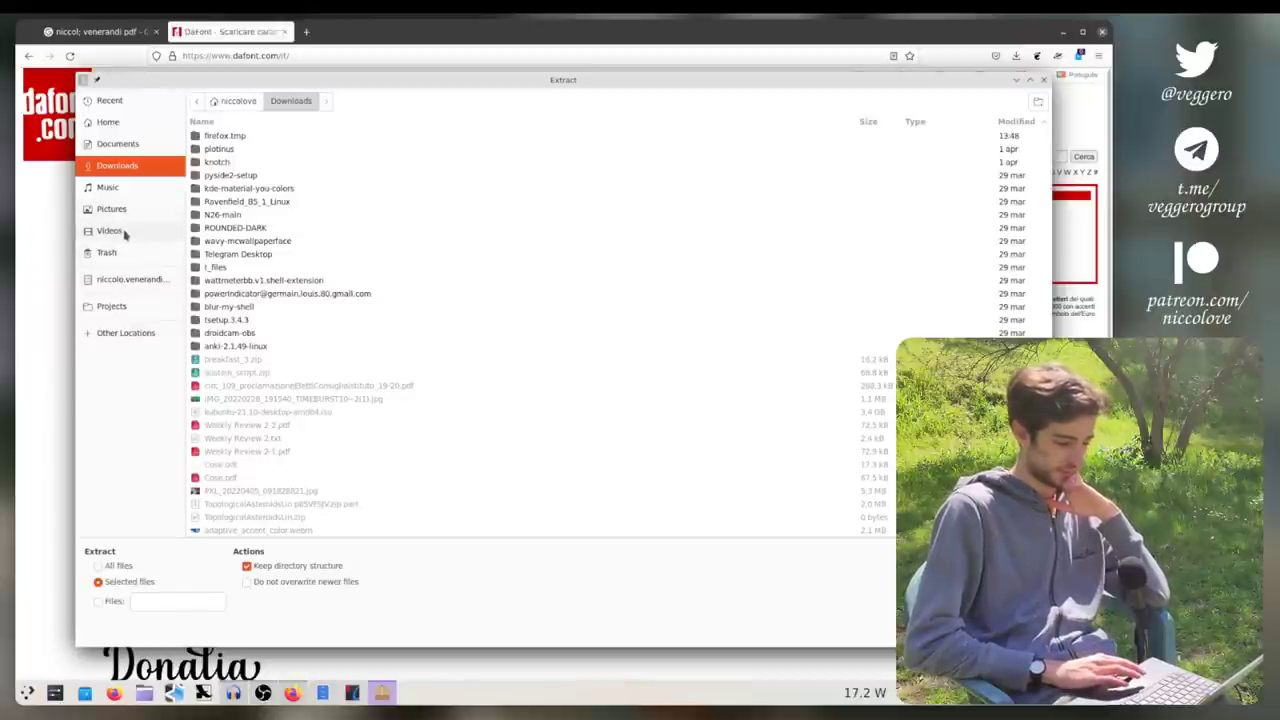
{"action": "left_click", "coordinate": [108, 188]}
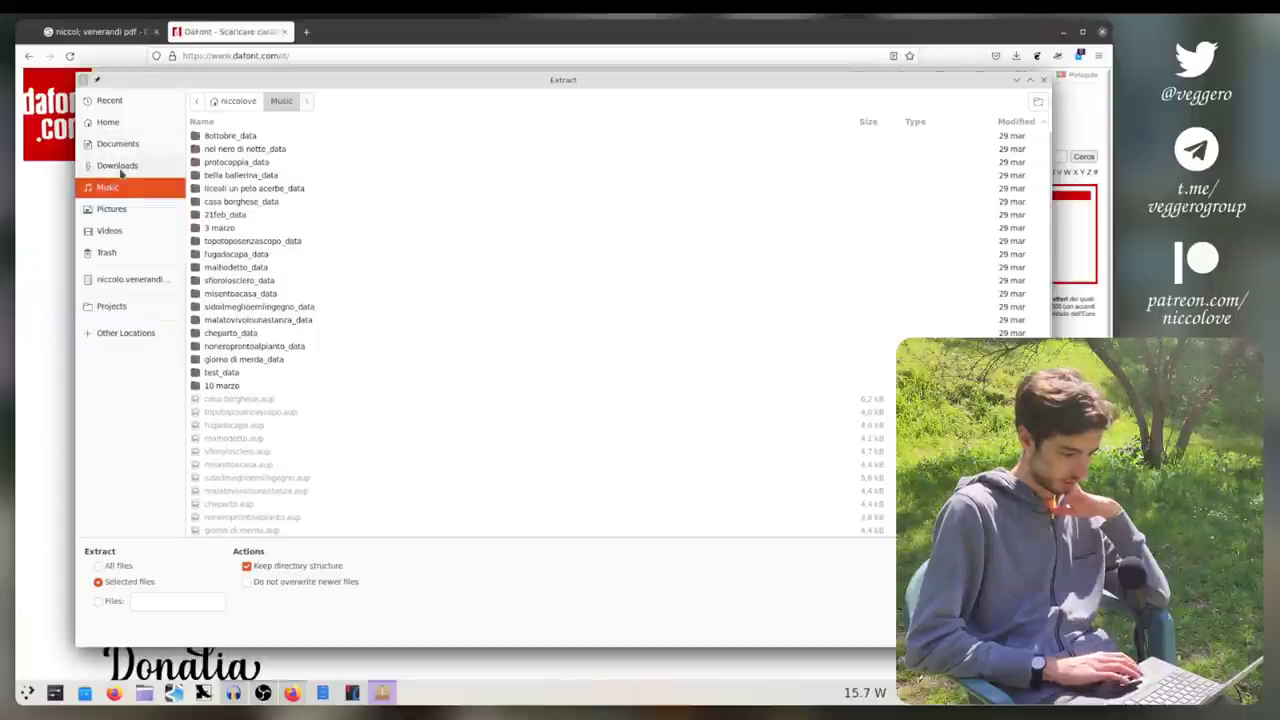
{"action": "left_click", "coordinate": [116, 164]}
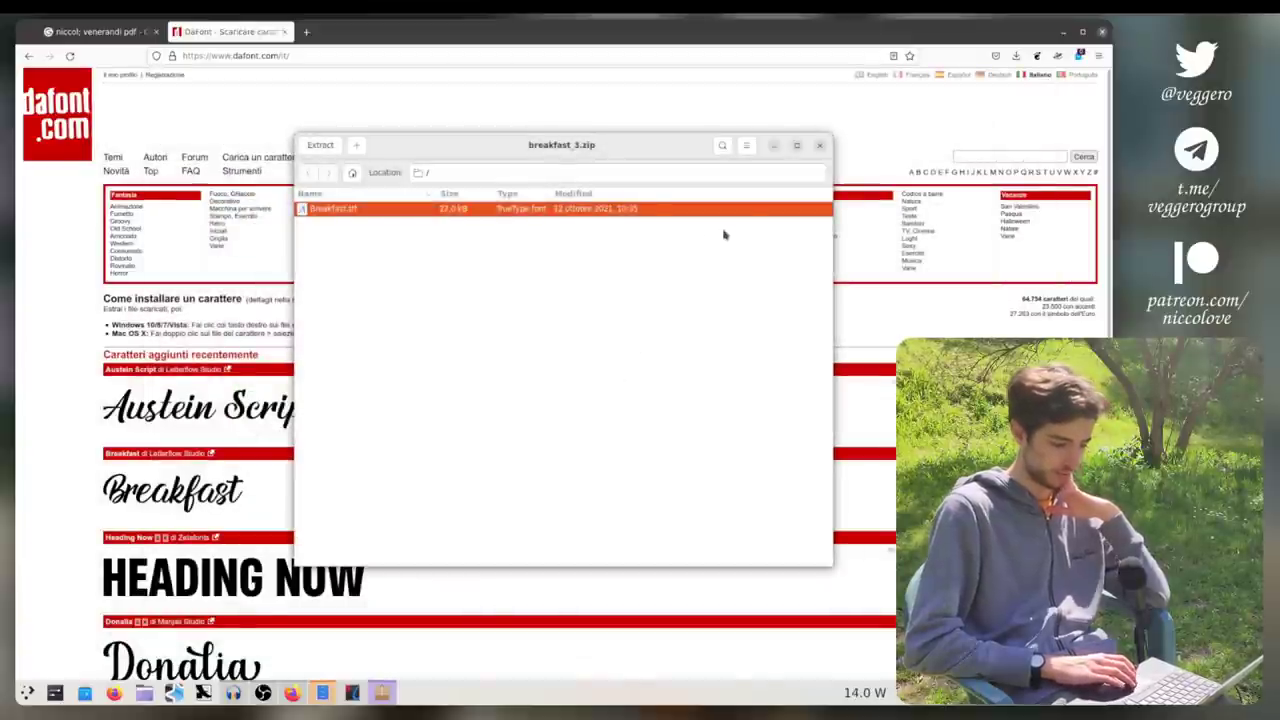
Step: Open breakfast.ttf from the archive and browse the DaFont letter Z listing
{"action": "double_click", "coordinate": [332, 208]}
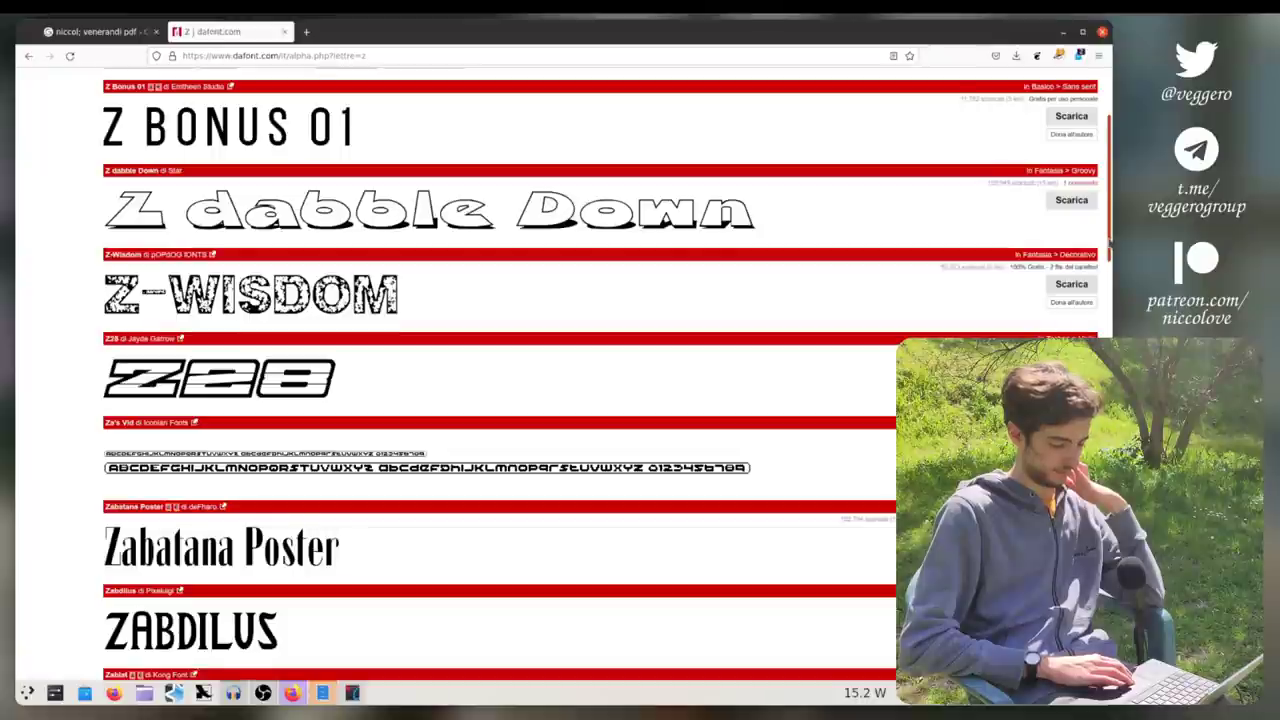
{"action": "scroll", "scroll_direction": "up", "scroll_amount": 3}
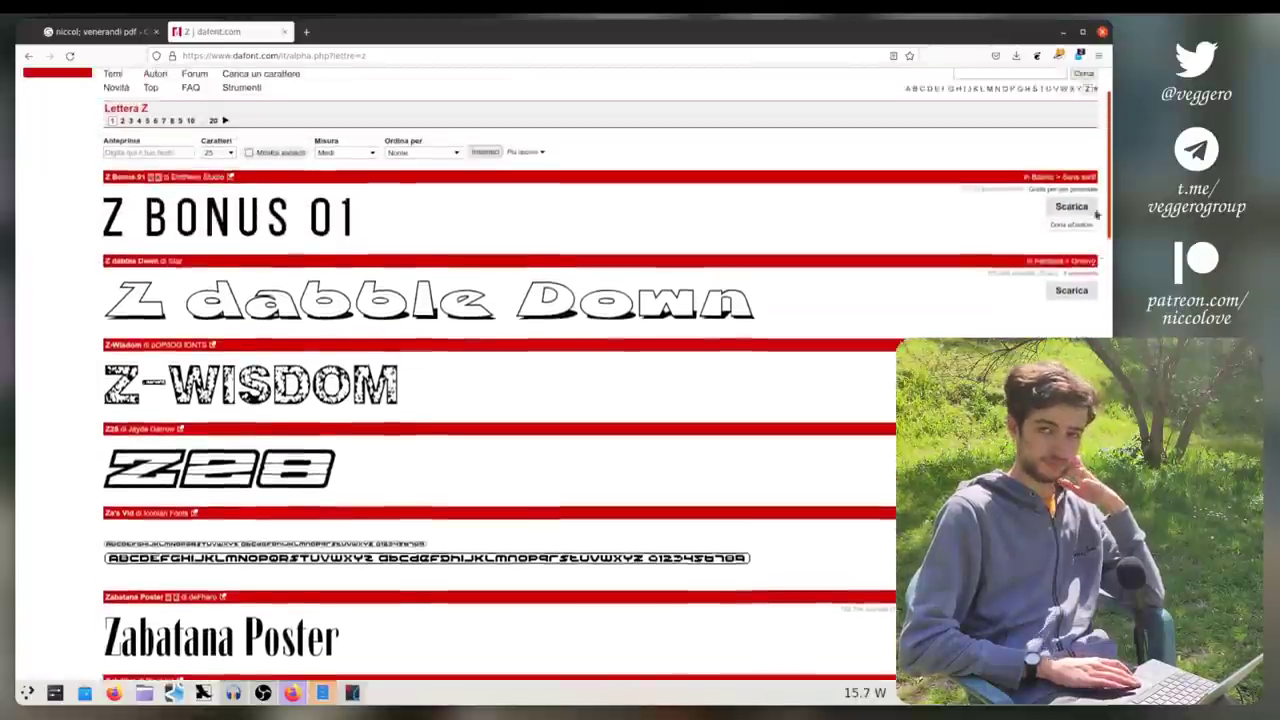
{"action": "scroll", "scroll_direction": "up", "scroll_amount": 3}
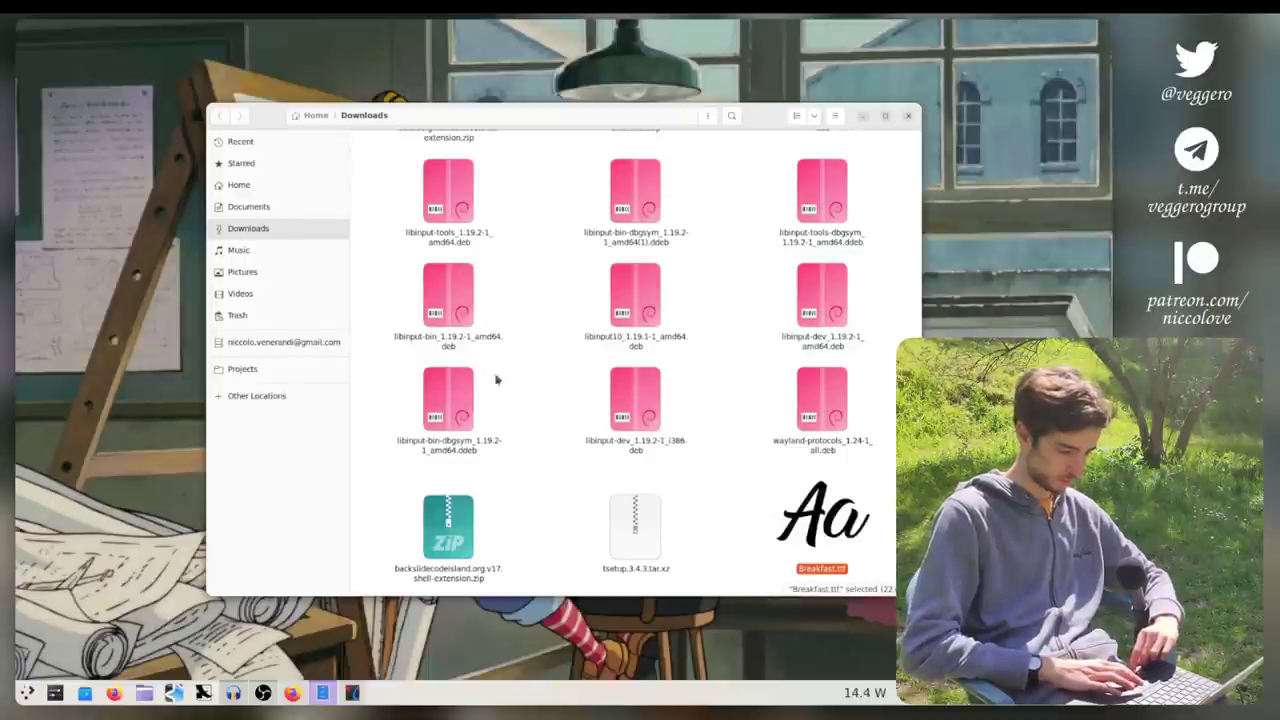
Step: Browse through Videos, Pictures, Documents, Home, Starred and Recent in the Files sidebar
{"action": "left_click", "coordinate": [448, 296]}
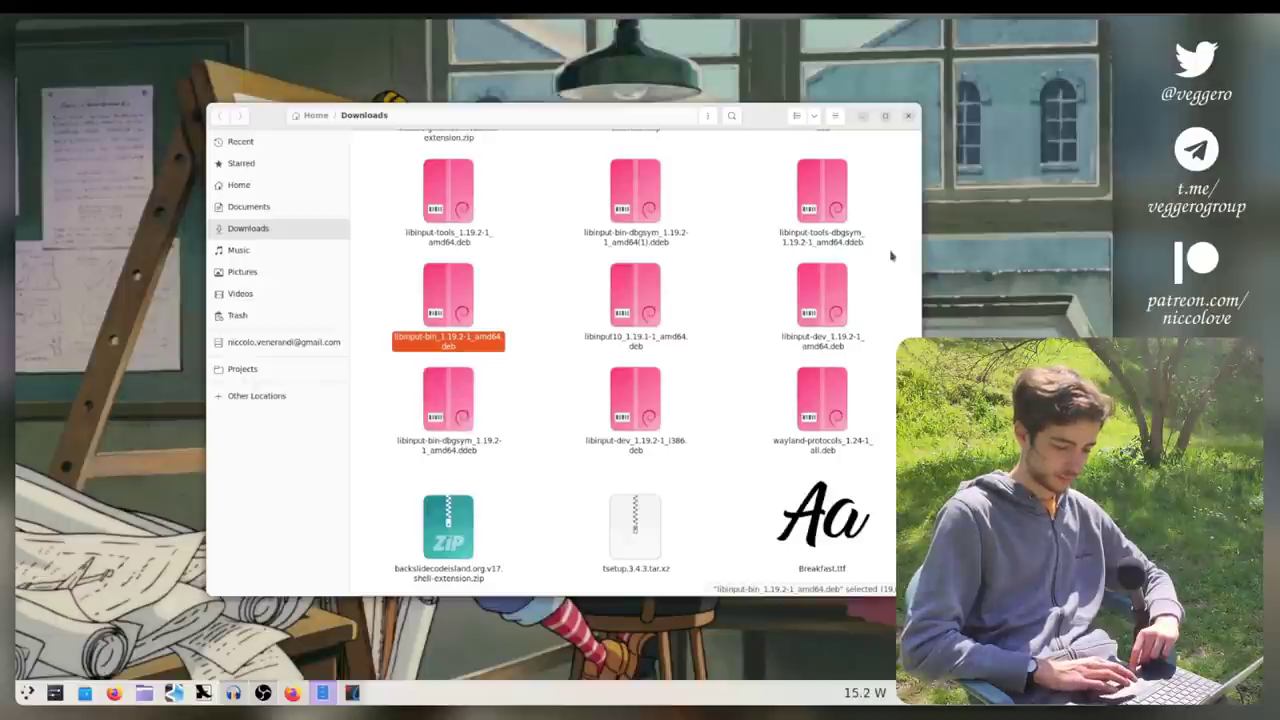
{"action": "left_click", "coordinate": [822, 410]}
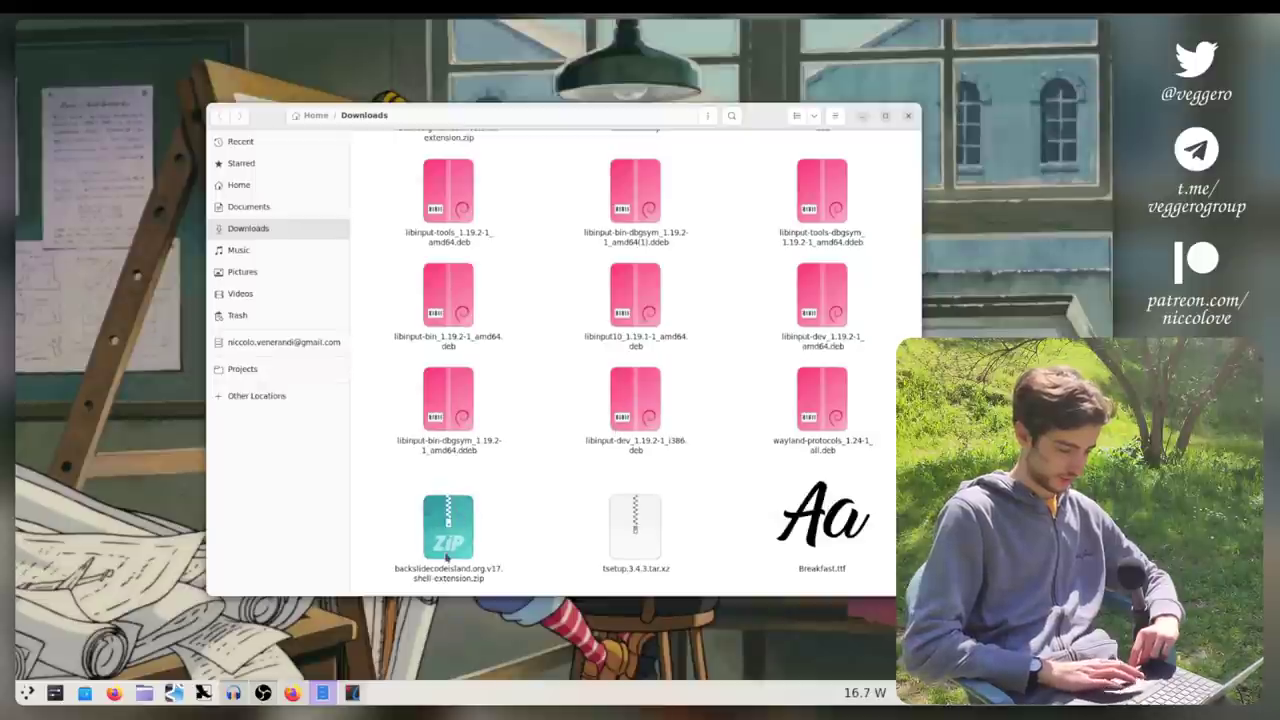
{"action": "left_click", "coordinate": [240, 292]}
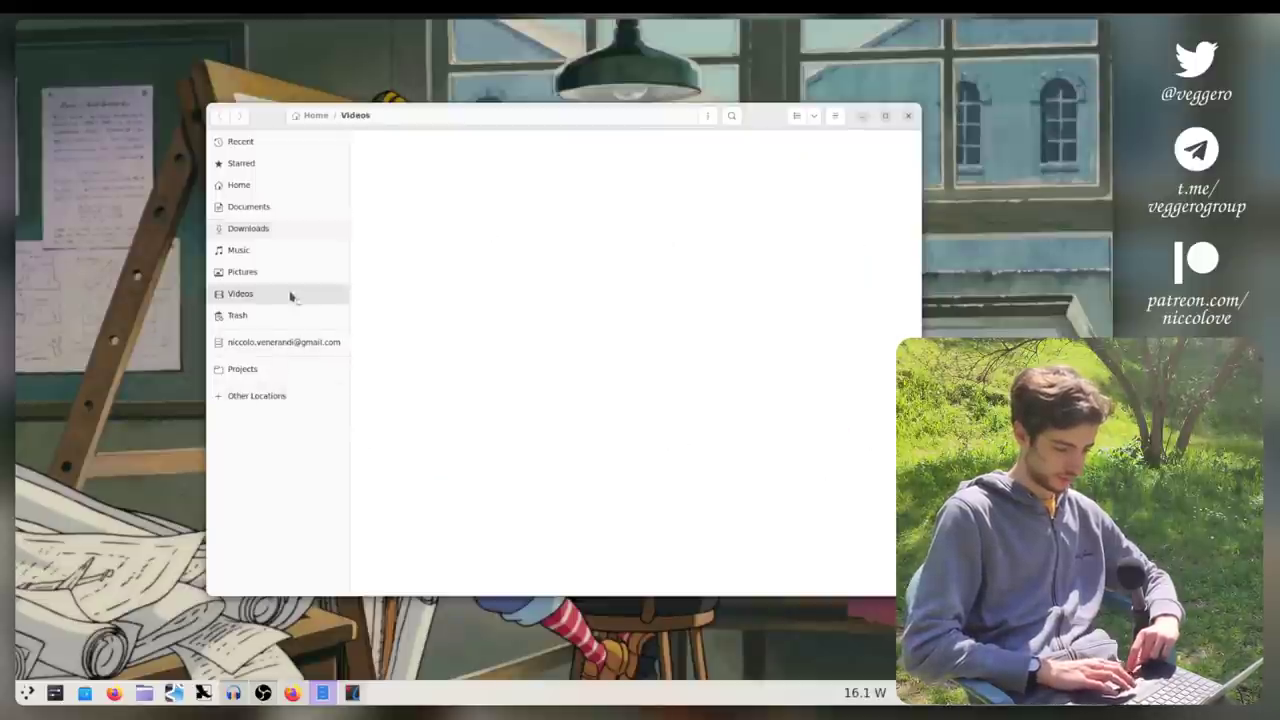
{"action": "left_click", "coordinate": [240, 292]}
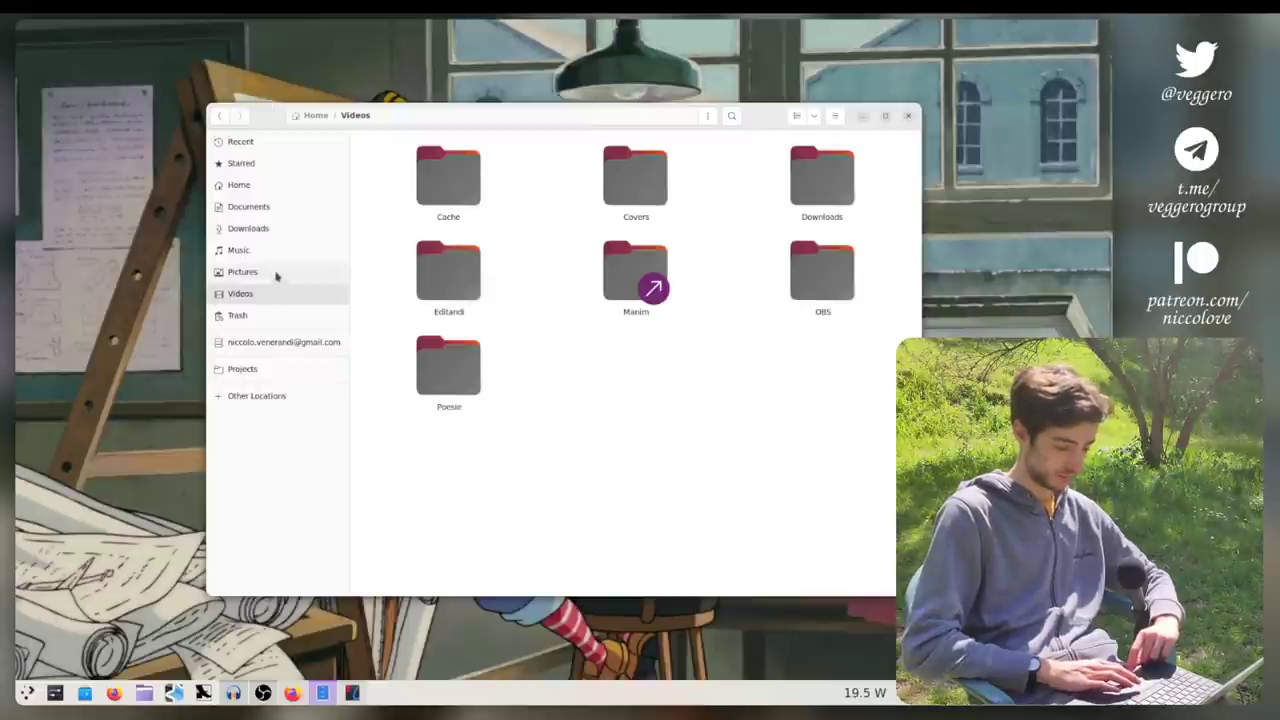
{"action": "left_click", "coordinate": [242, 272]}
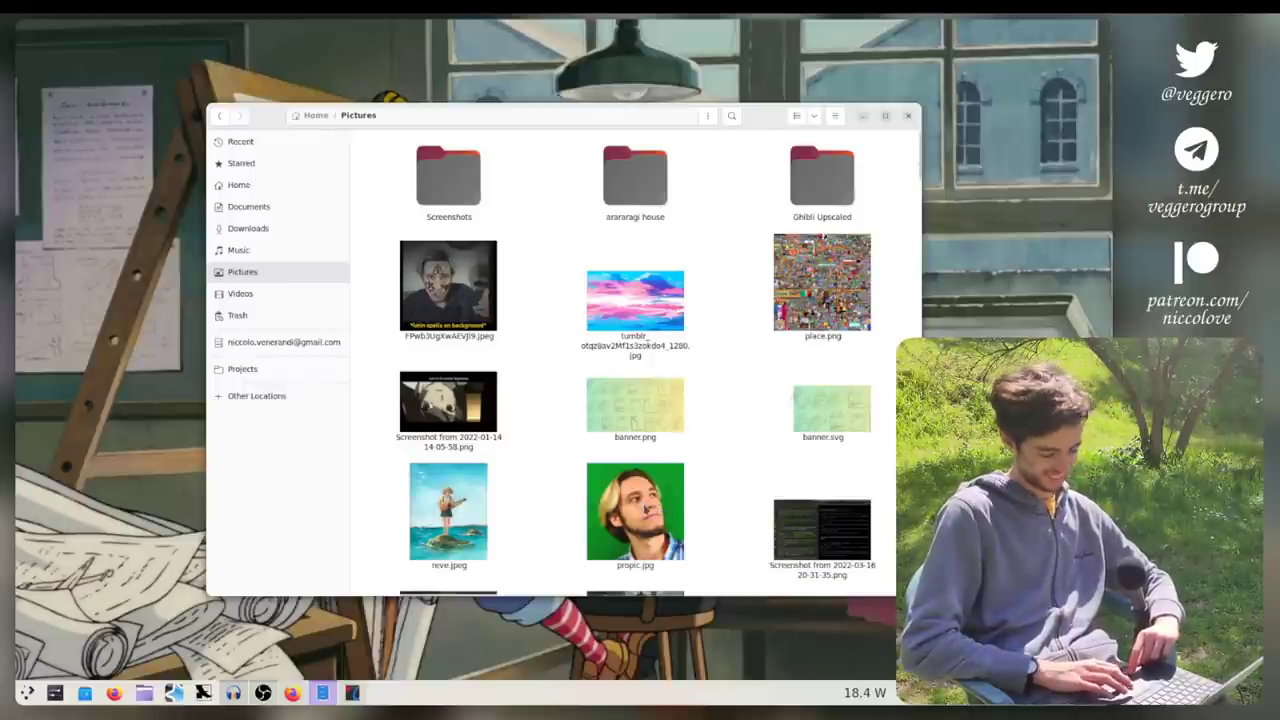
{"action": "mouse_move", "coordinate": [908, 322]}
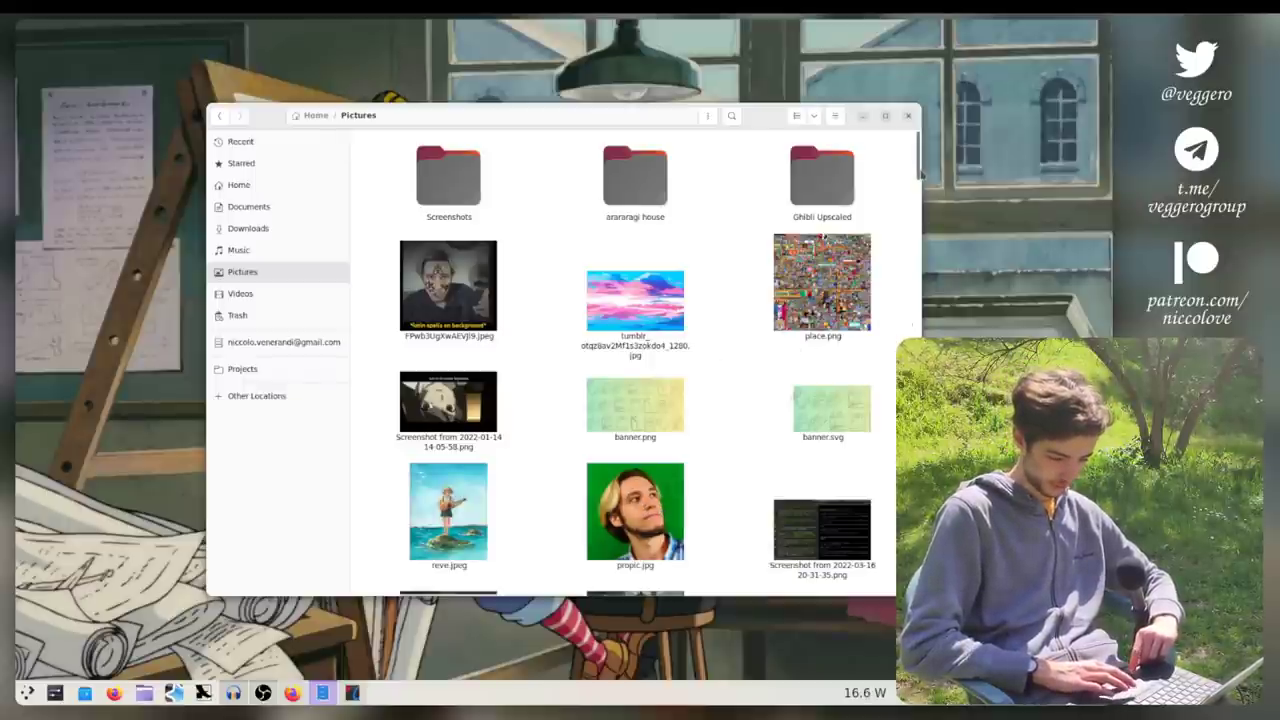
{"action": "left_click", "coordinate": [248, 206]}
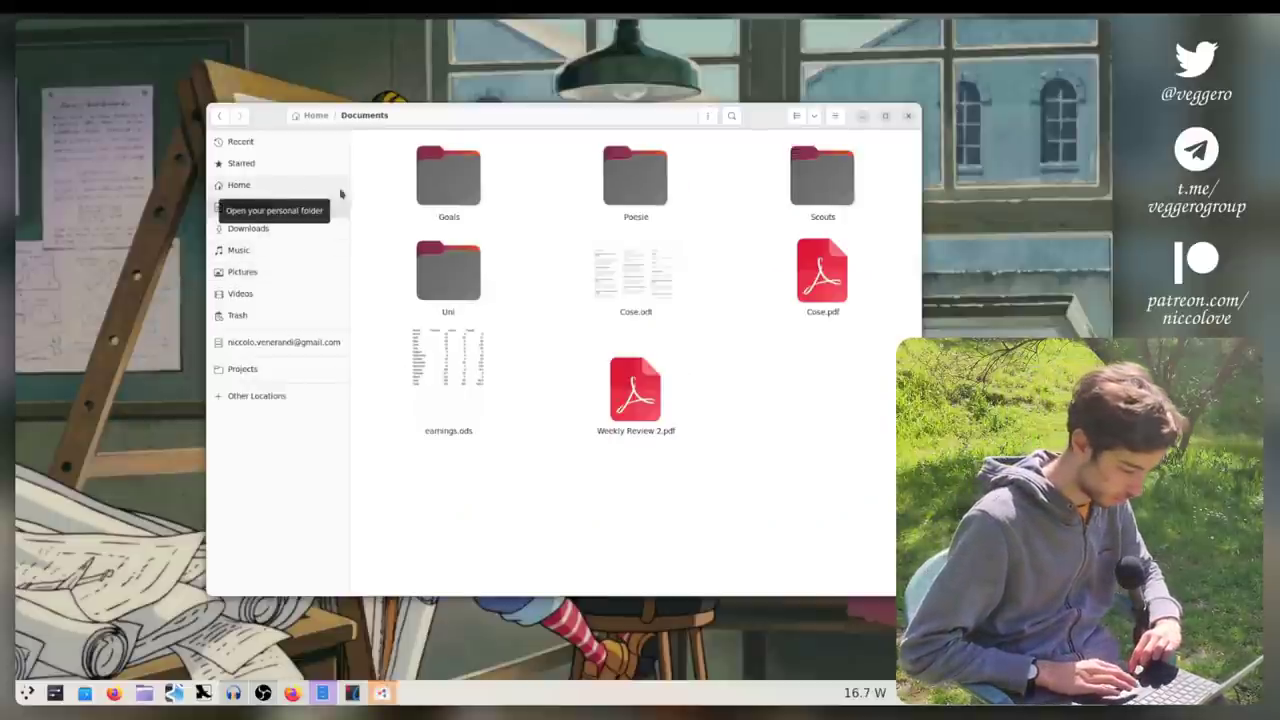
{"action": "left_click", "coordinate": [238, 184]}
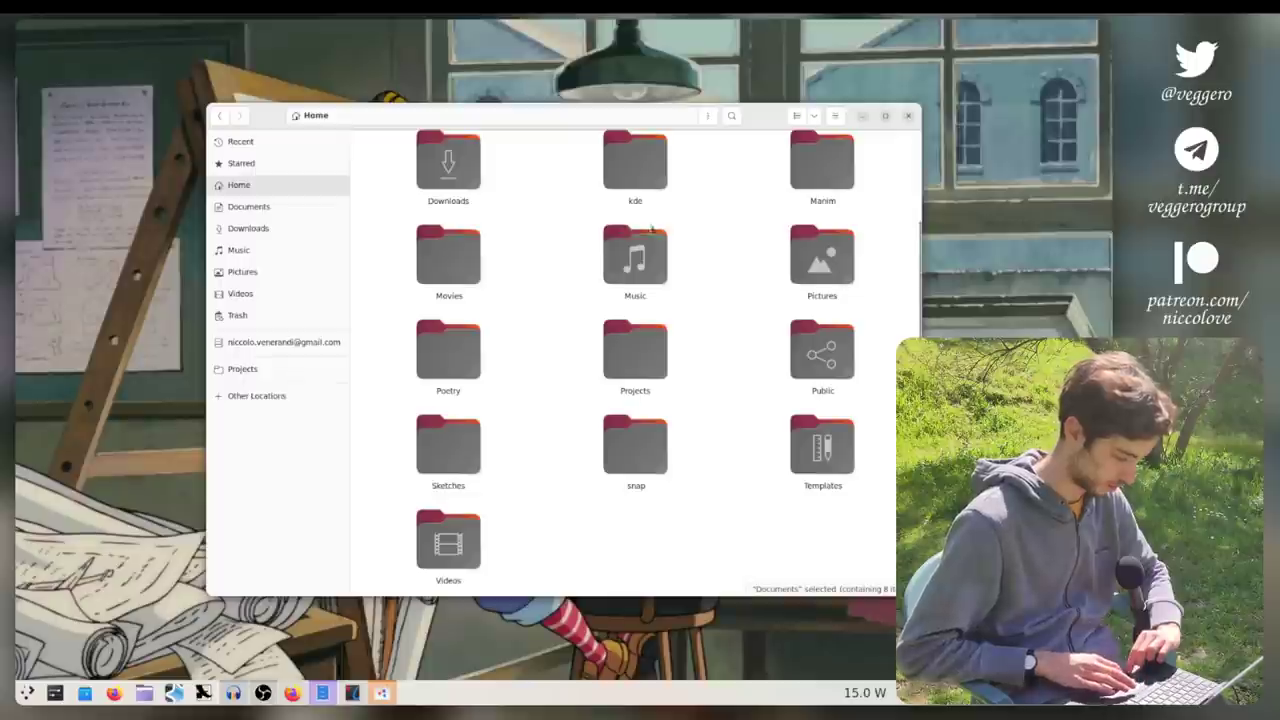
{"action": "left_click", "coordinate": [240, 164]}
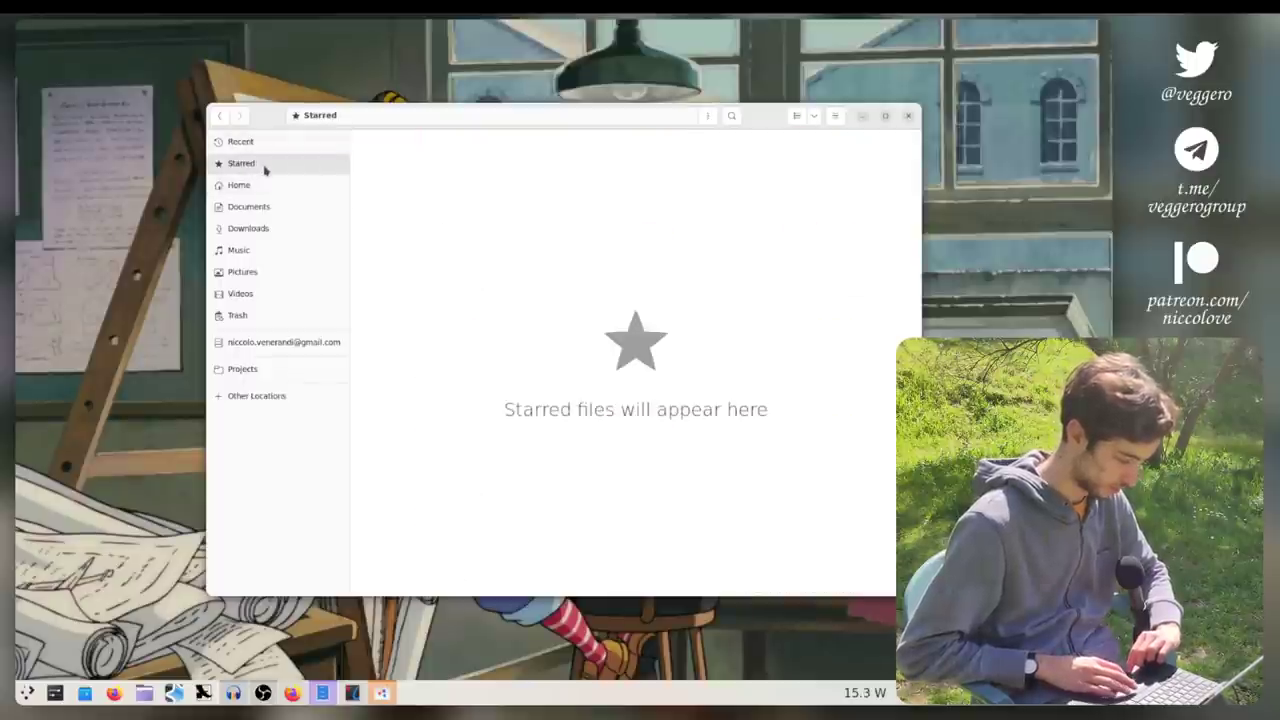
{"action": "left_click", "coordinate": [240, 140]}
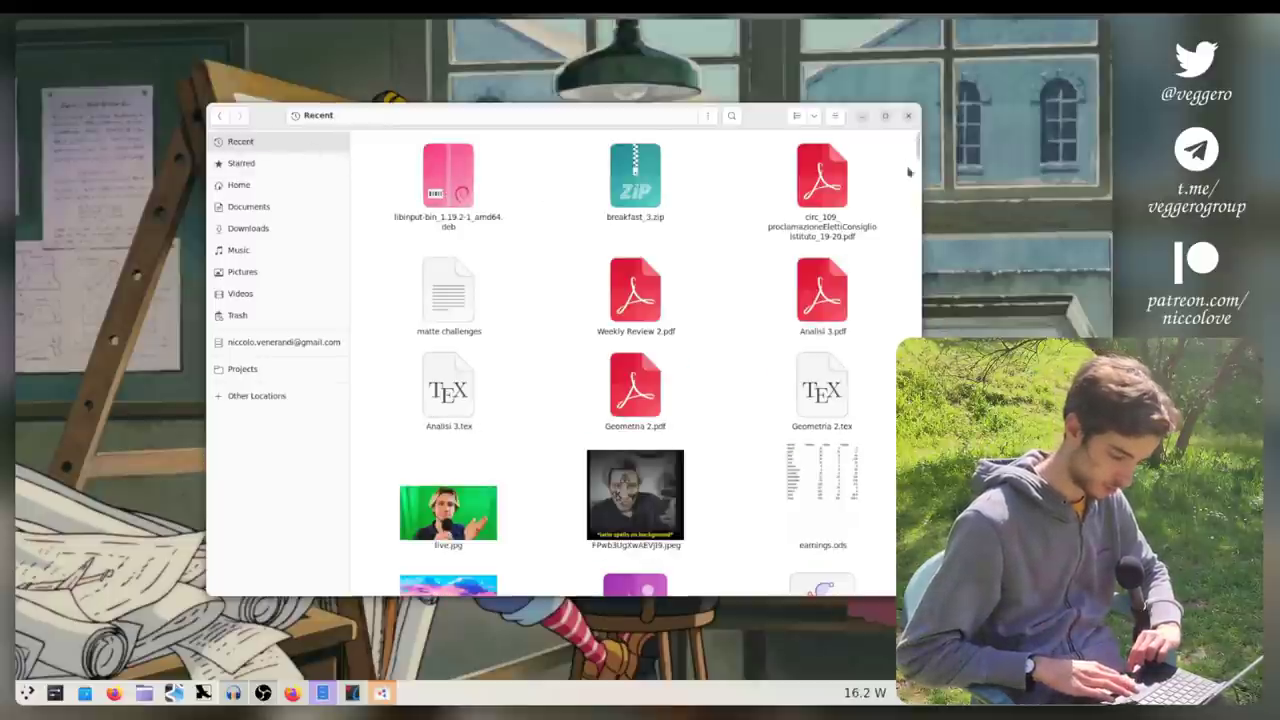
Step: Scroll through the long Recent files list and close the Files window
{"action": "scroll", "scroll_direction": "down", "scroll_amount": 3}
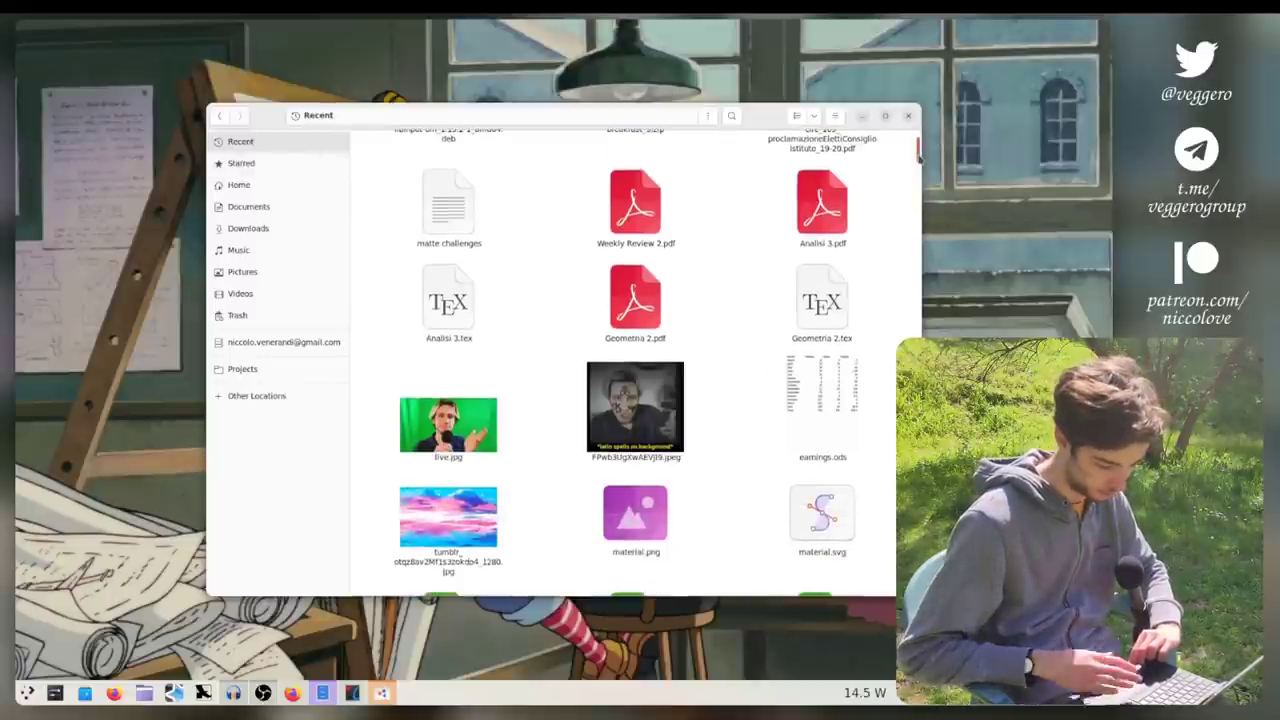
{"action": "scroll", "scroll_direction": "down", "scroll_amount": 3}
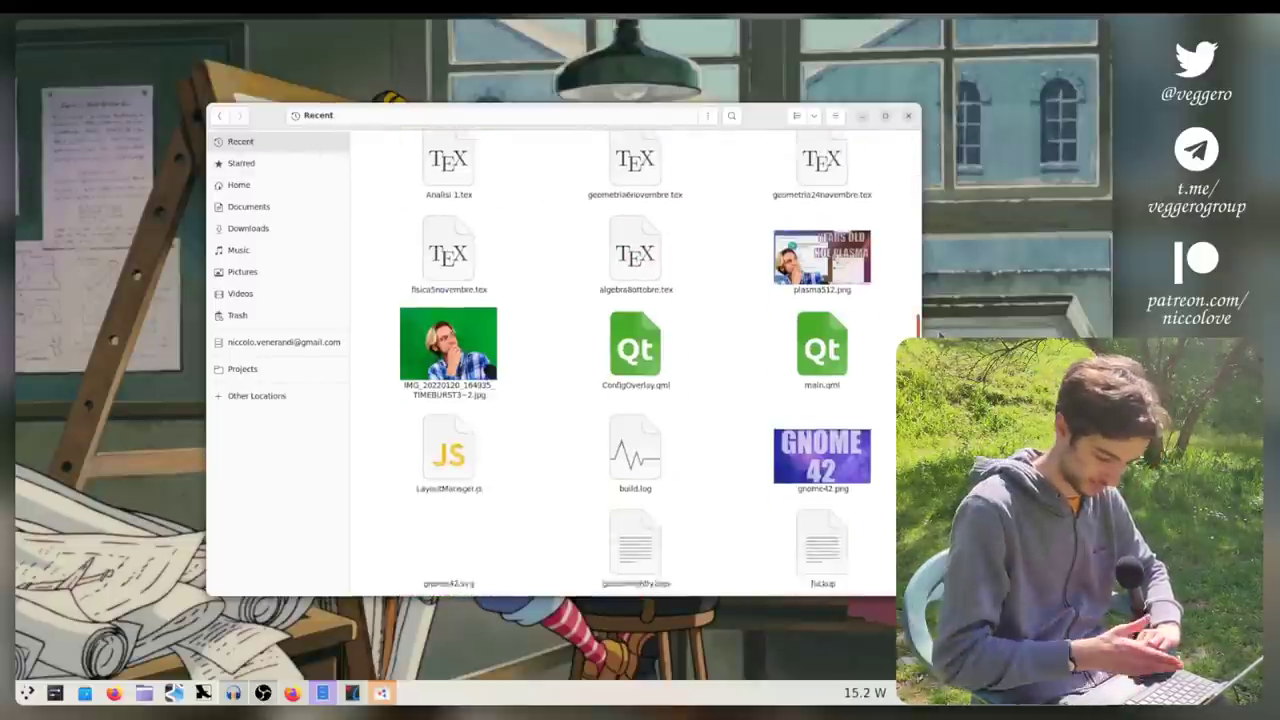
{"action": "scroll", "scroll_direction": "up", "scroll_amount": 3}
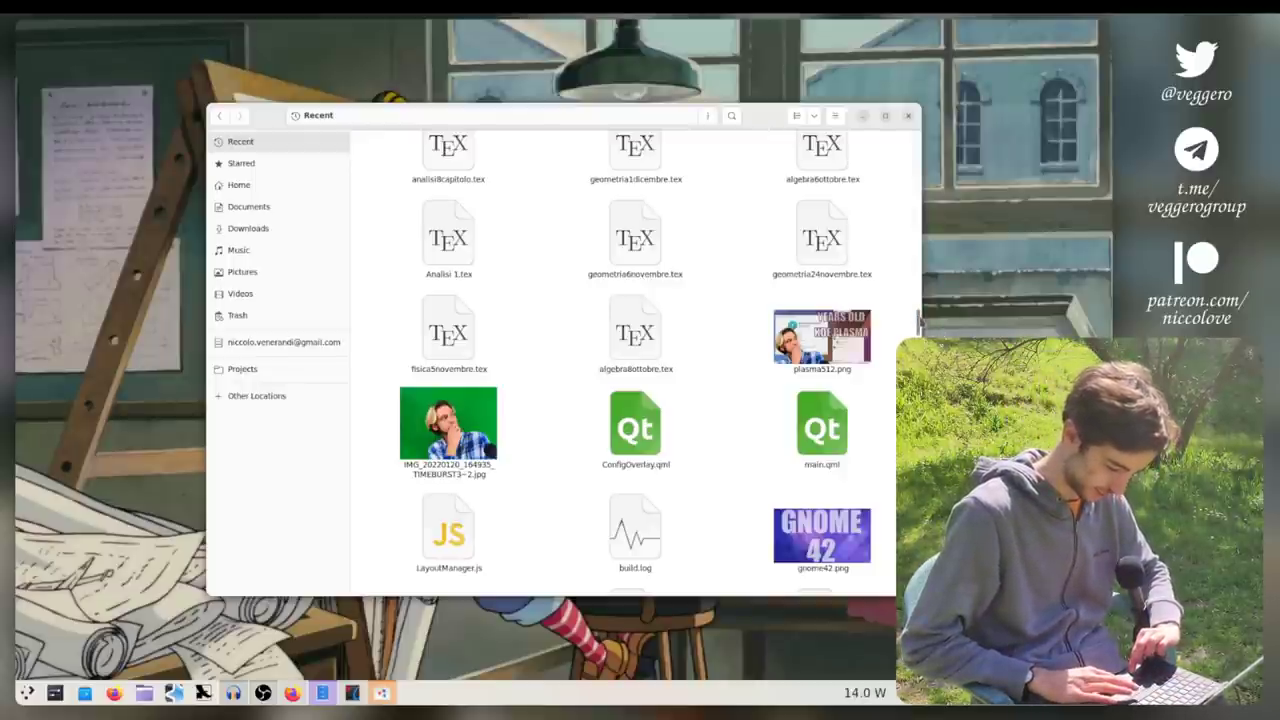
{"action": "scroll", "scroll_direction": "down", "scroll_amount": 3}
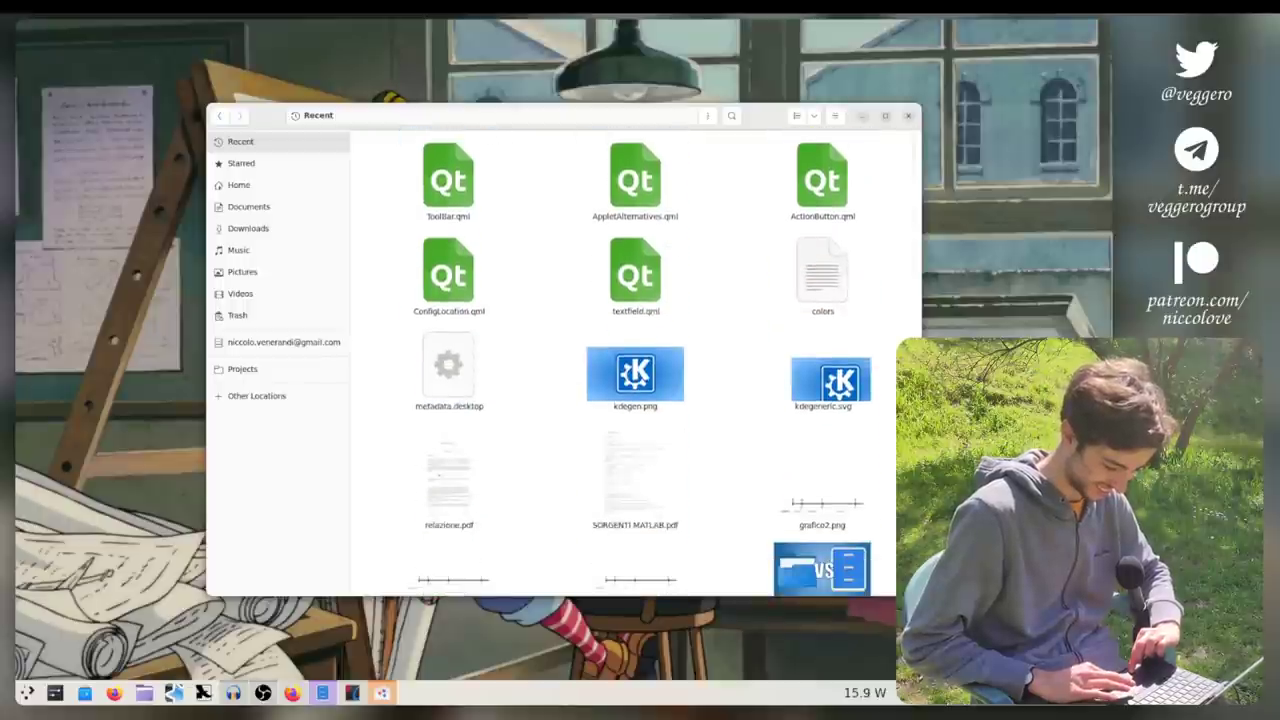
{"action": "scroll", "scroll_direction": "down", "scroll_amount": 3}
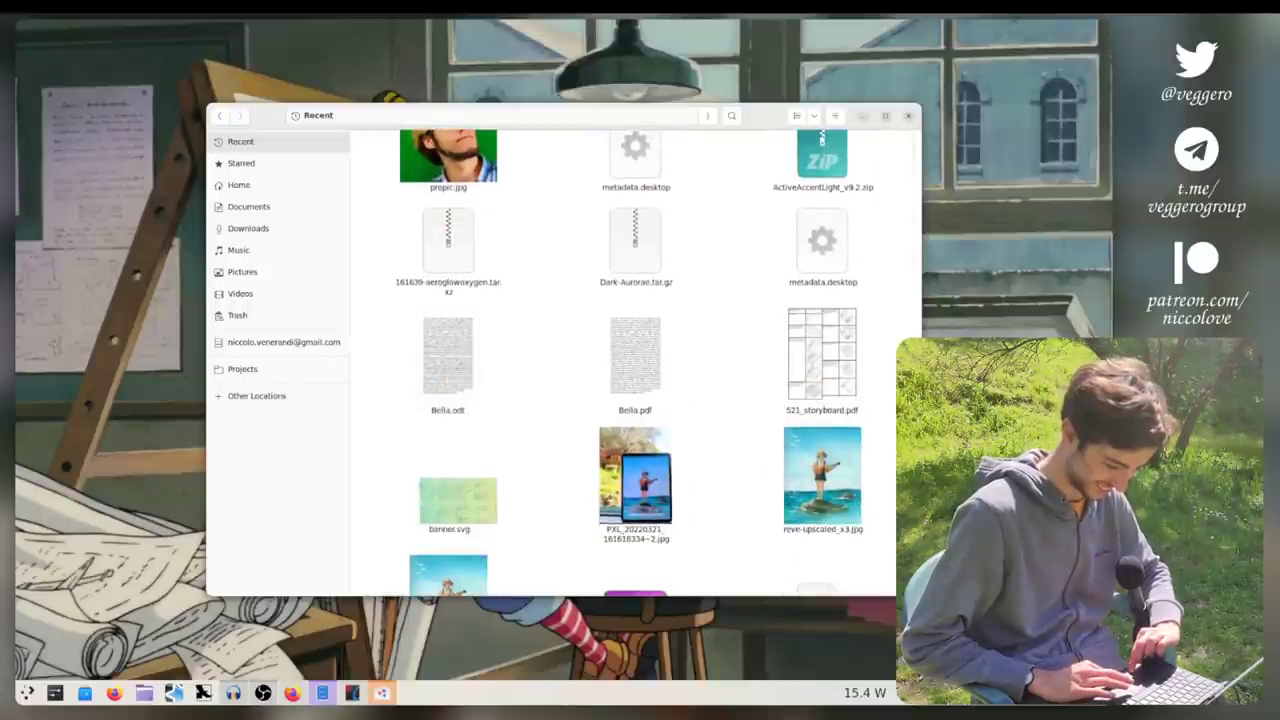
{"action": "scroll", "scroll_direction": "down", "scroll_amount": 3}
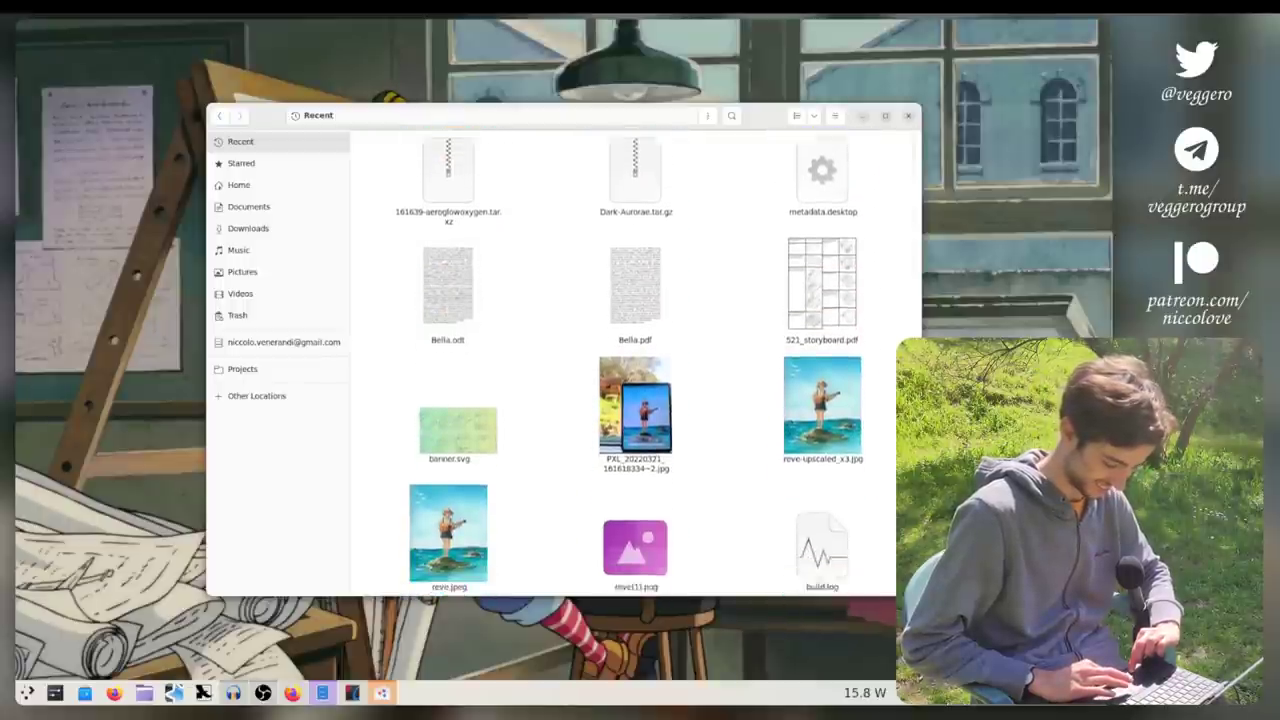
{"action": "left_click", "coordinate": [908, 114]}
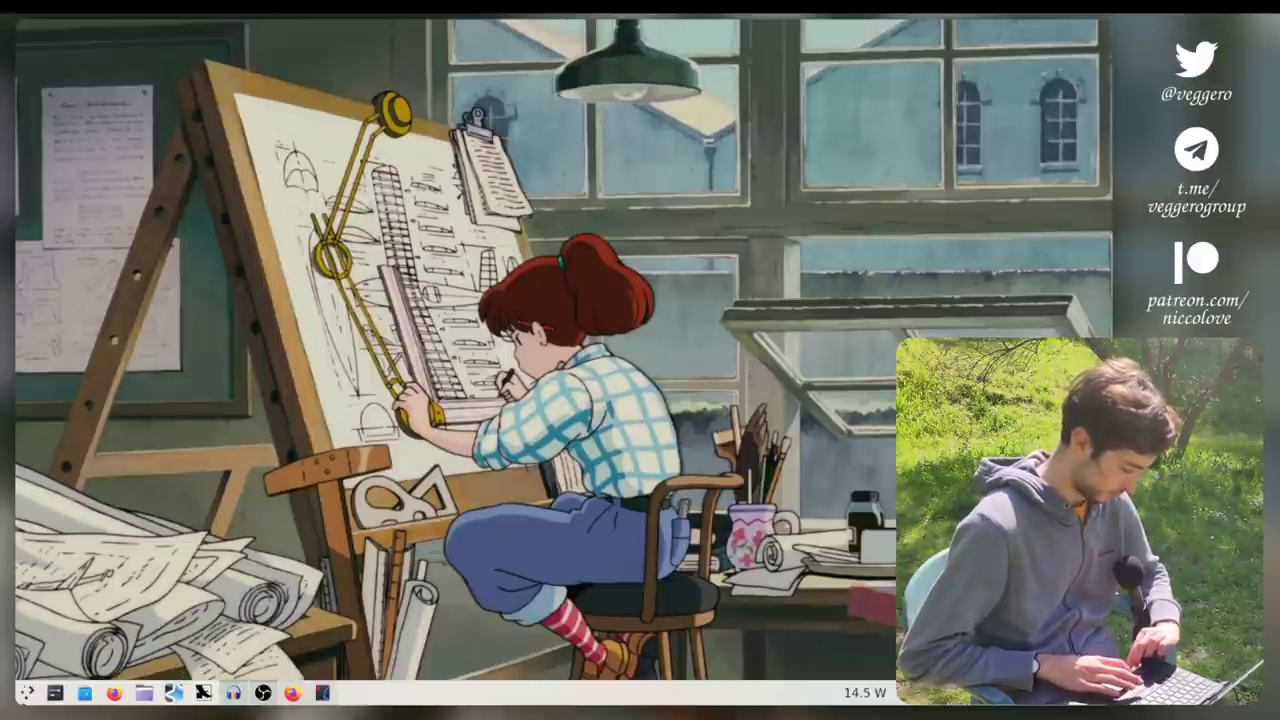
Step: Launch Google Chrome from the Application Launcher's Internet category onto a new tab
{"action": "left_click", "coordinate": [52, 692]}
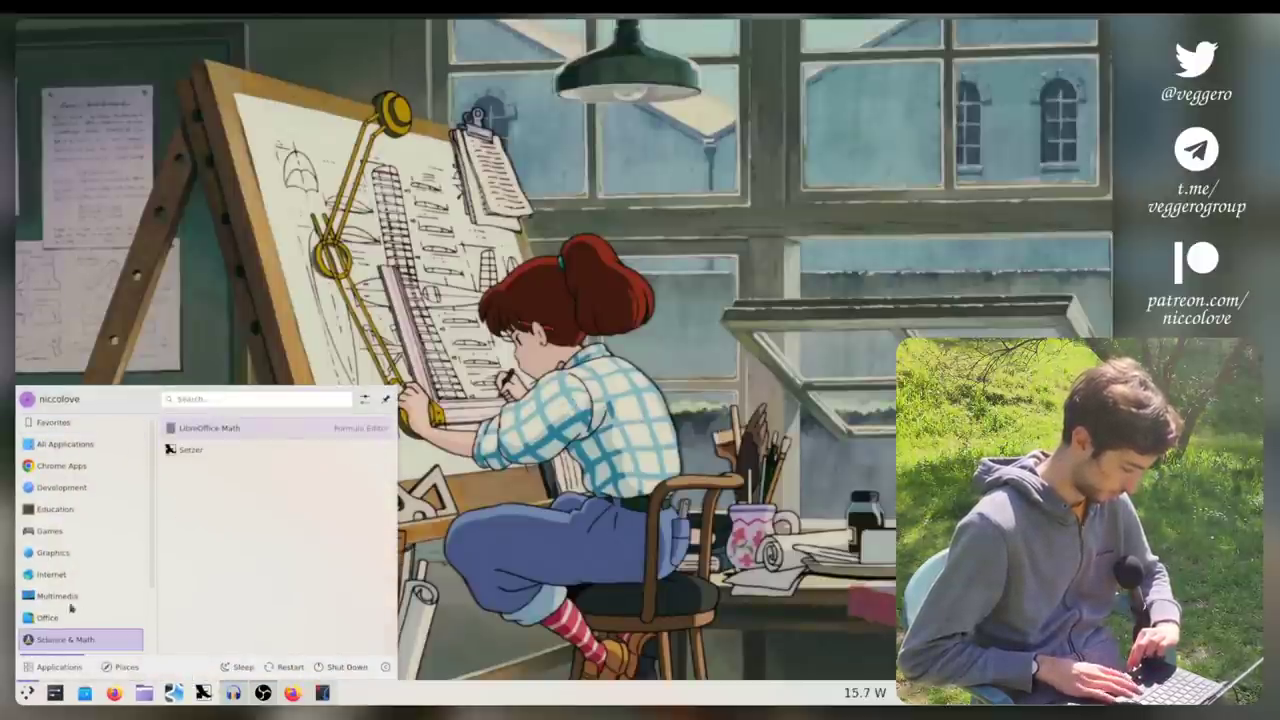
{"action": "left_click", "coordinate": [60, 464]}
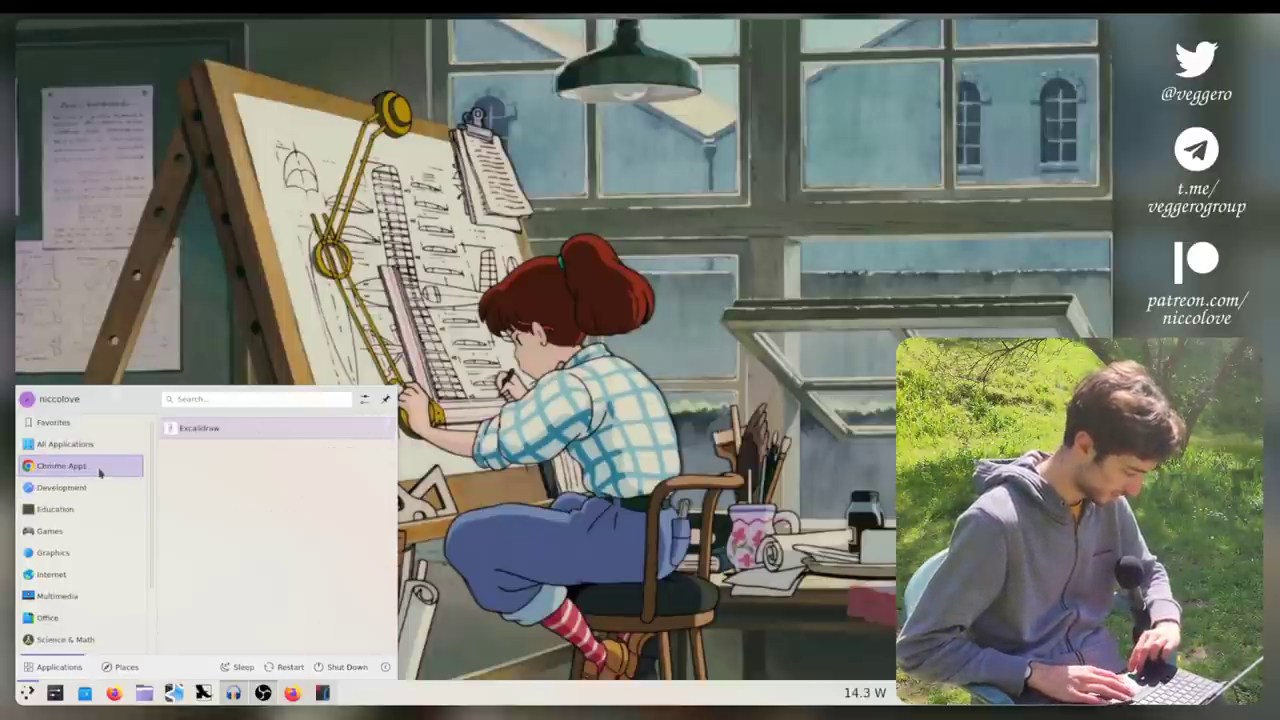
{"action": "left_click", "coordinate": [48, 572]}
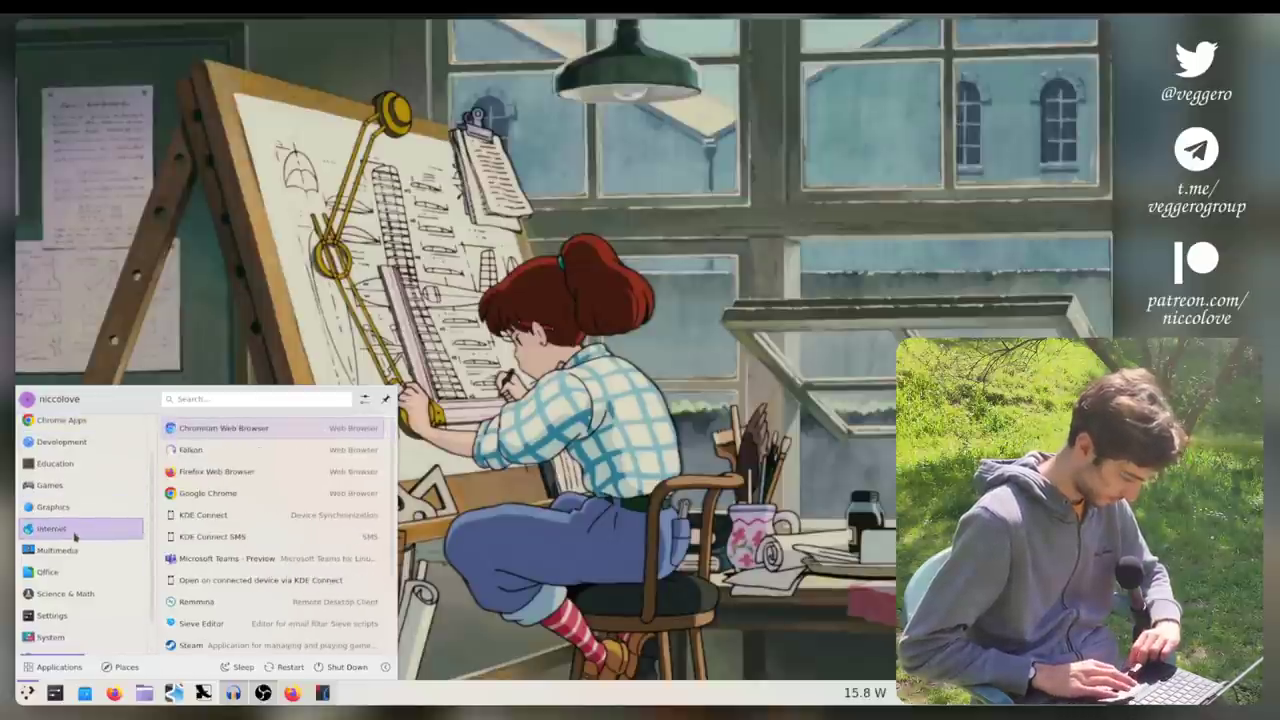
{"action": "left_click", "coordinate": [208, 492]}
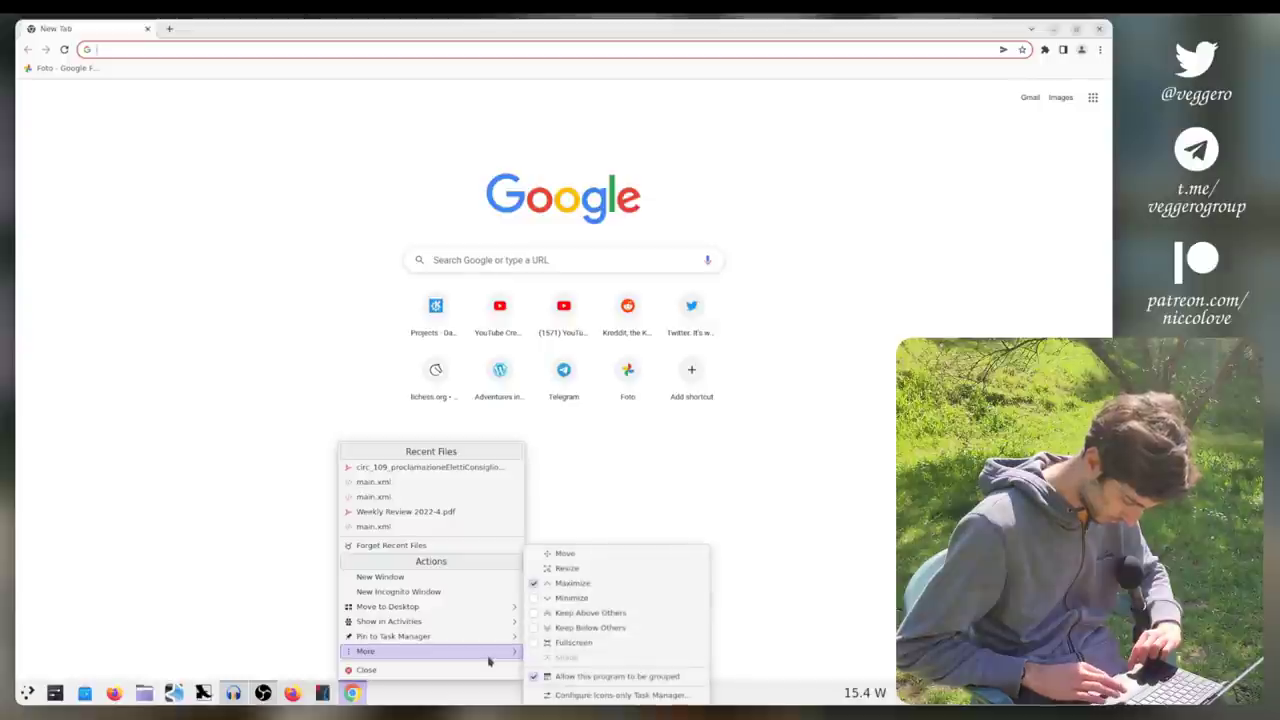
{"action": "mouse_move", "coordinate": [590, 612]}
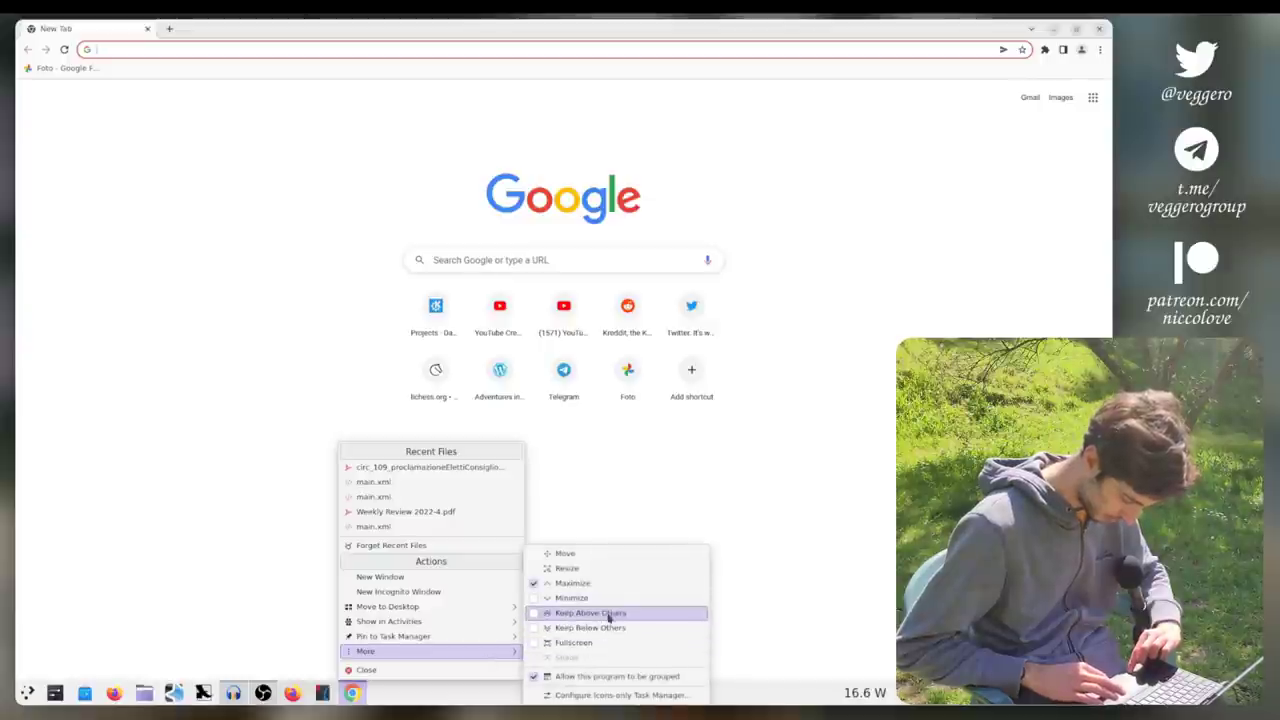
Step: Pin Google Chrome to the Task Manager from its taskbar context menu
{"action": "left_click", "coordinate": [590, 612]}
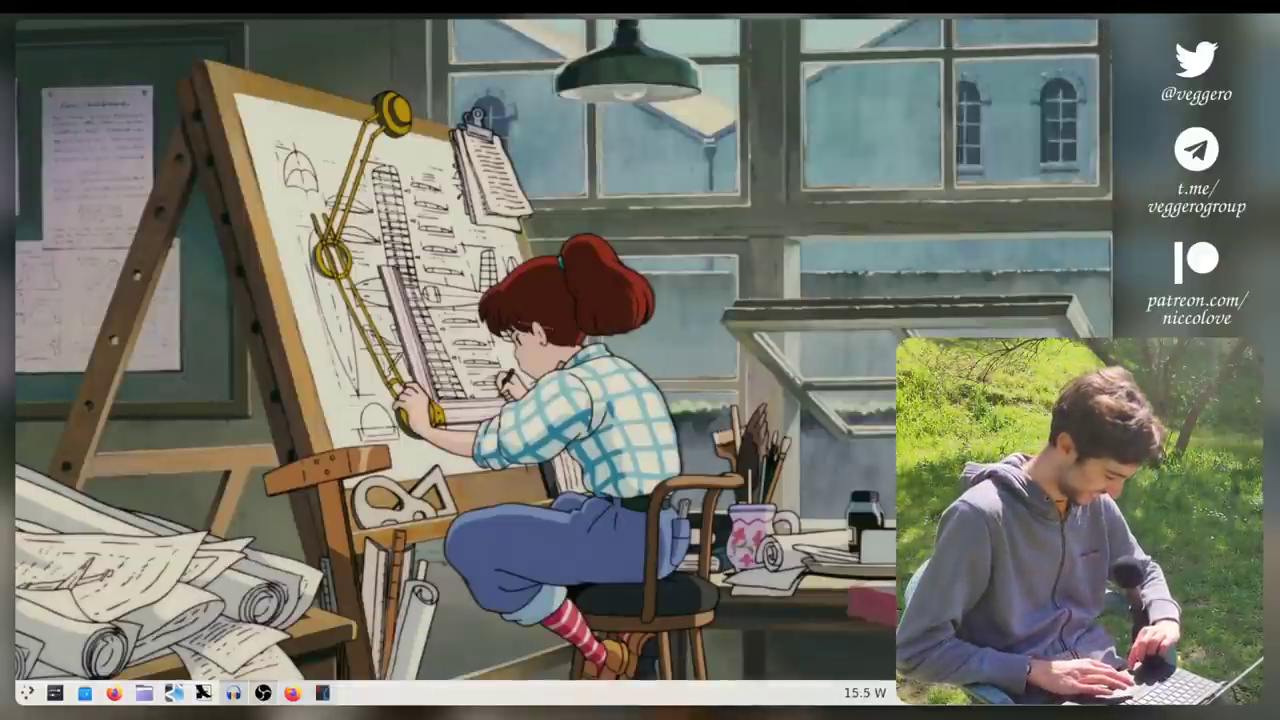
{"action": "mouse_move", "coordinate": [12, 692]}
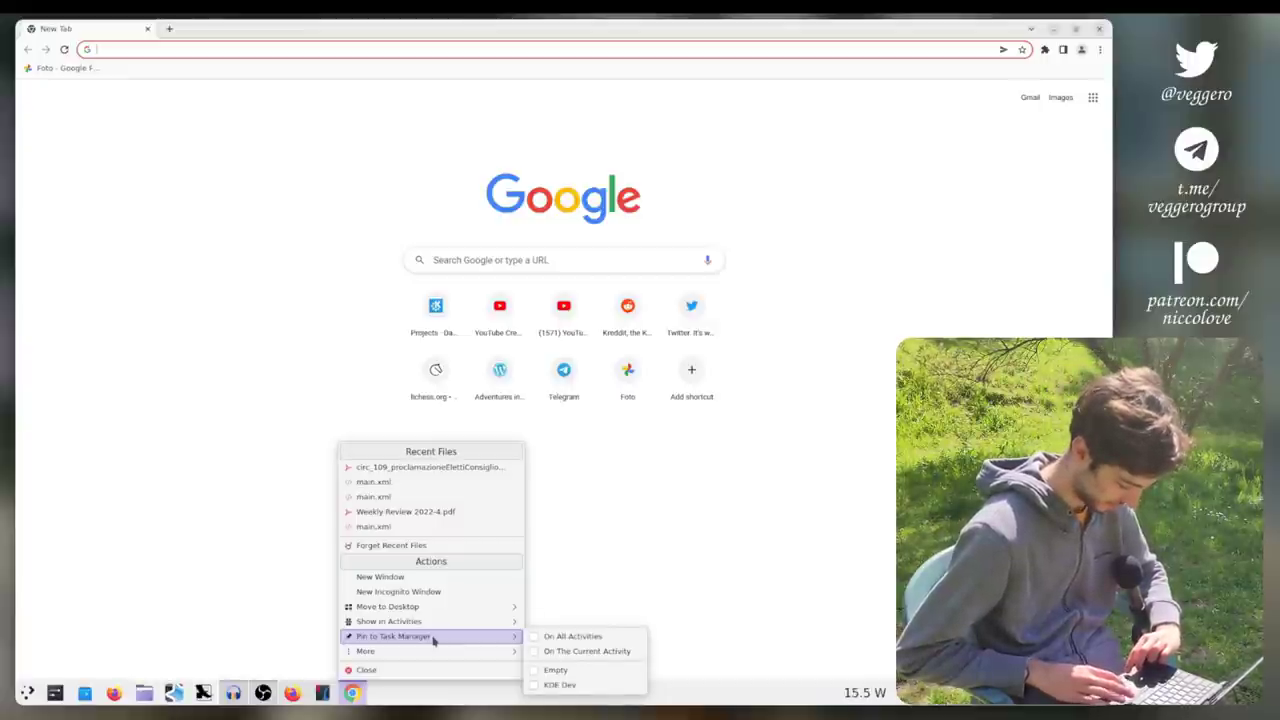
{"action": "mouse_move", "coordinate": [572, 636]}
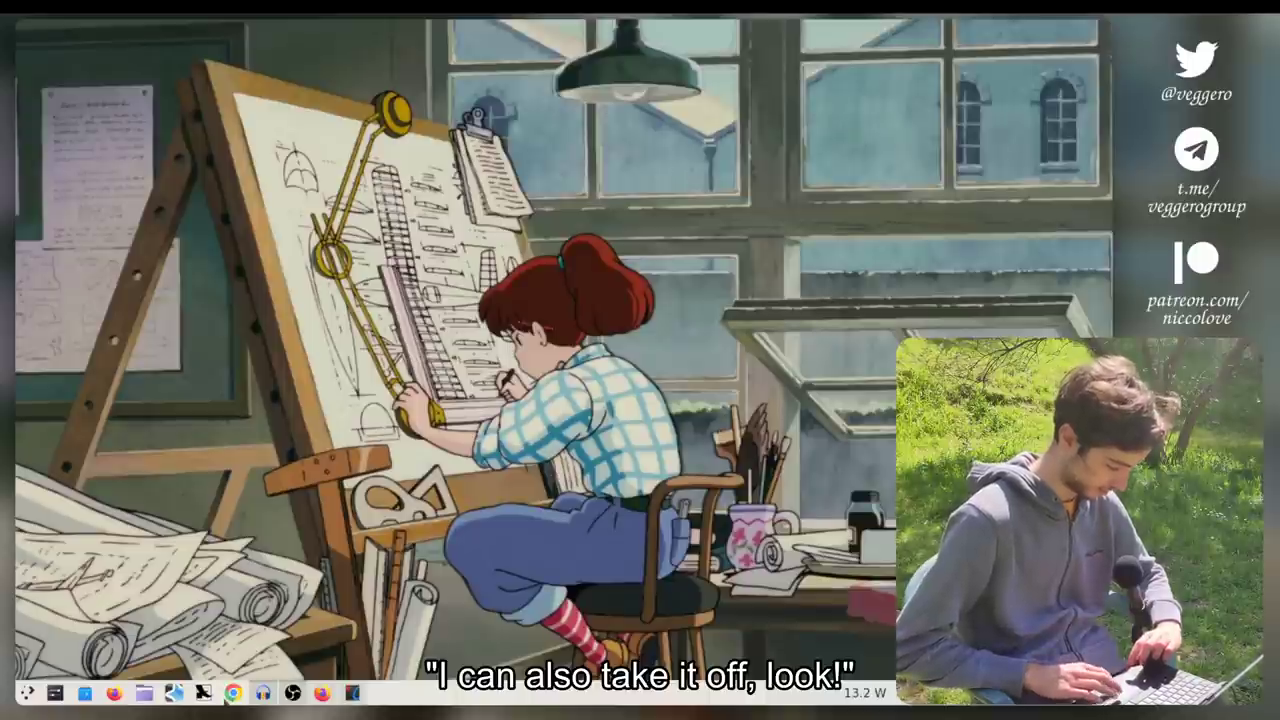
{"action": "right_click", "coordinate": [232, 692]}
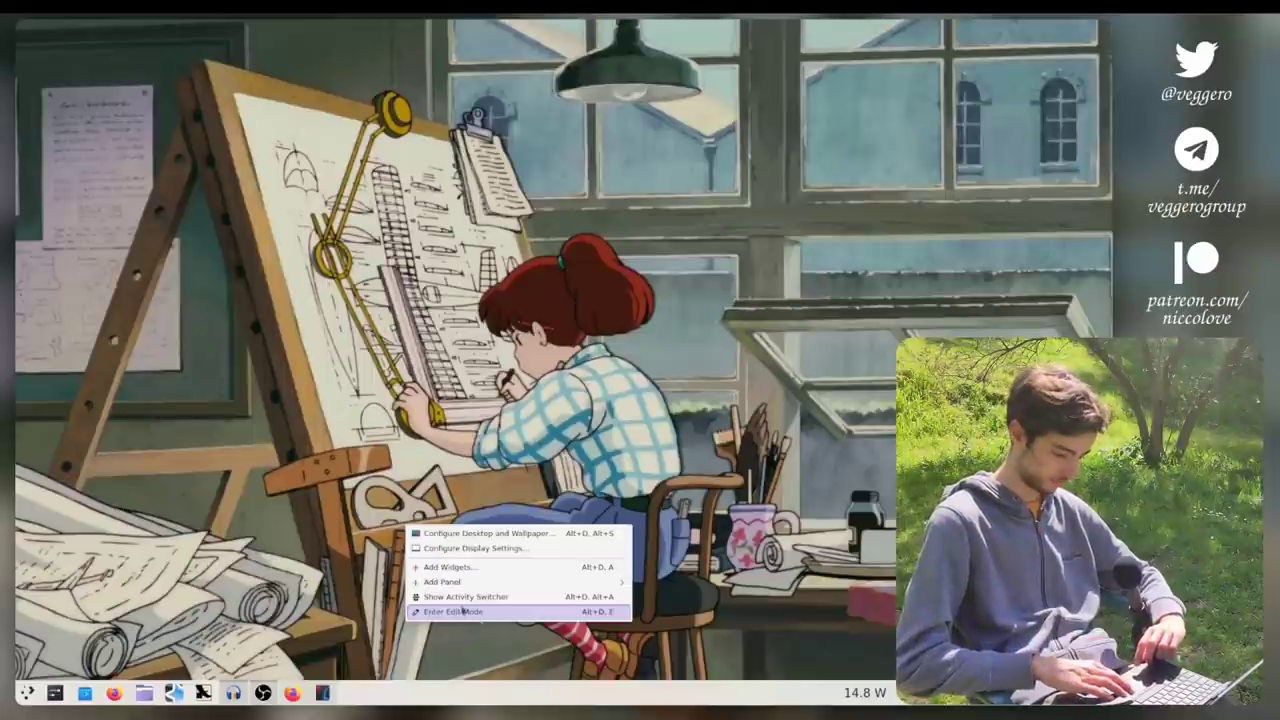
{"action": "mouse_move", "coordinate": [480, 548]}
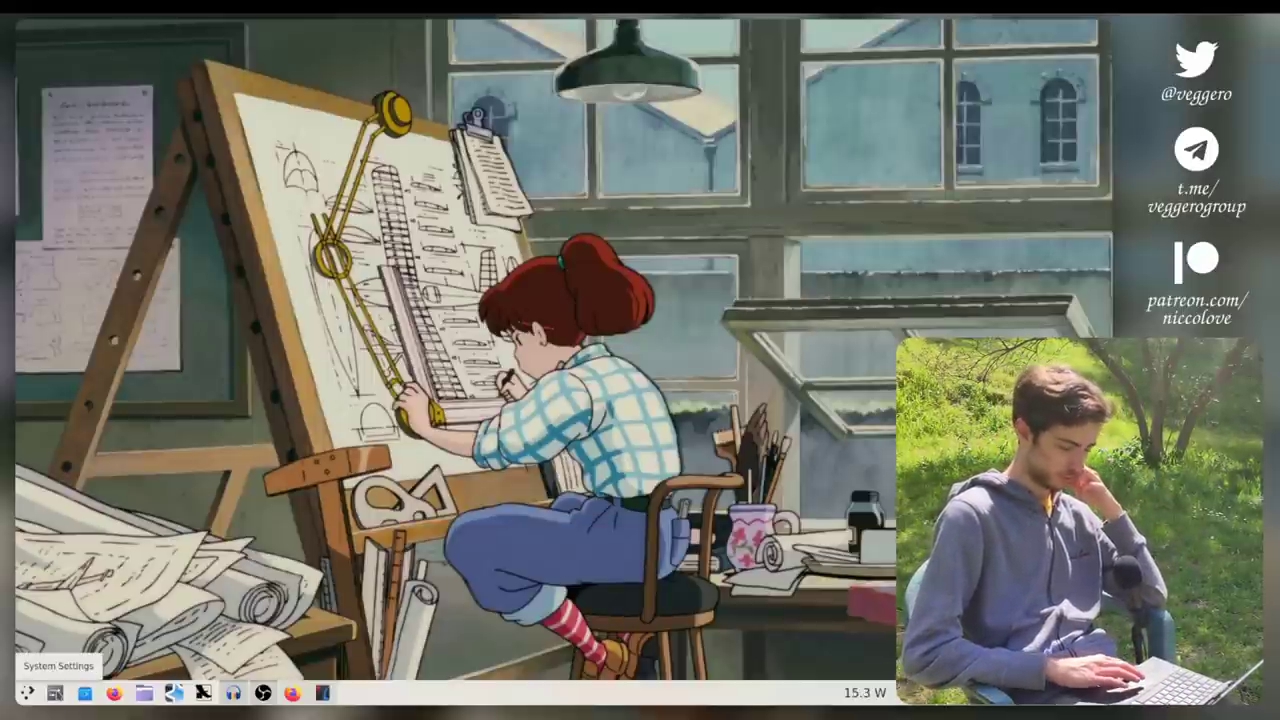
Step: Switch the desktop to the Dark theme in System Settings' Quick Settings
{"action": "left_click", "coordinate": [56, 692]}
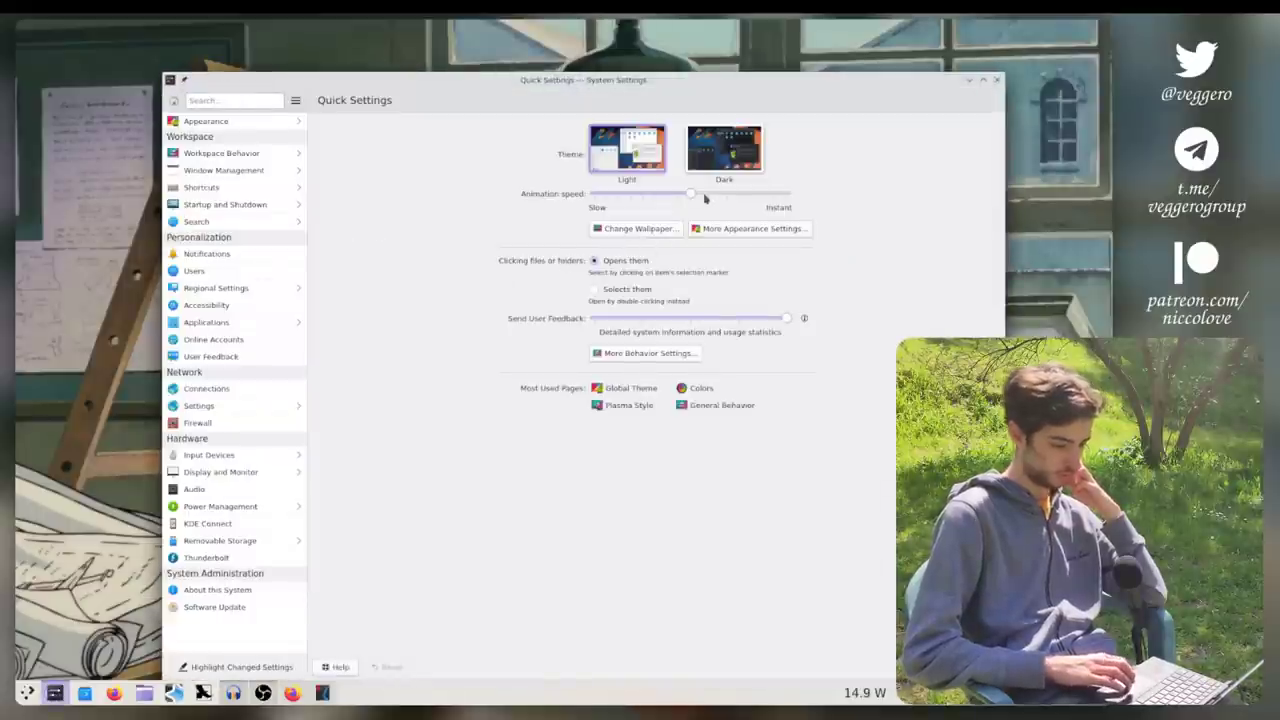
{"action": "left_click", "coordinate": [724, 148]}
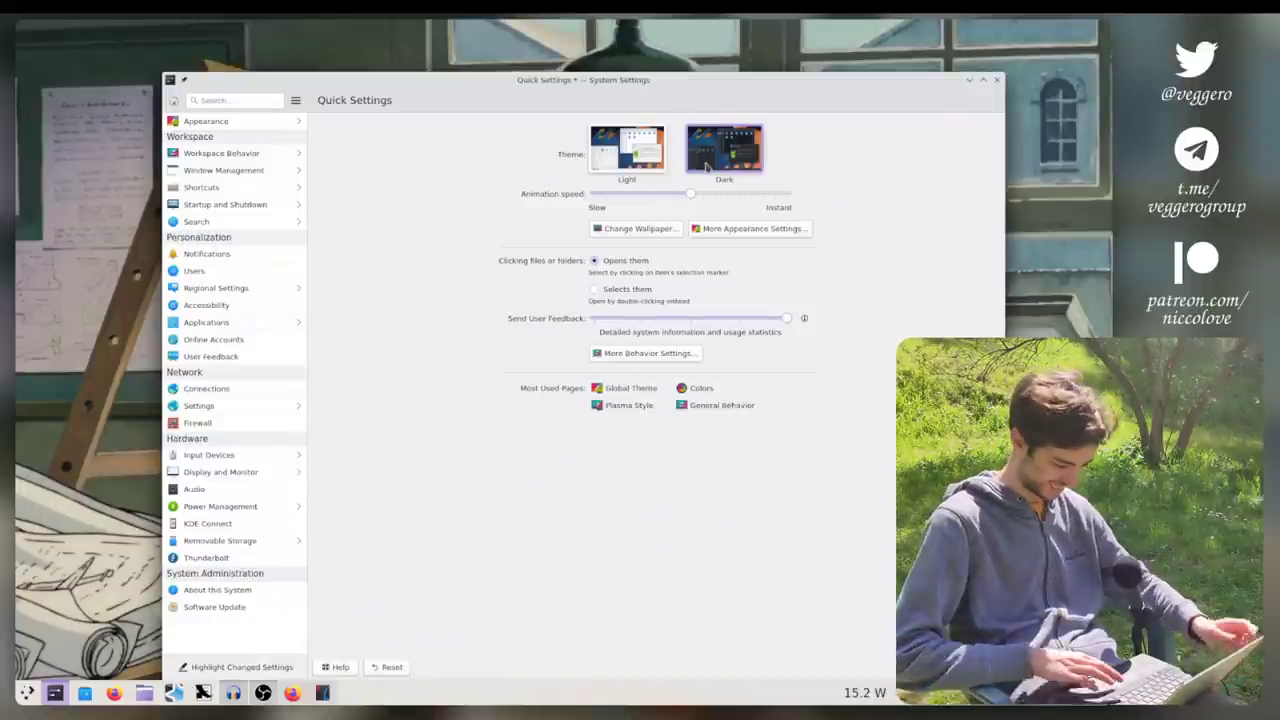
{"action": "mouse_move", "coordinate": [376, 540]}
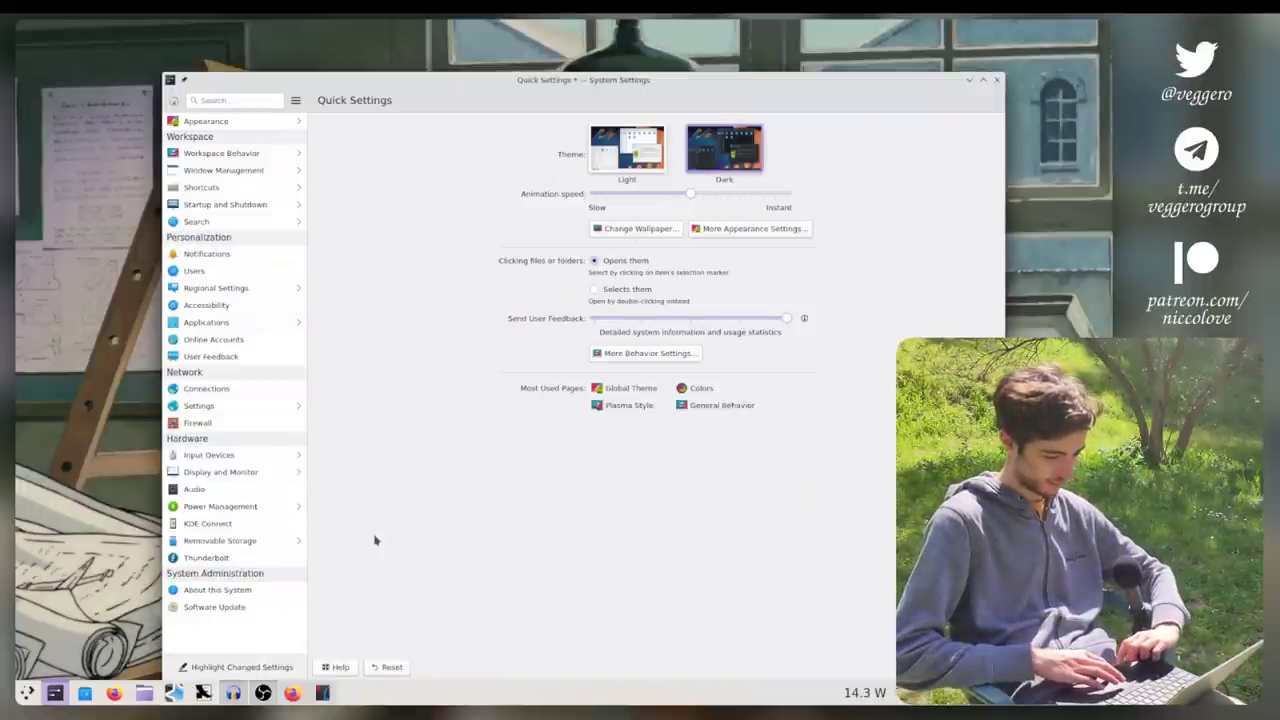
{"action": "mouse_move", "coordinate": [312, 628]}
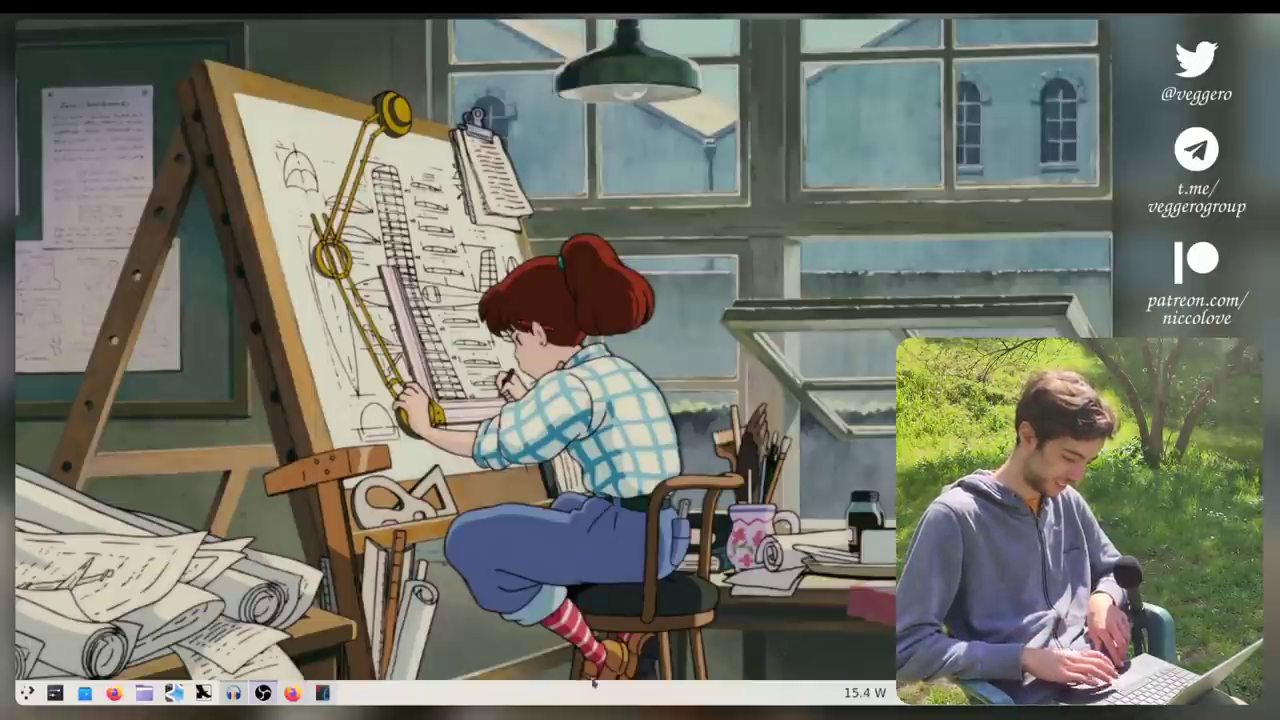
Step: Add Firefox Web Browser shortcuts to the desktop from its taskbar entry's menu
{"action": "right_click", "coordinate": [292, 692]}
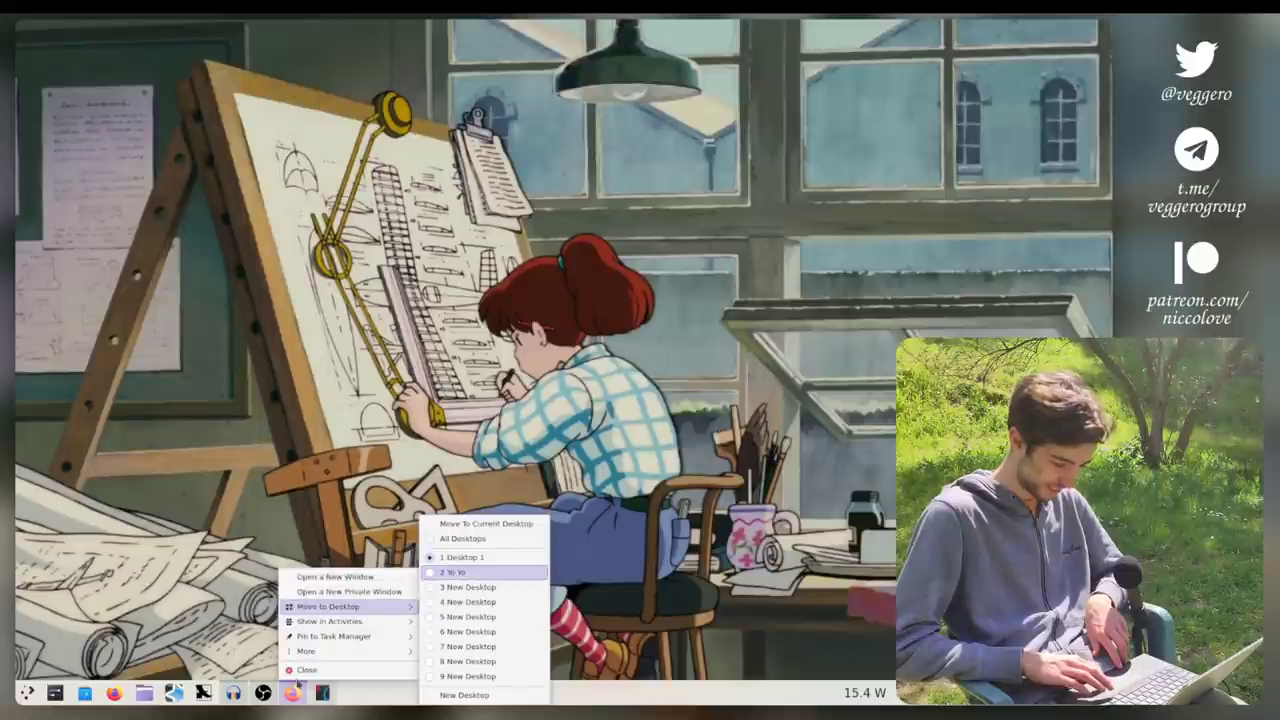
{"action": "mouse_move", "coordinate": [460, 556]}
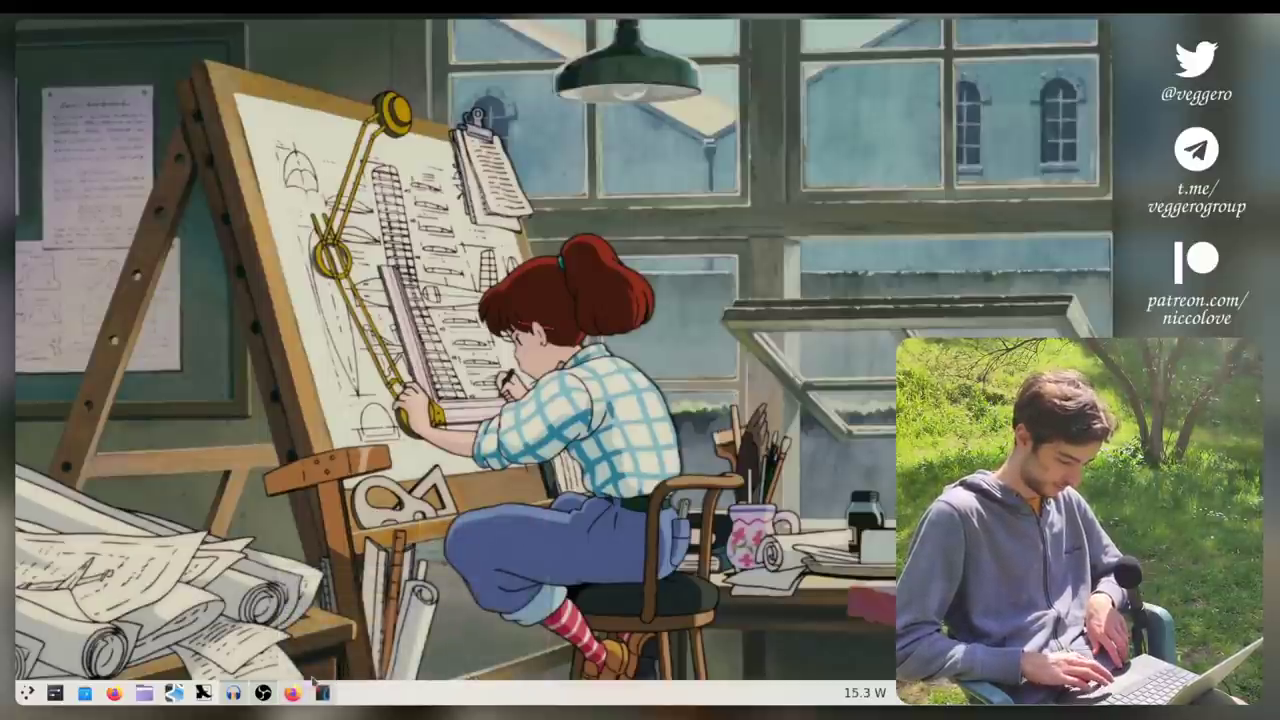
{"action": "right_click", "coordinate": [292, 692]}
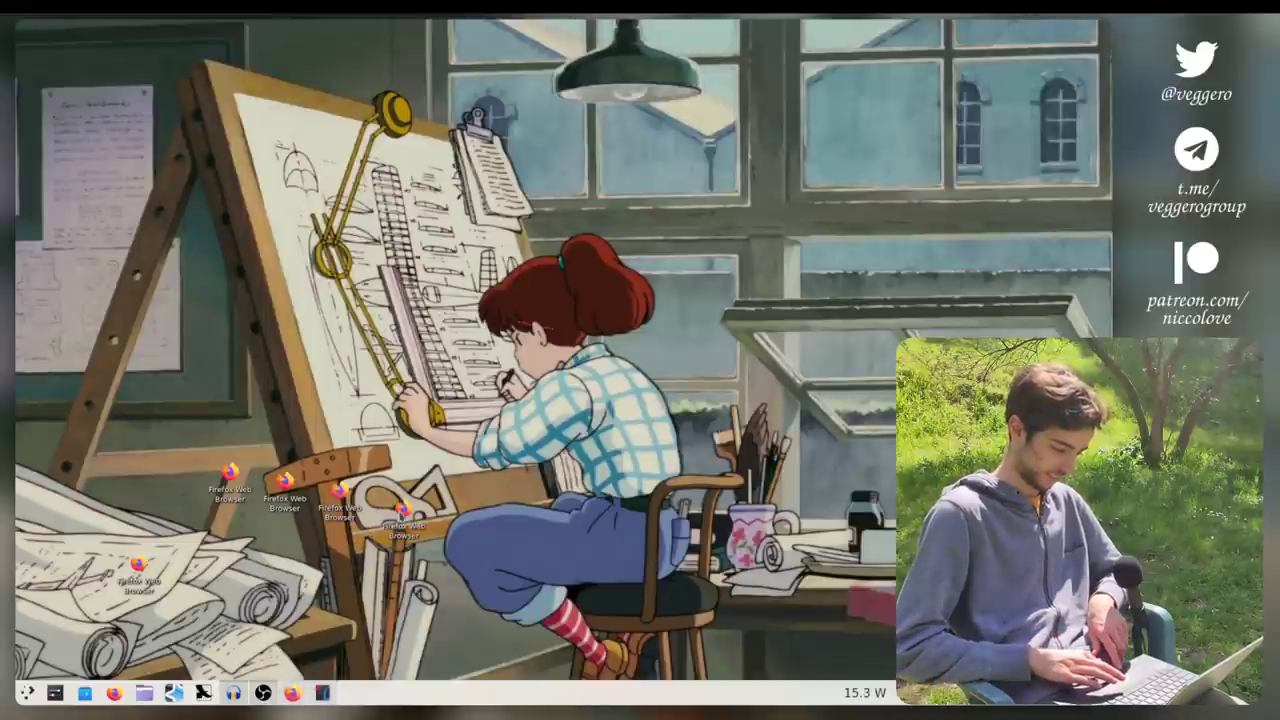
Step: Change the desktop wallpaper to Safe Landing via Configure Desktop and Wallpaper
{"action": "right_click", "coordinate": [670, 440]}
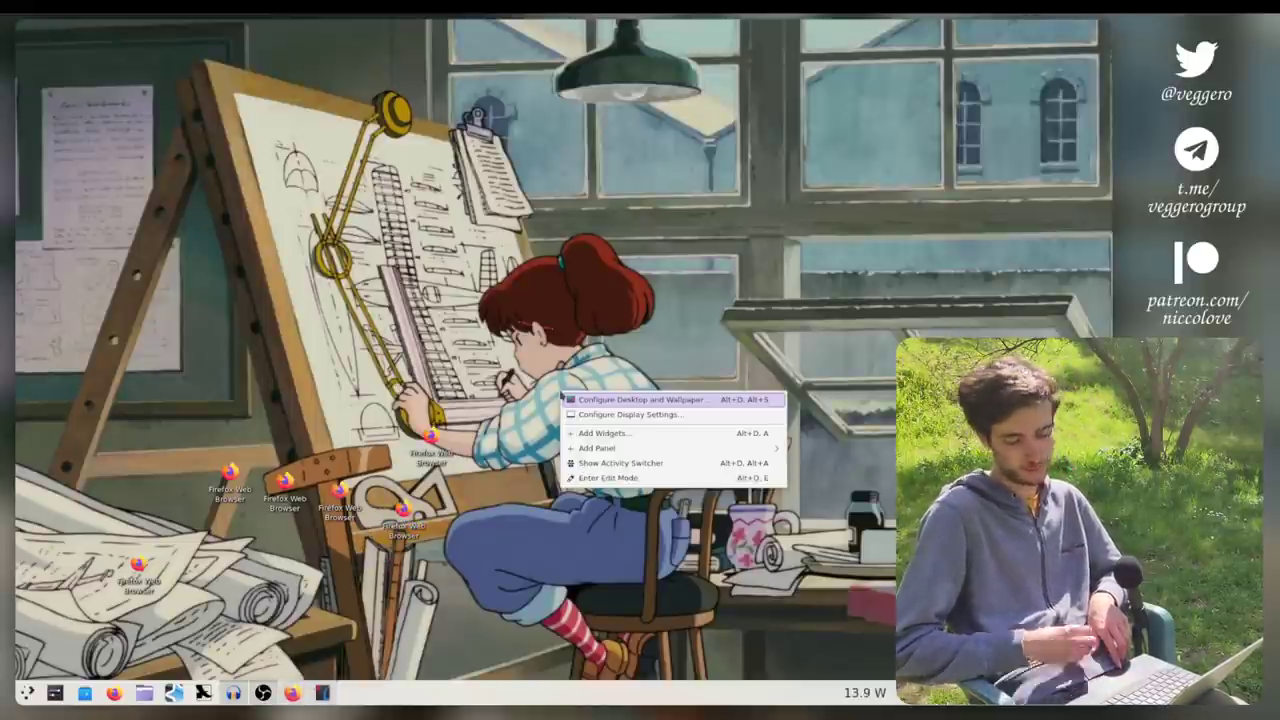
{"action": "left_click", "coordinate": [640, 400]}
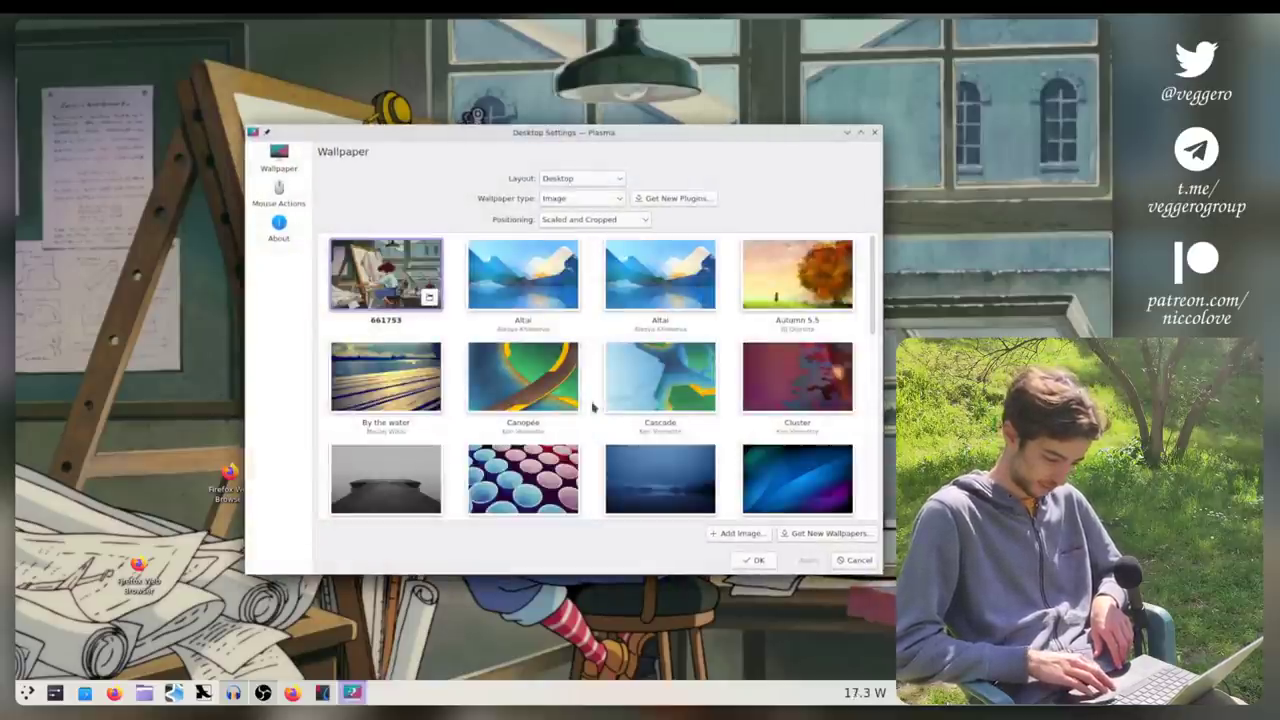
{"action": "scroll", "scroll_direction": "down", "scroll_amount": 3}
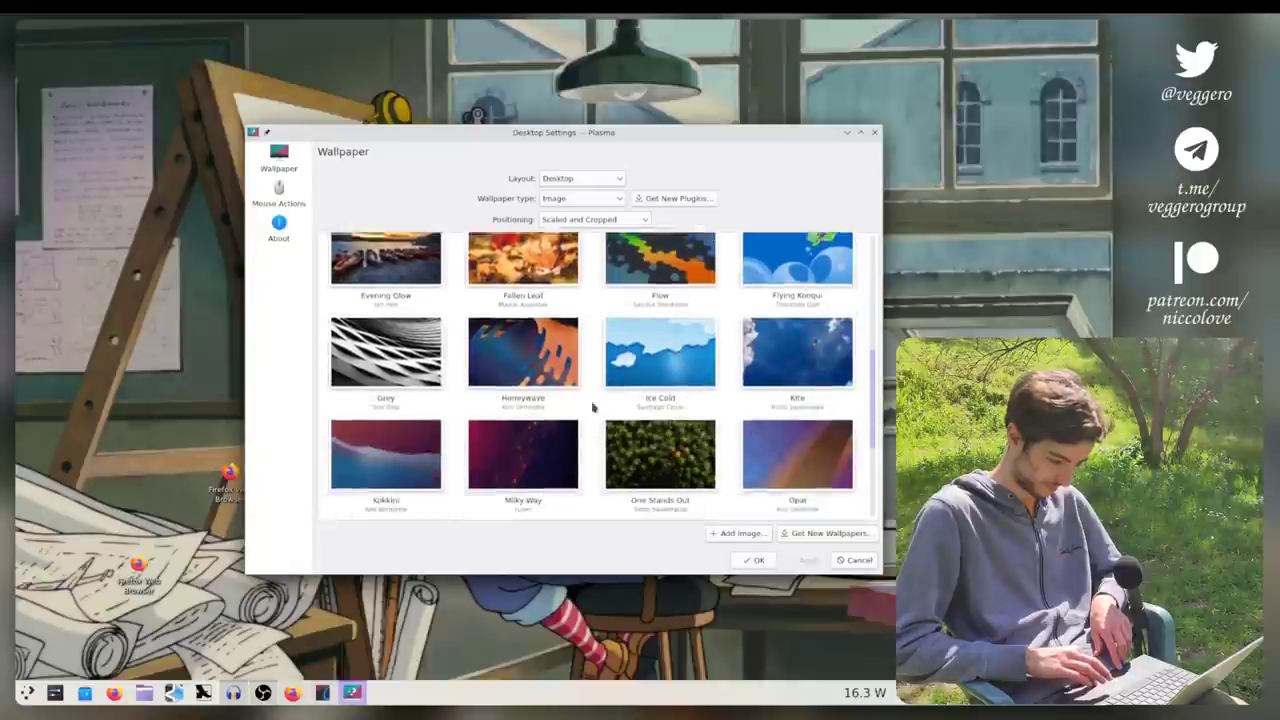
{"action": "scroll", "scroll_direction": "down", "scroll_amount": 3}
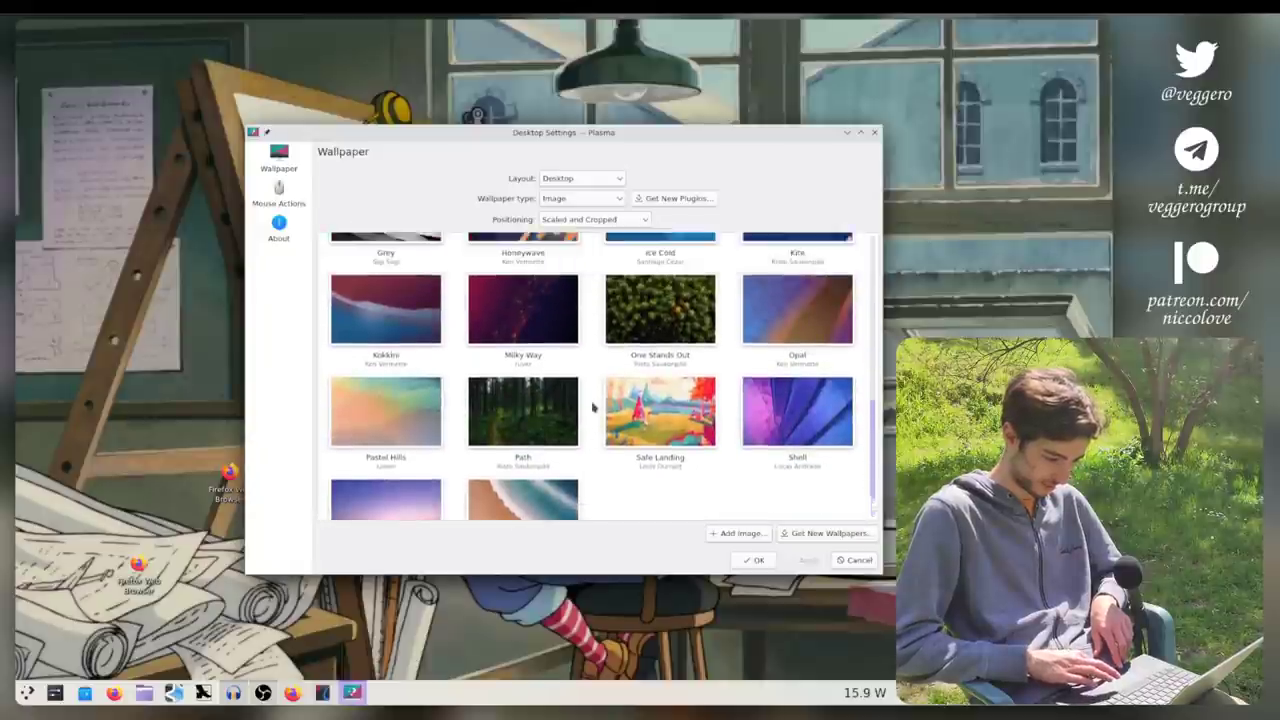
{"action": "left_click", "coordinate": [660, 460]}
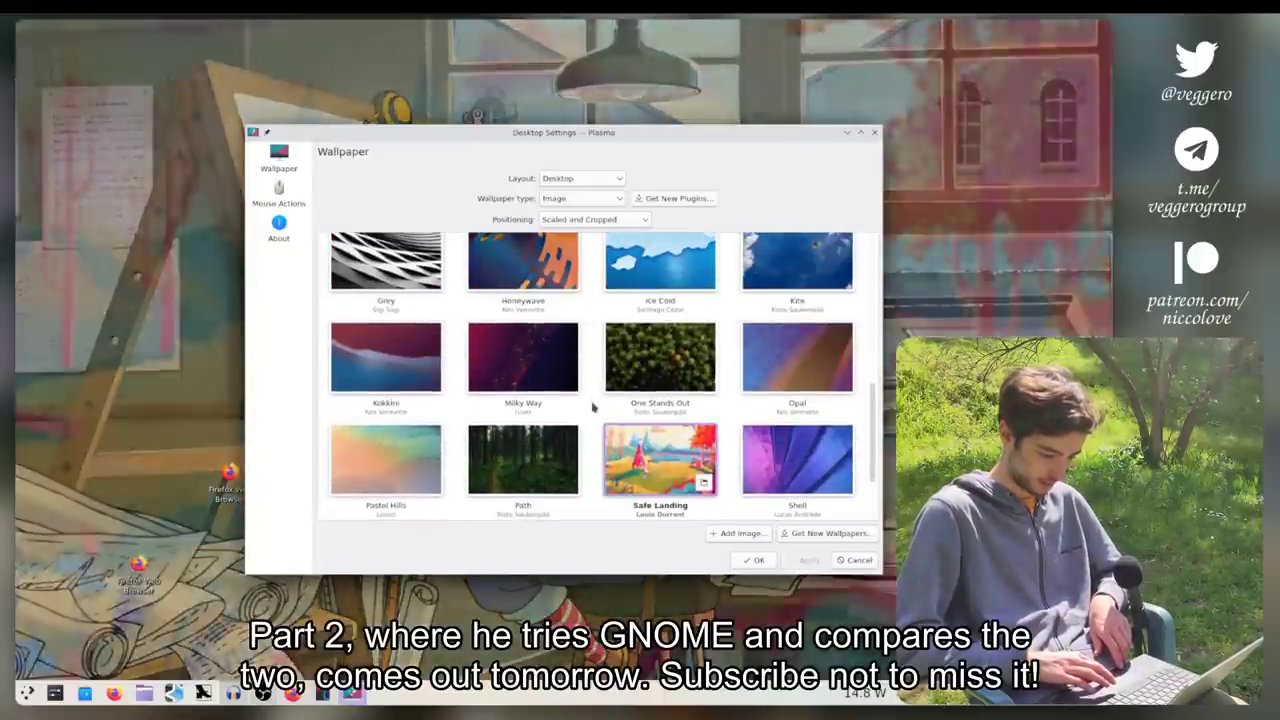
{"action": "left_click", "coordinate": [756, 560]}
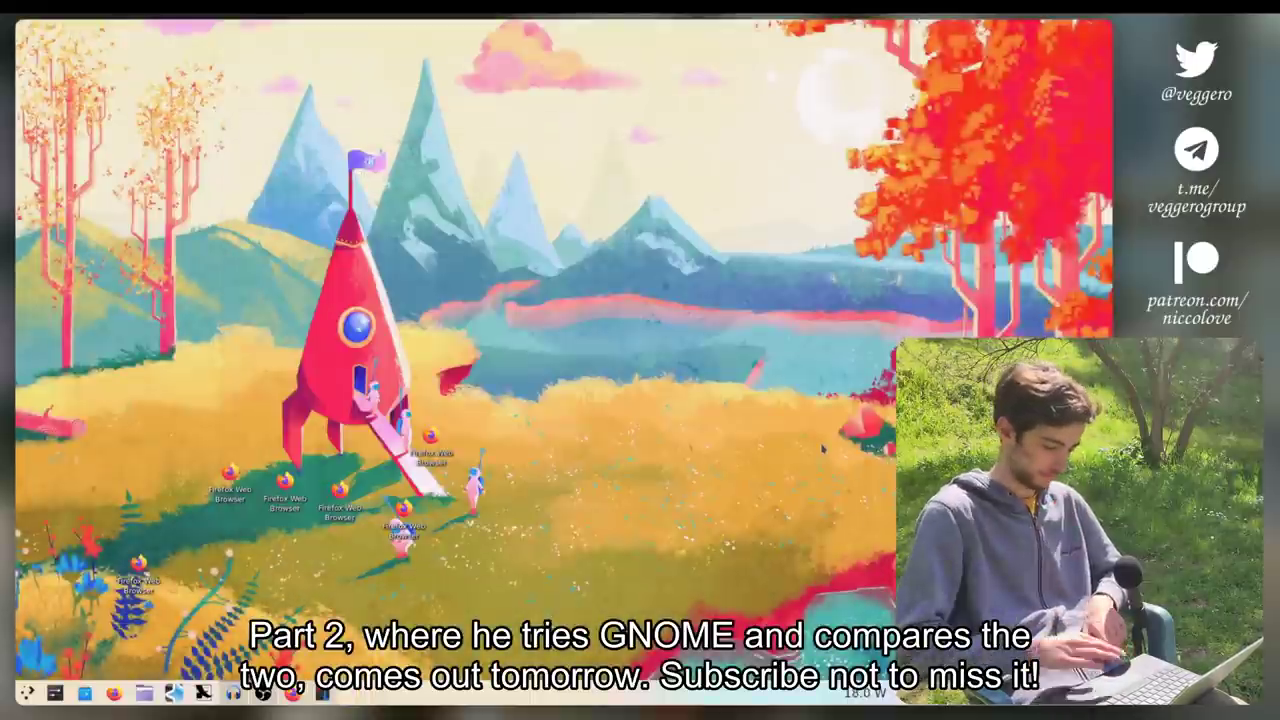